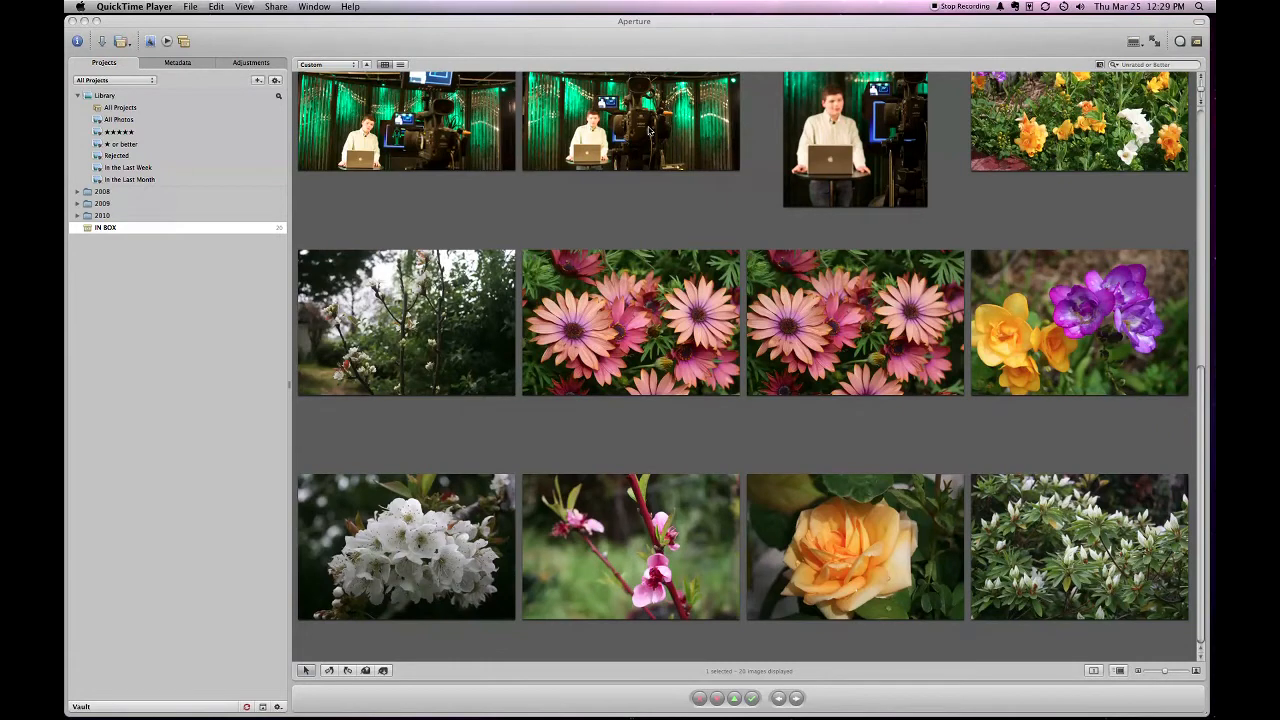
{"action": "mouse_move", "coordinate": [186, 130]}
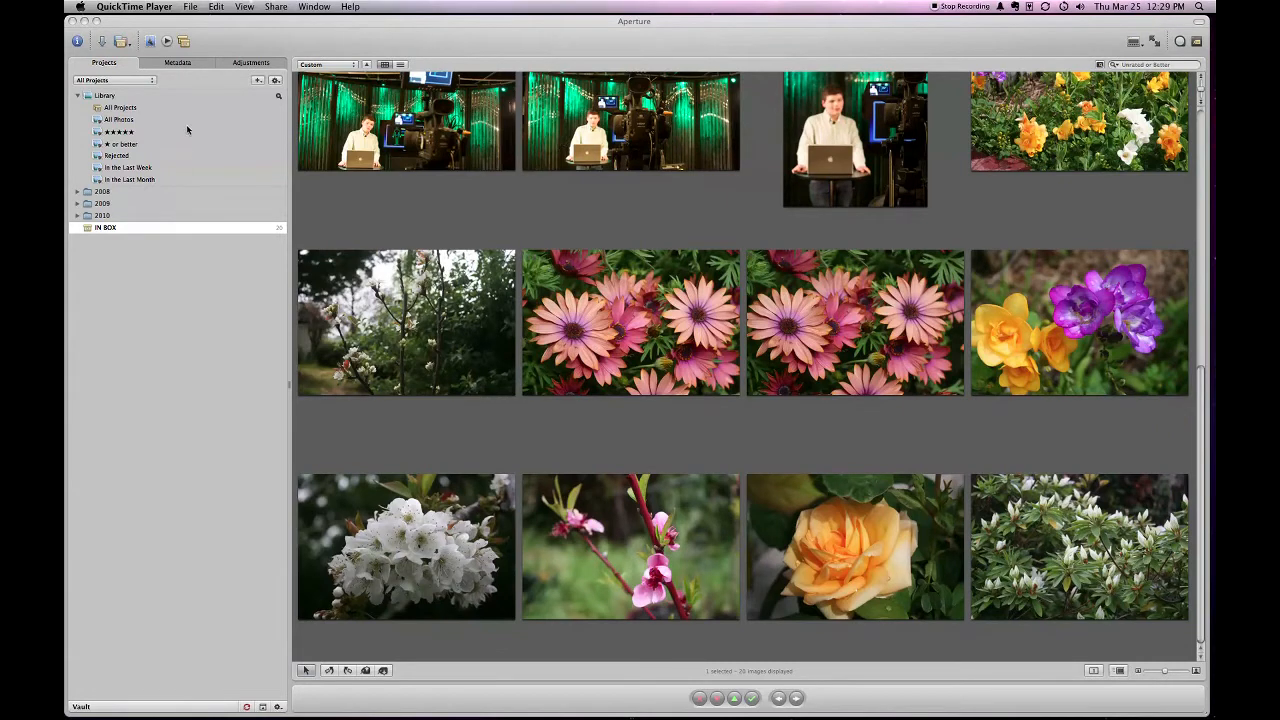
{"action": "mouse_move", "coordinate": [213, 228]}
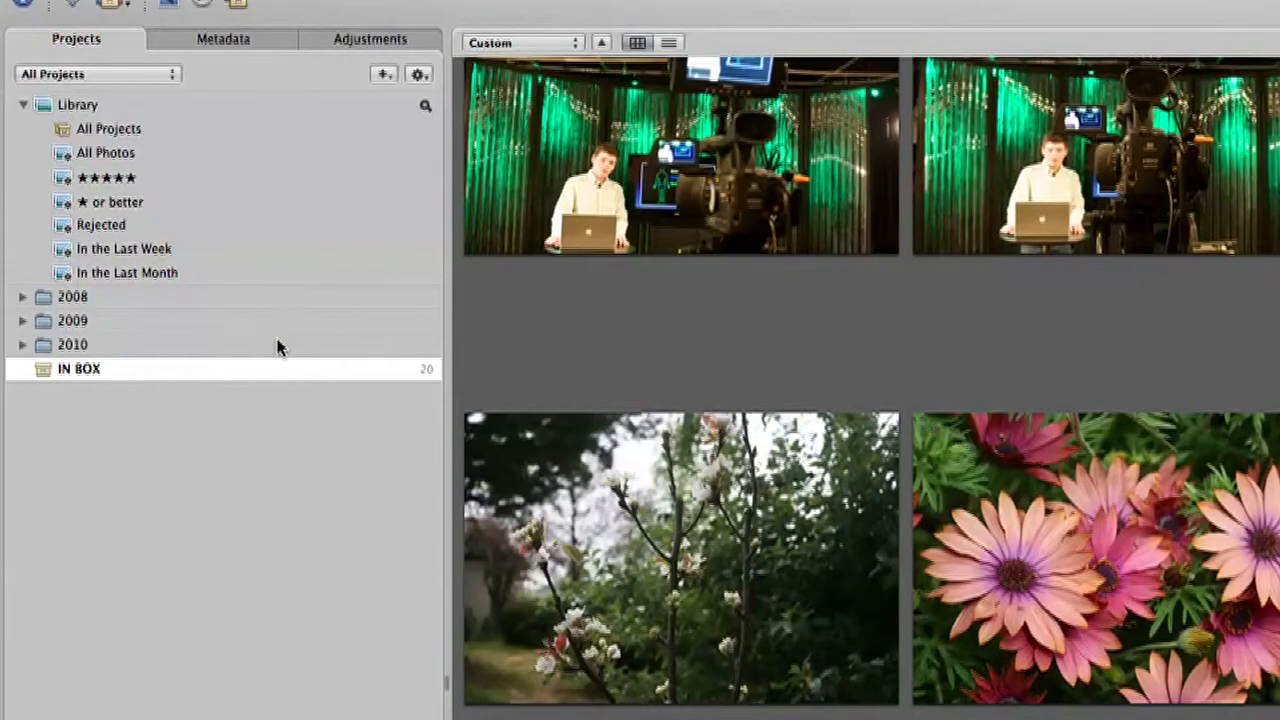
{"action": "mouse_move", "coordinate": [280, 363]}
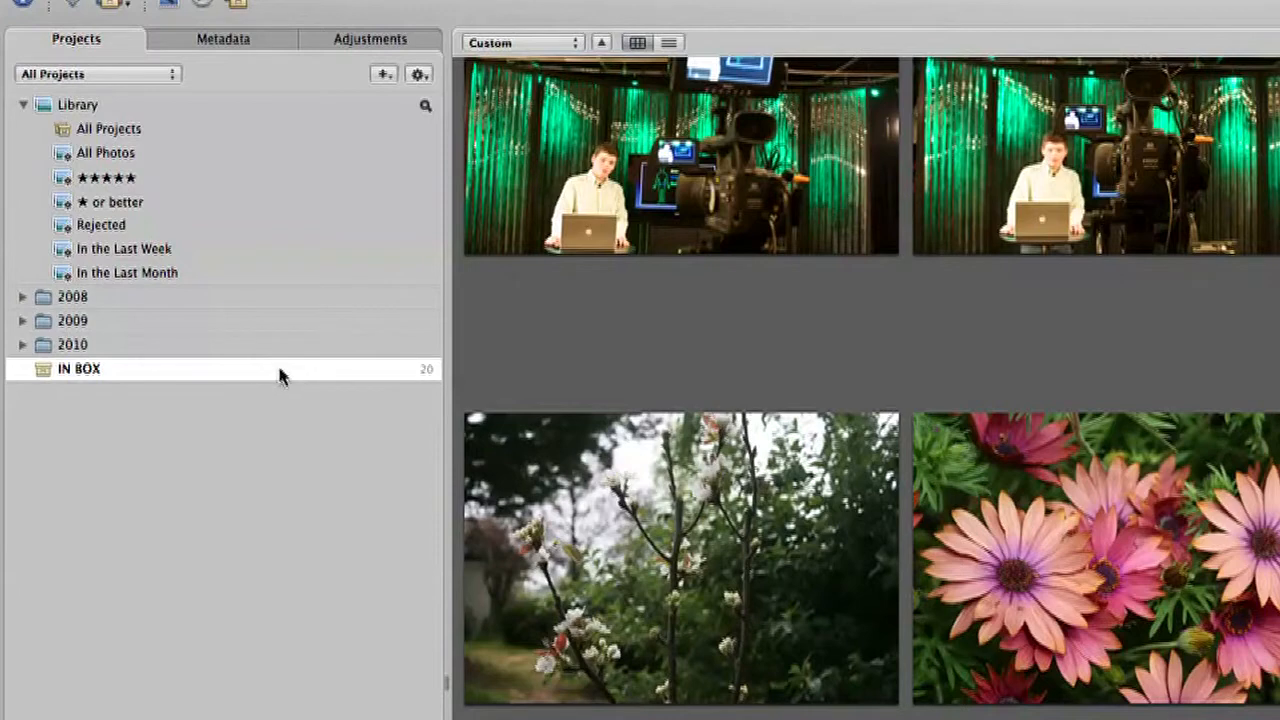
{"action": "mouse_move", "coordinate": [279, 396]}
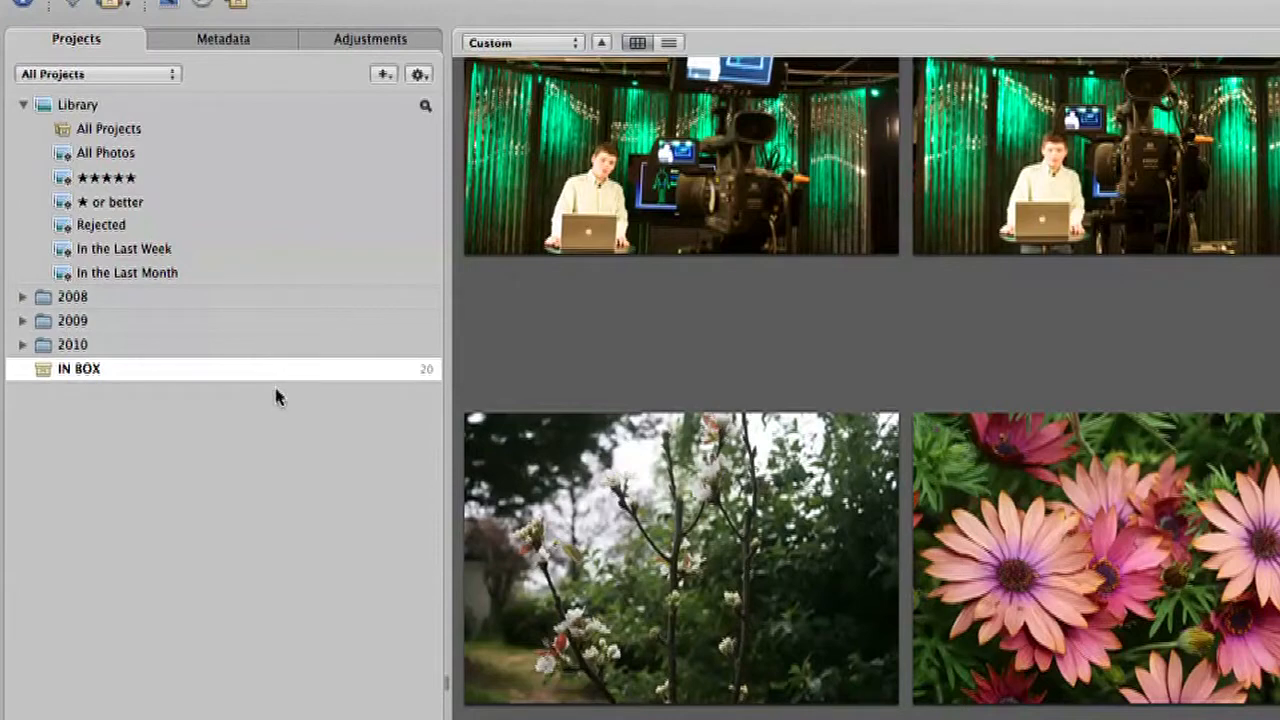
{"action": "mouse_move", "coordinate": [283, 400]}
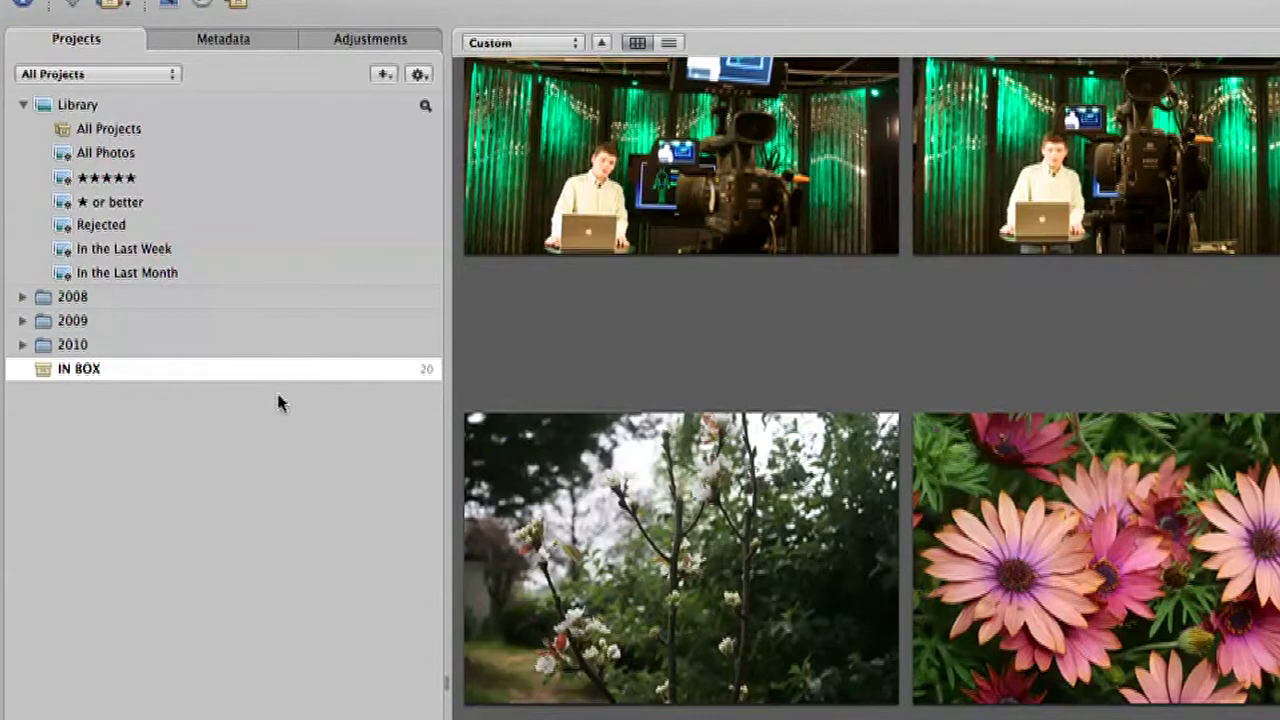
{"action": "mouse_move", "coordinate": [268, 404]}
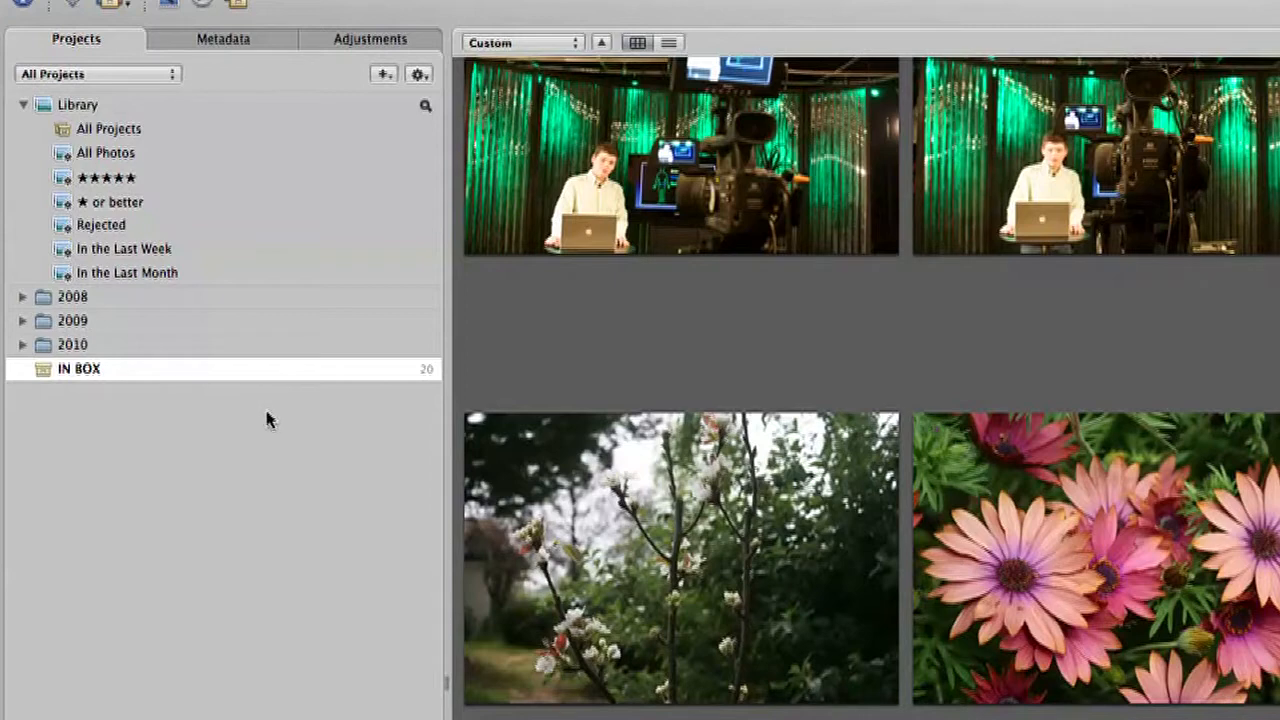
{"action": "mouse_move", "coordinate": [180, 372]}
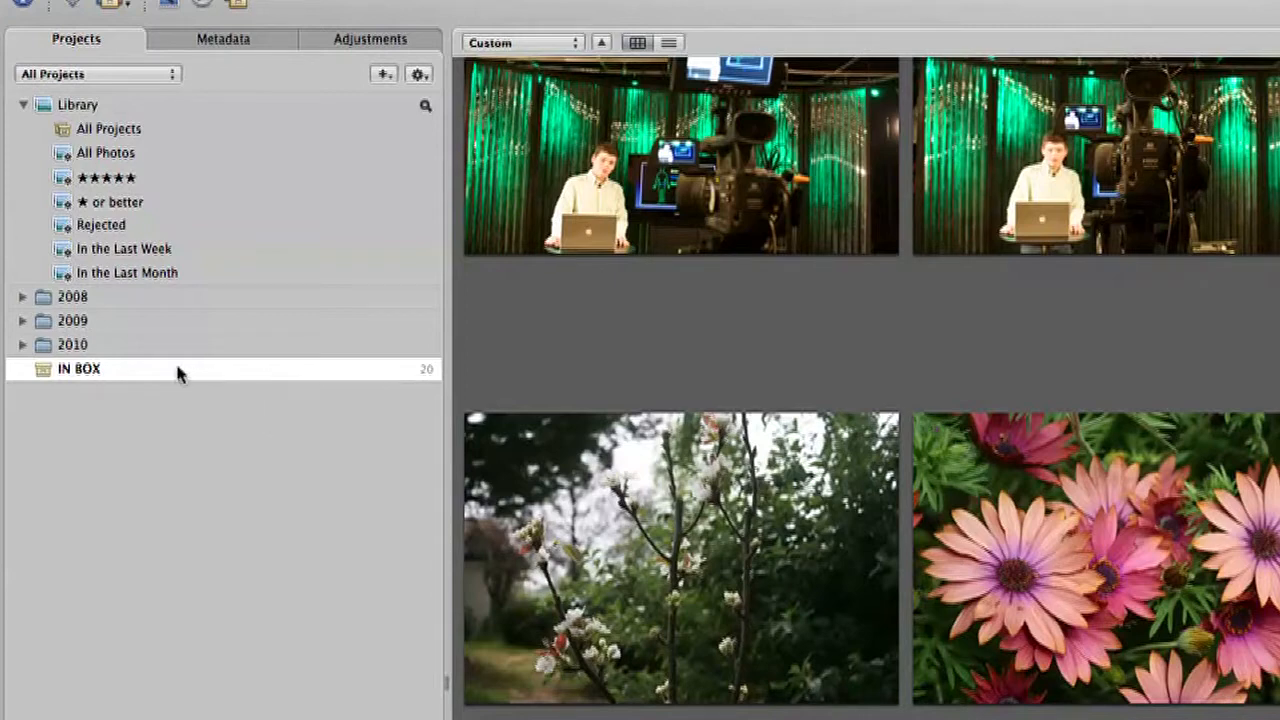
{"action": "mouse_move", "coordinate": [30, 395]}
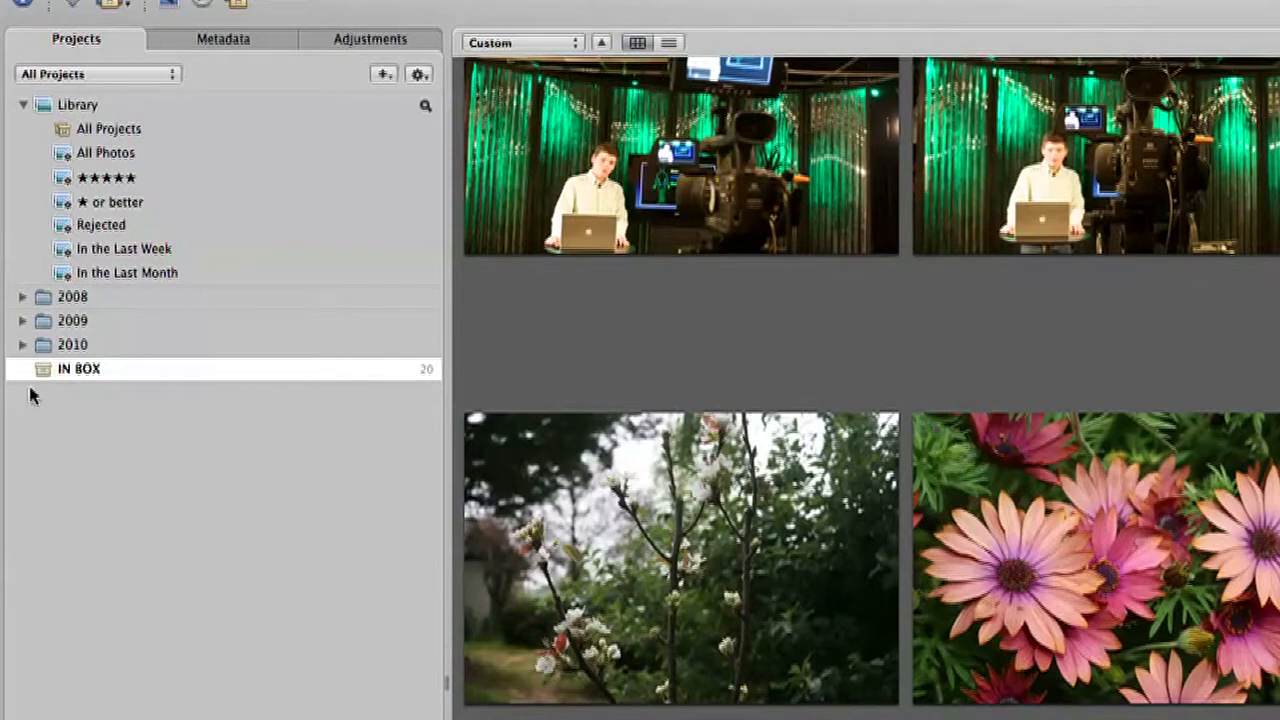
{"action": "mouse_move", "coordinate": [147, 366]}
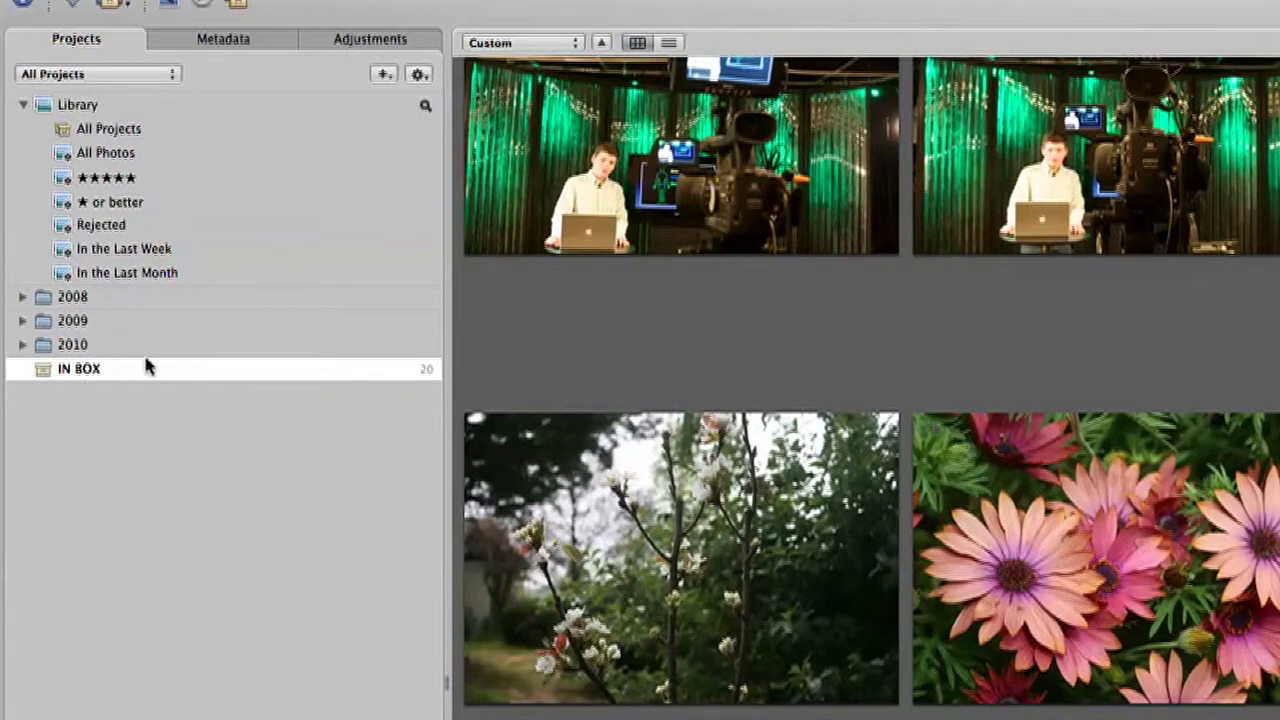
{"action": "mouse_move", "coordinate": [150, 386]}
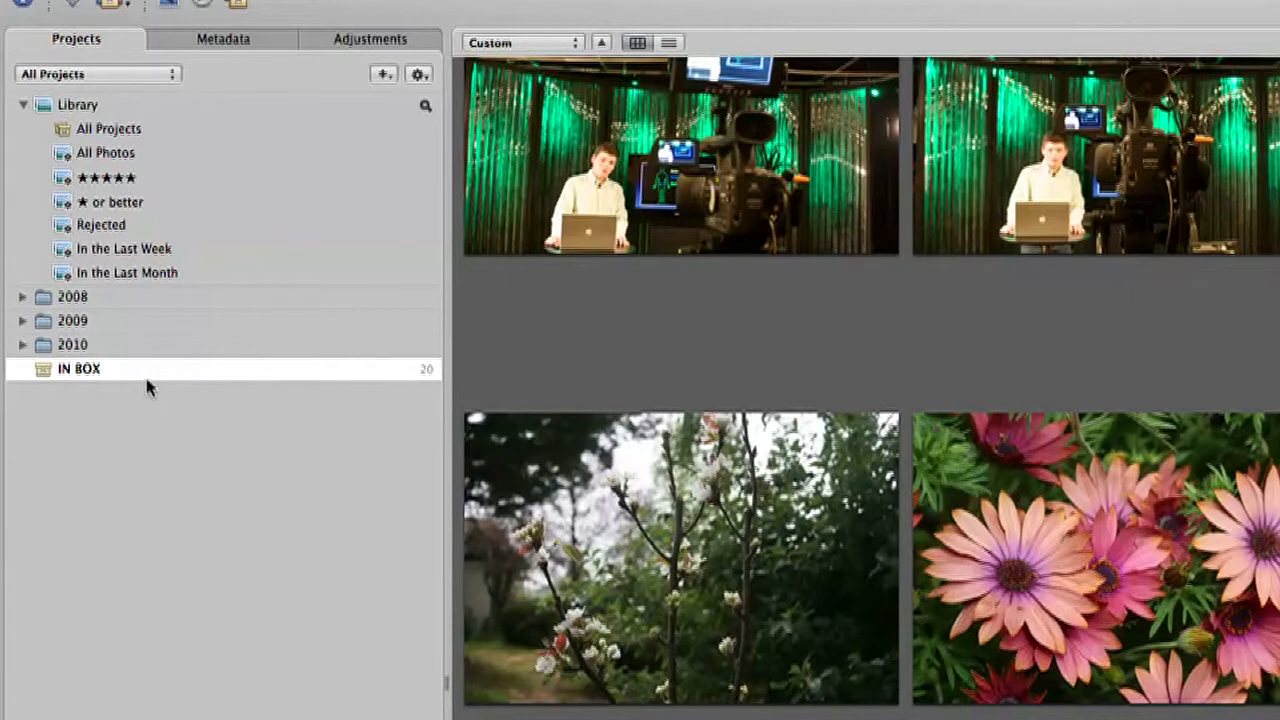
{"action": "mouse_move", "coordinate": [142, 381]}
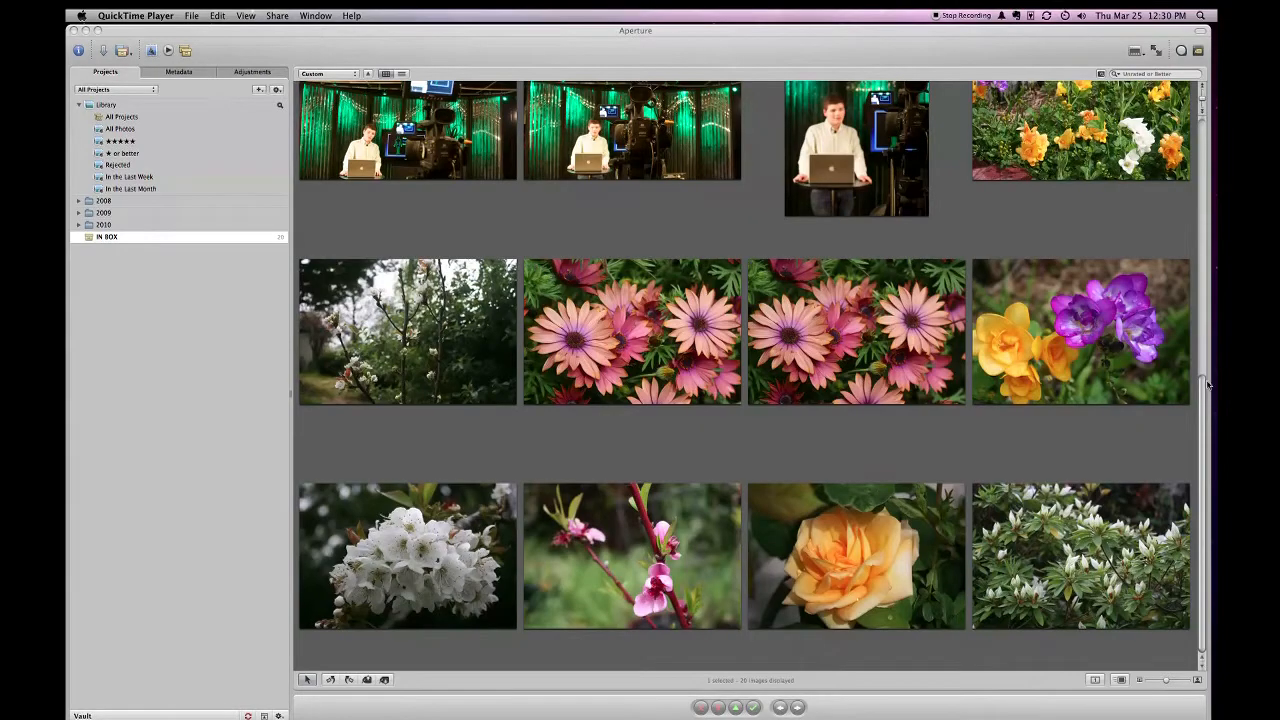
Expand the 2010 folder and its Projects folder to reveal Money Shots and Photography Guild.
{"action": "scroll", "scroll_direction": "up", "scroll_amount": 3}
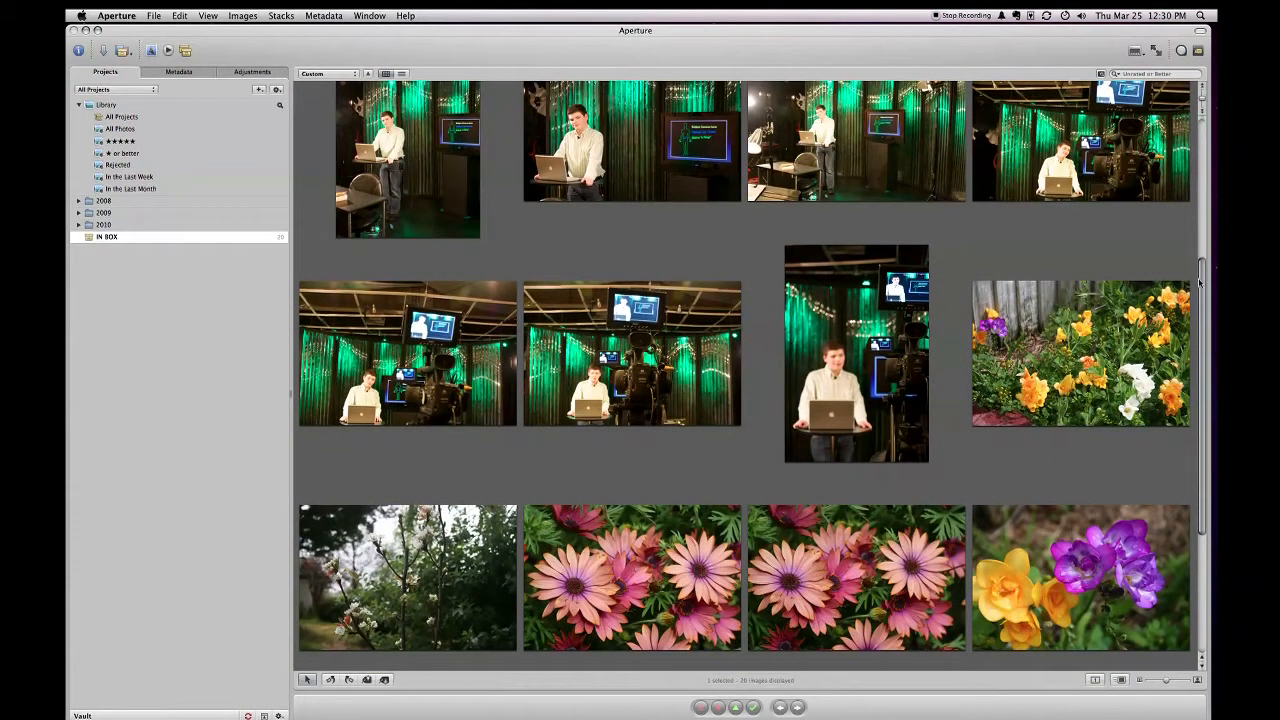
{"action": "scroll", "scroll_direction": "down", "scroll_amount": 3}
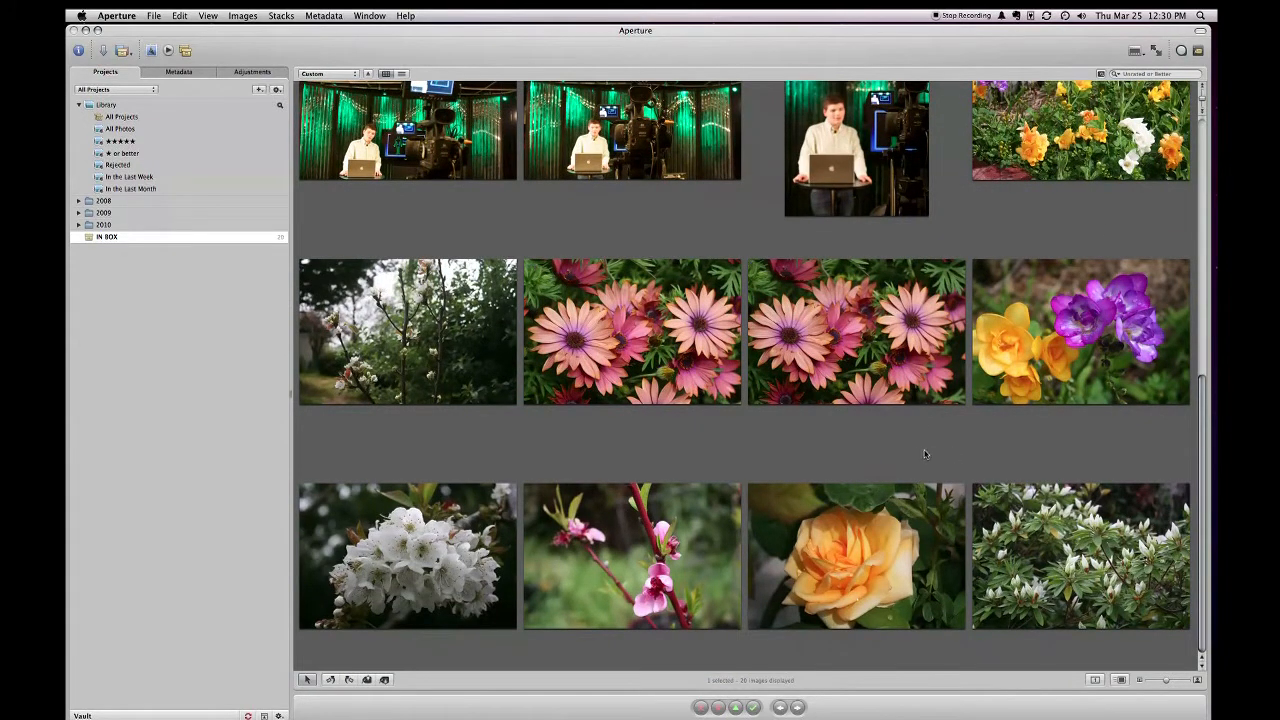
{"action": "mouse_move", "coordinate": [881, 457]}
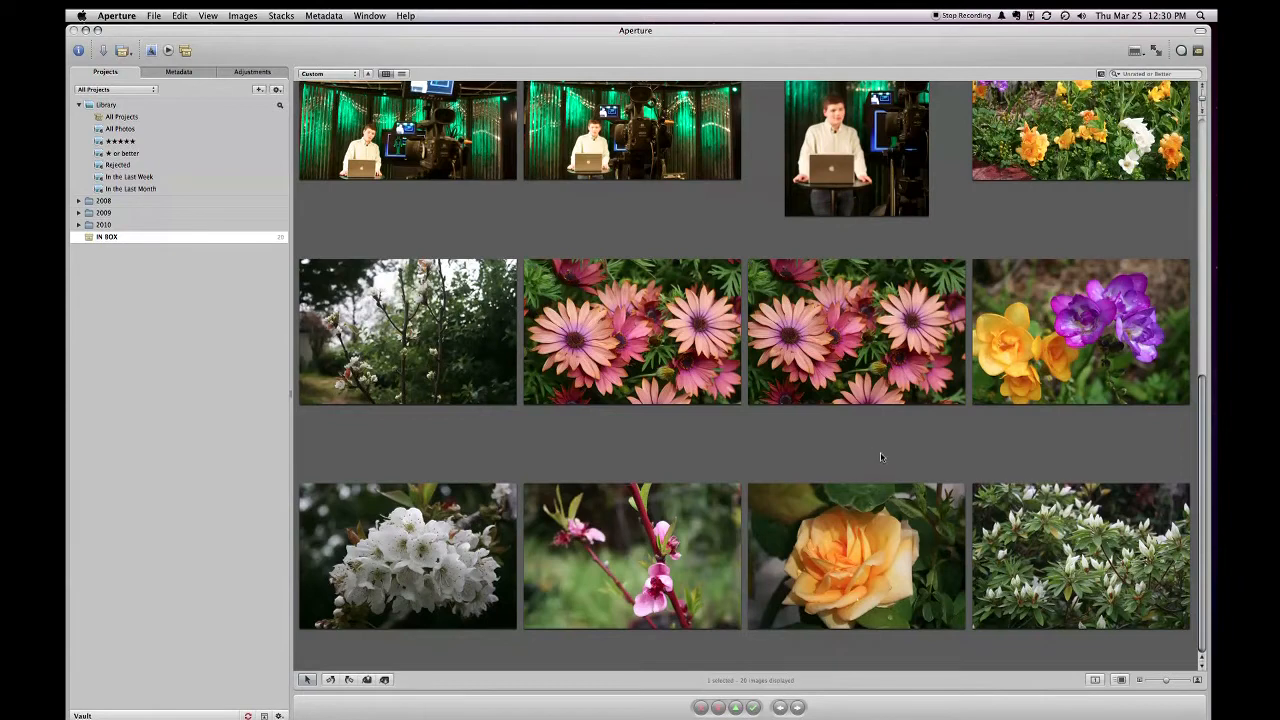
{"action": "mouse_move", "coordinate": [131, 237]}
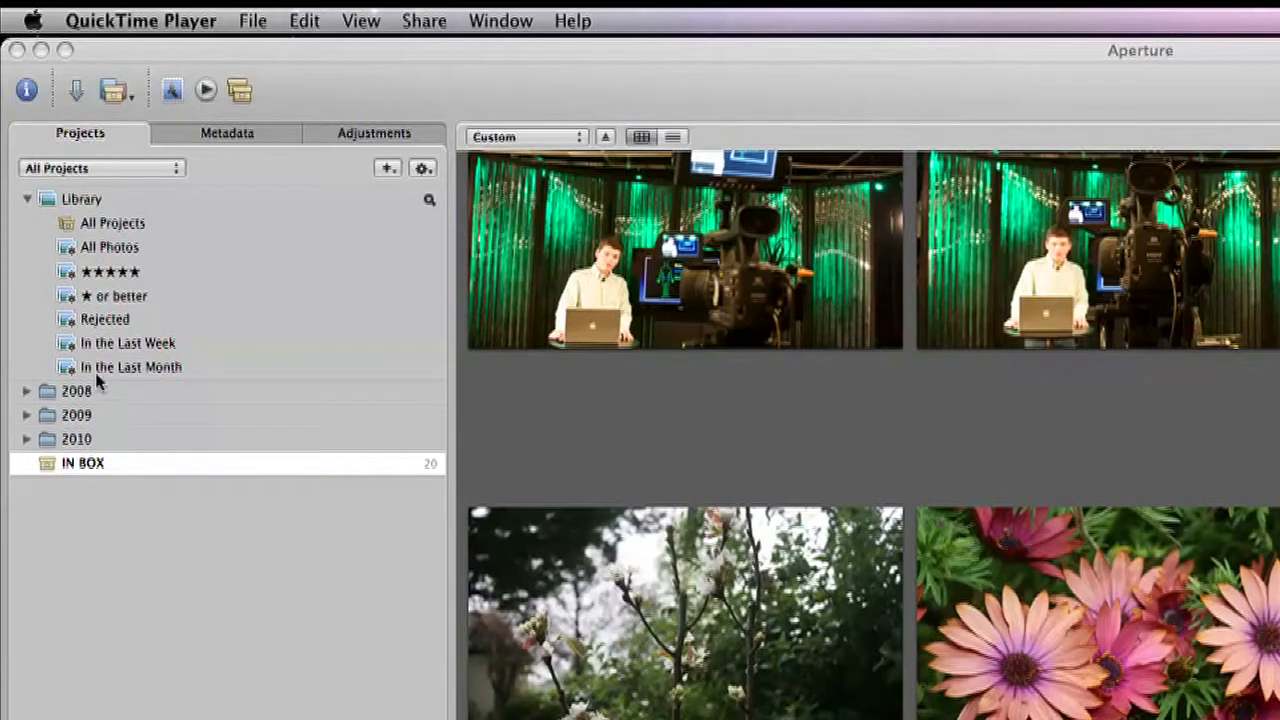
{"action": "mouse_move", "coordinate": [100, 420]}
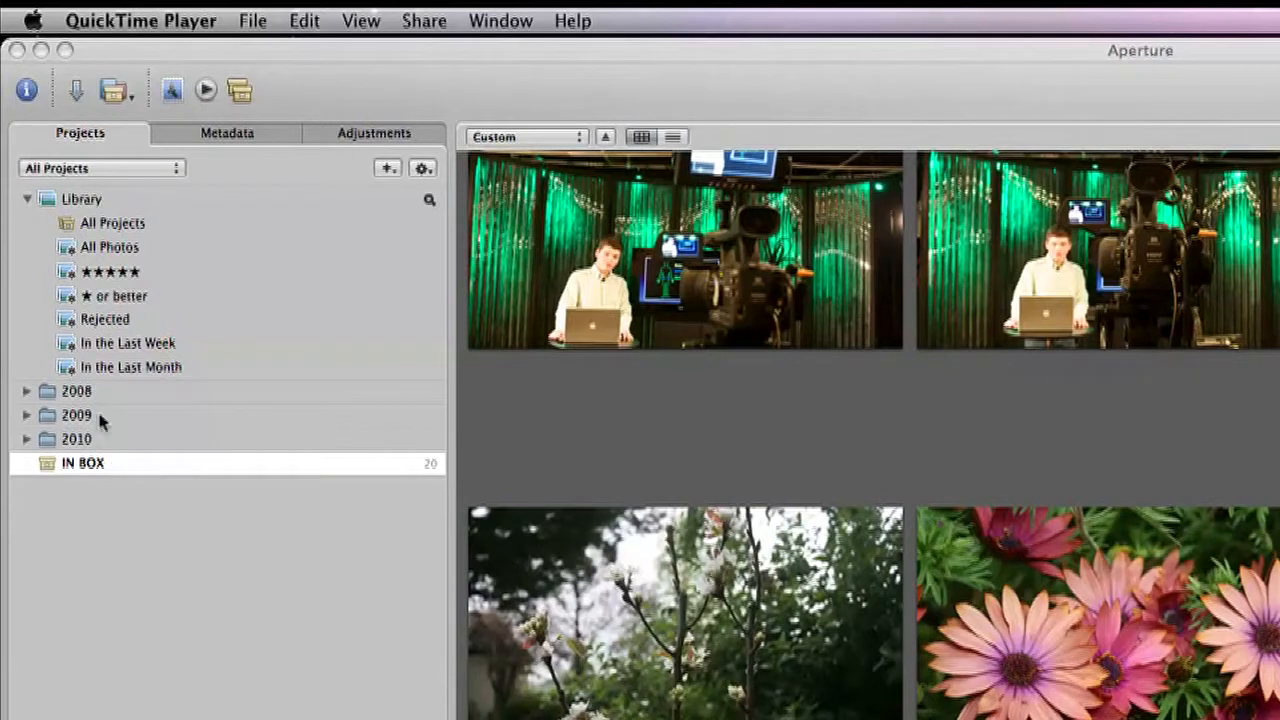
{"action": "mouse_move", "coordinate": [97, 400]}
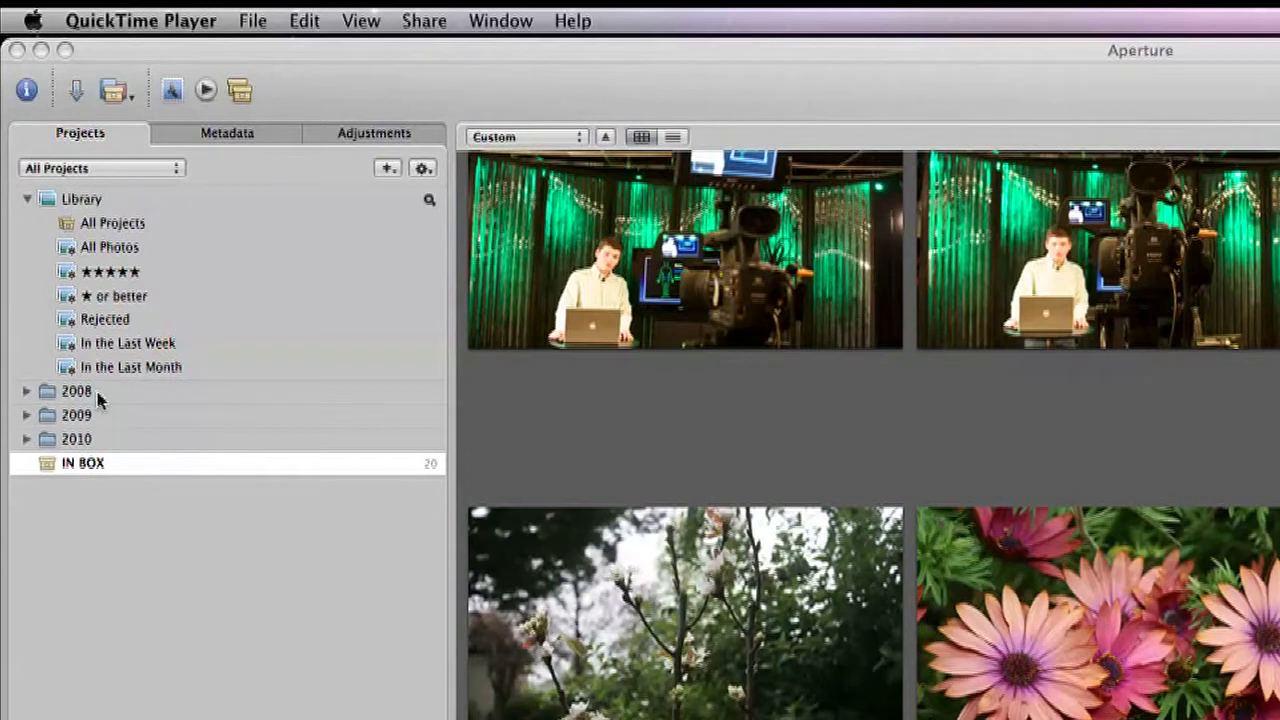
{"action": "mouse_move", "coordinate": [95, 448]}
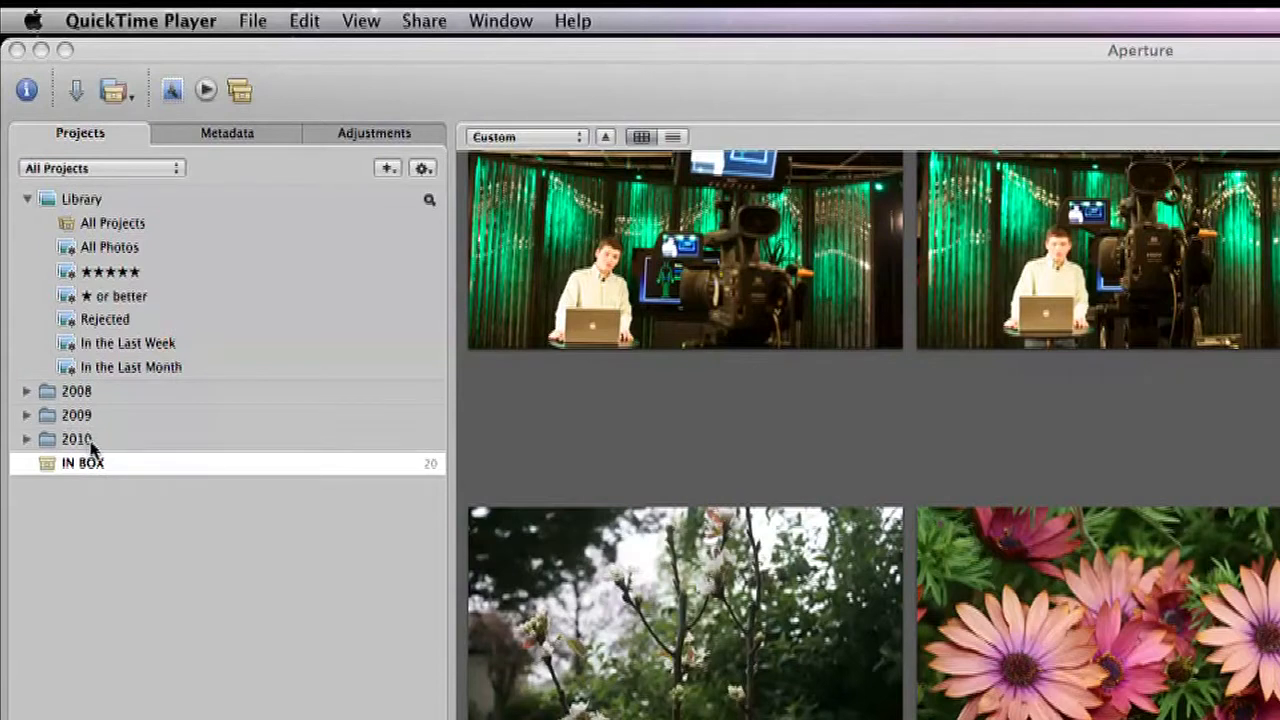
{"action": "mouse_move", "coordinate": [75, 440]}
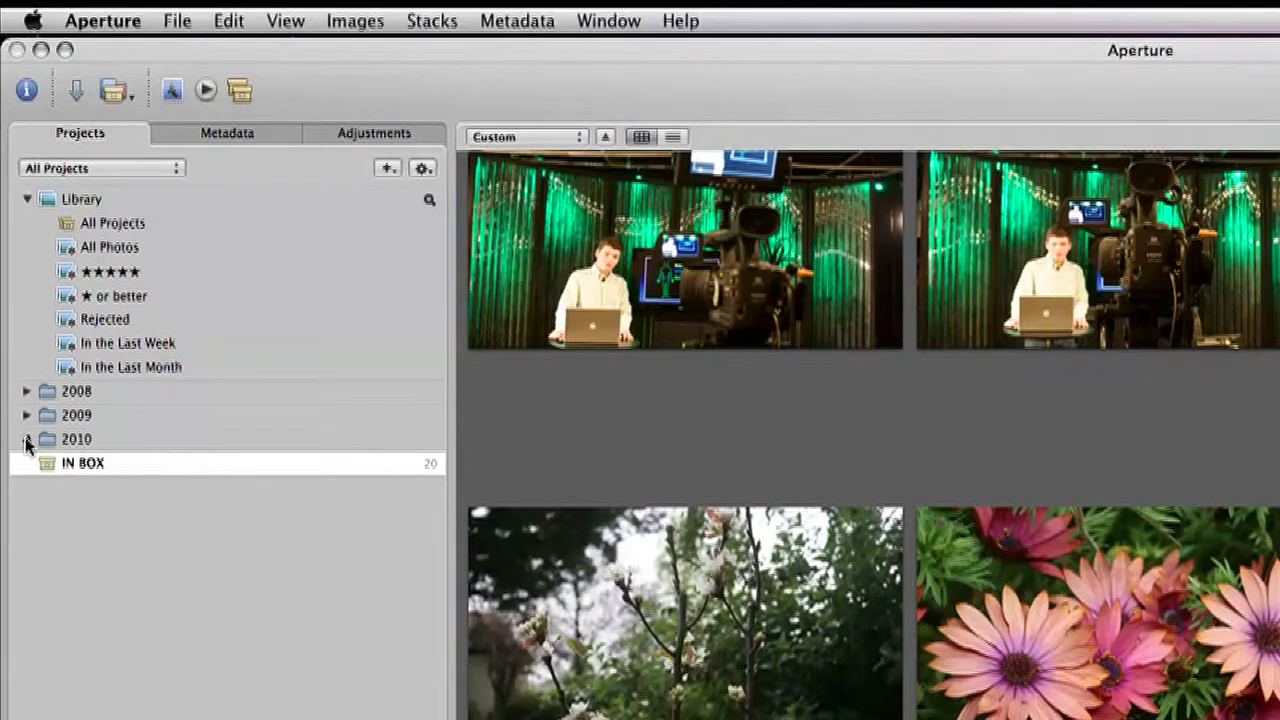
{"action": "left_click", "coordinate": [27, 439]}
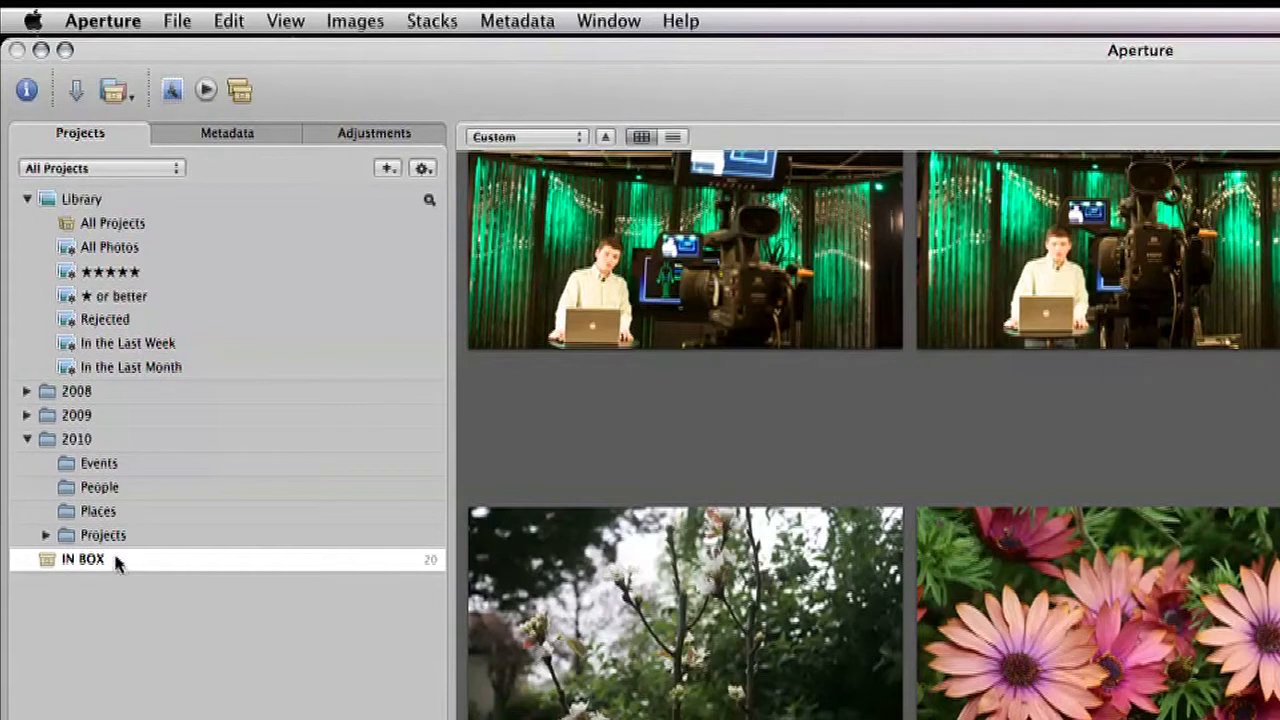
{"action": "mouse_move", "coordinate": [107, 588]}
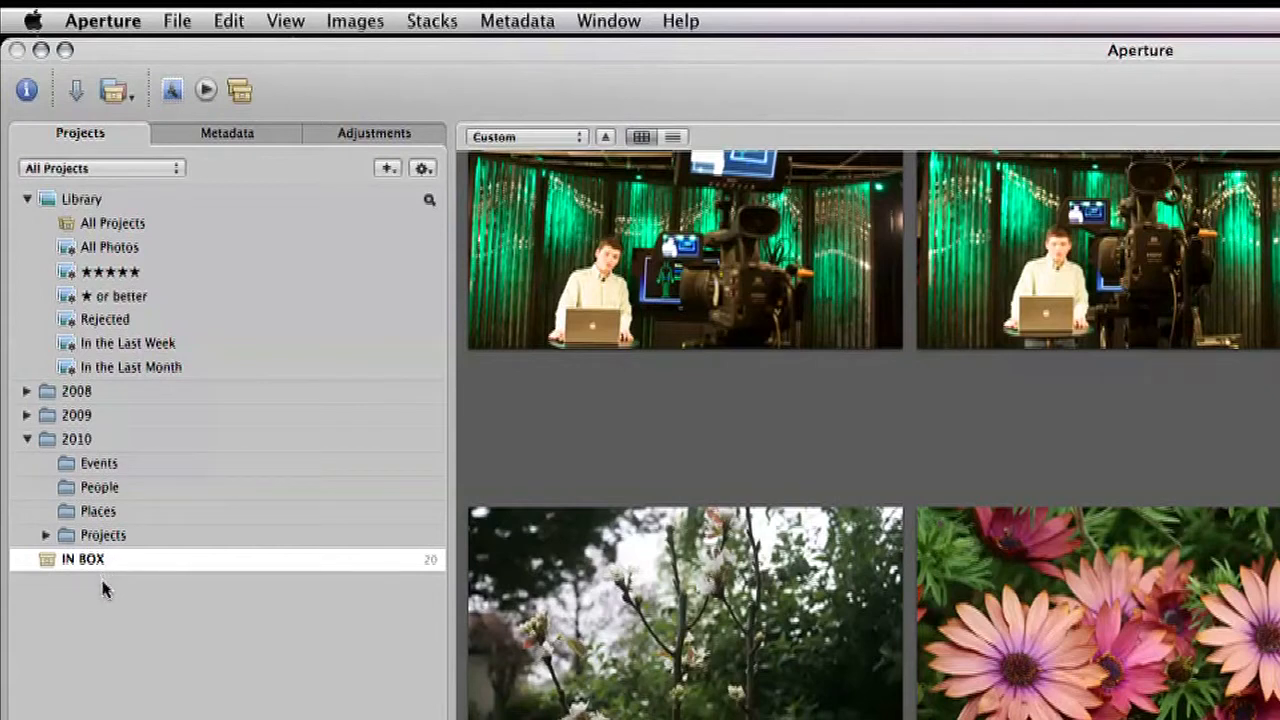
{"action": "mouse_move", "coordinate": [100, 598]}
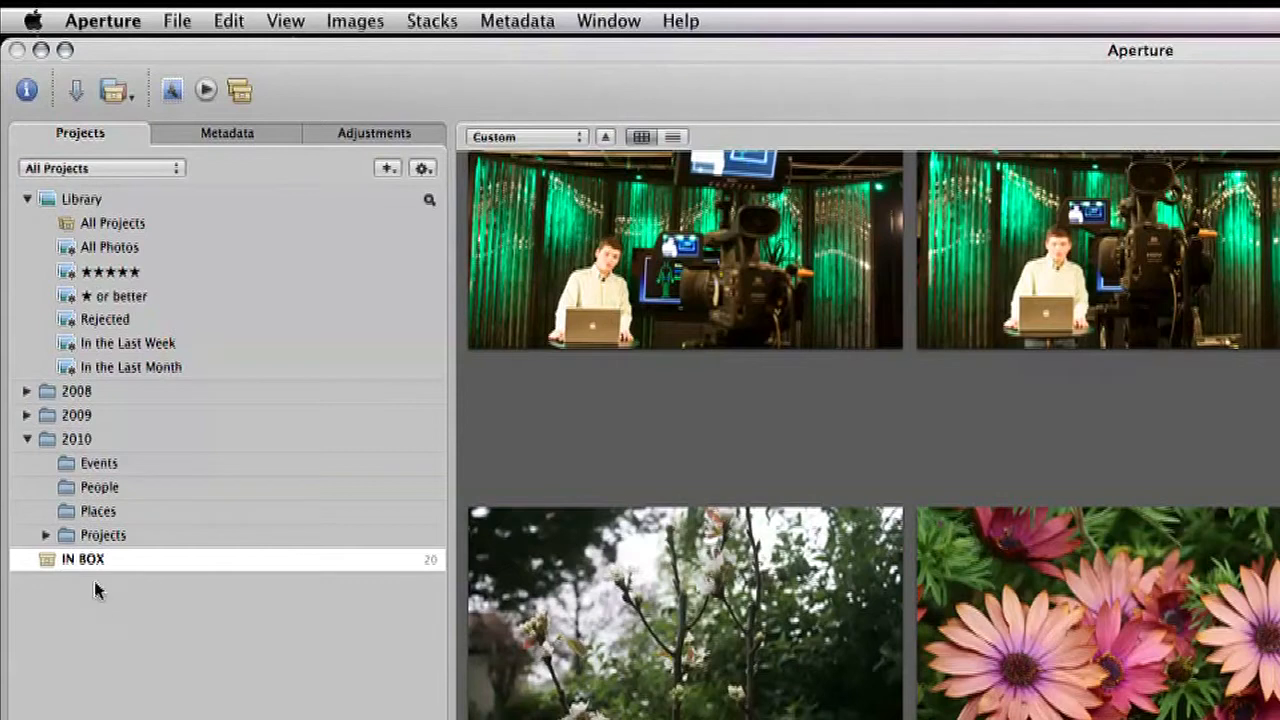
{"action": "mouse_move", "coordinate": [98, 525]}
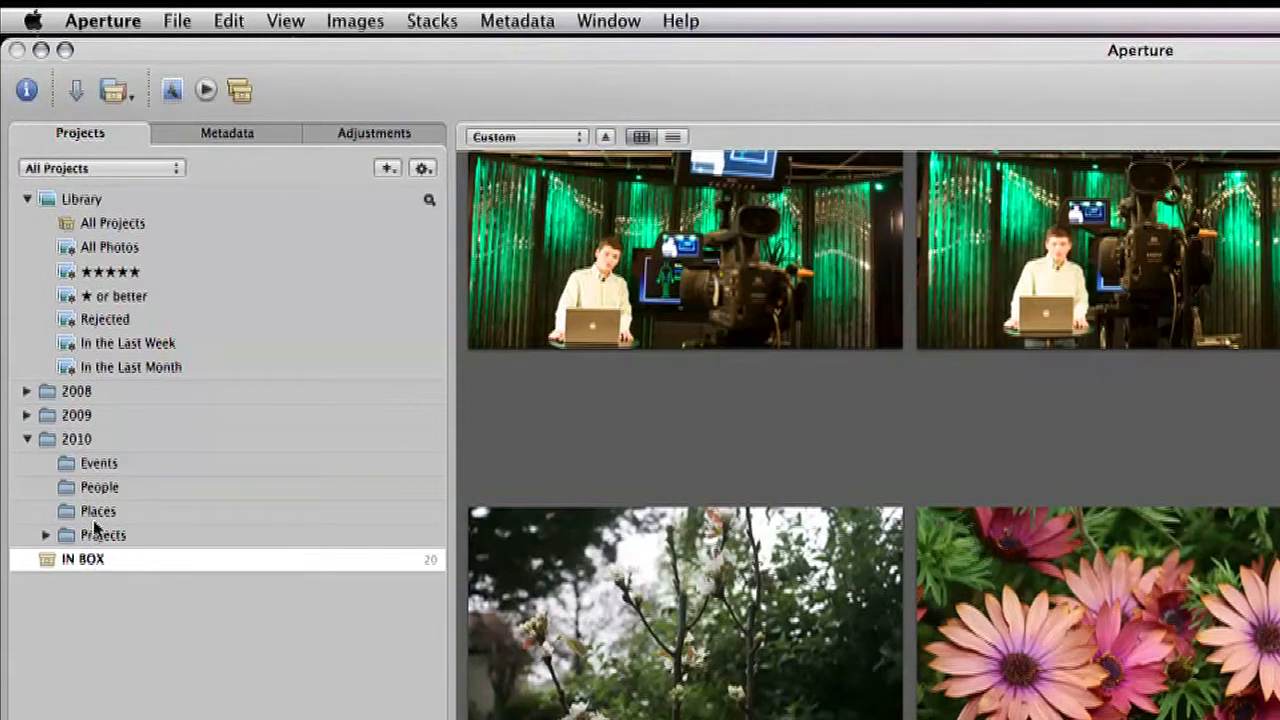
{"action": "mouse_move", "coordinate": [98, 490]}
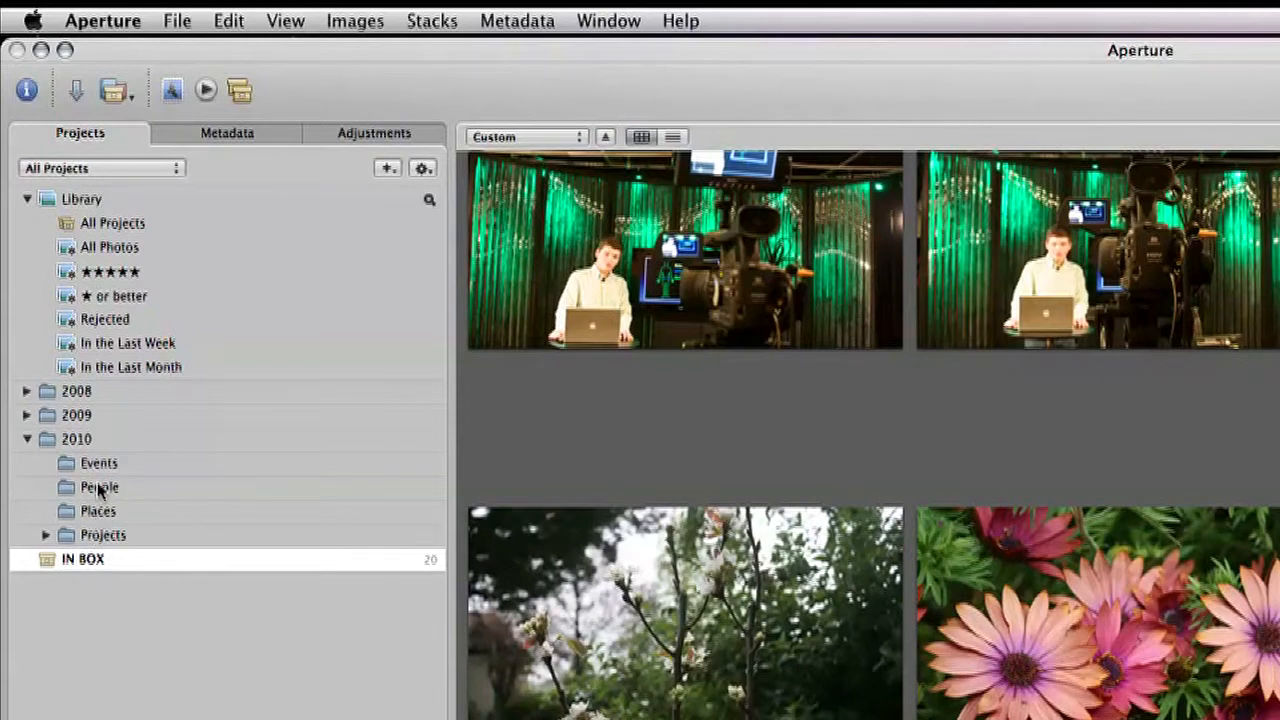
{"action": "mouse_move", "coordinate": [117, 468]}
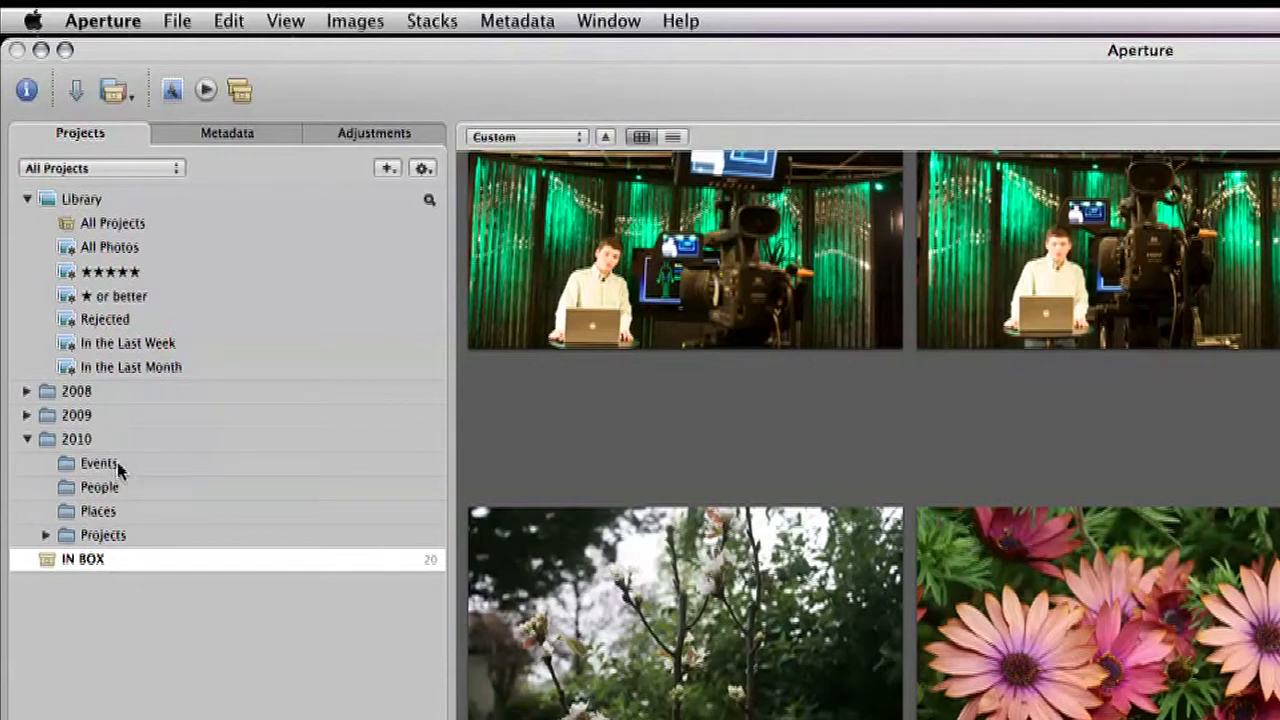
{"action": "mouse_move", "coordinate": [130, 508]}
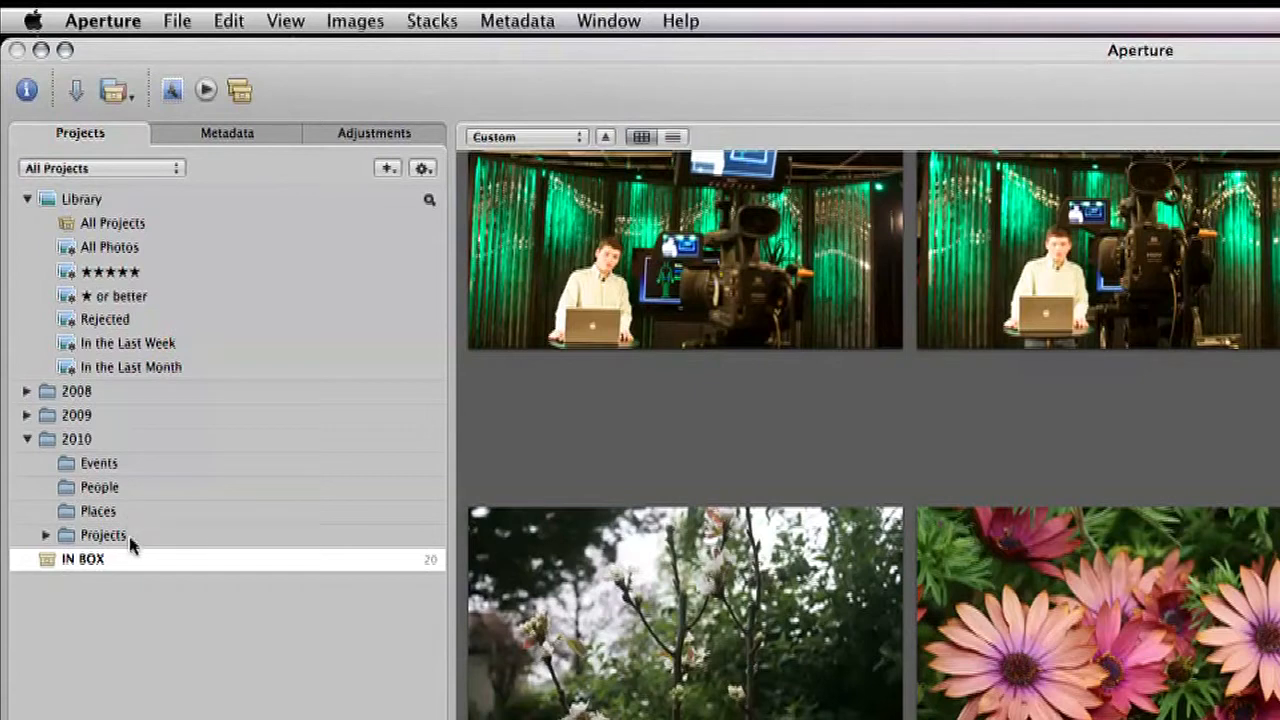
{"action": "mouse_move", "coordinate": [135, 550]}
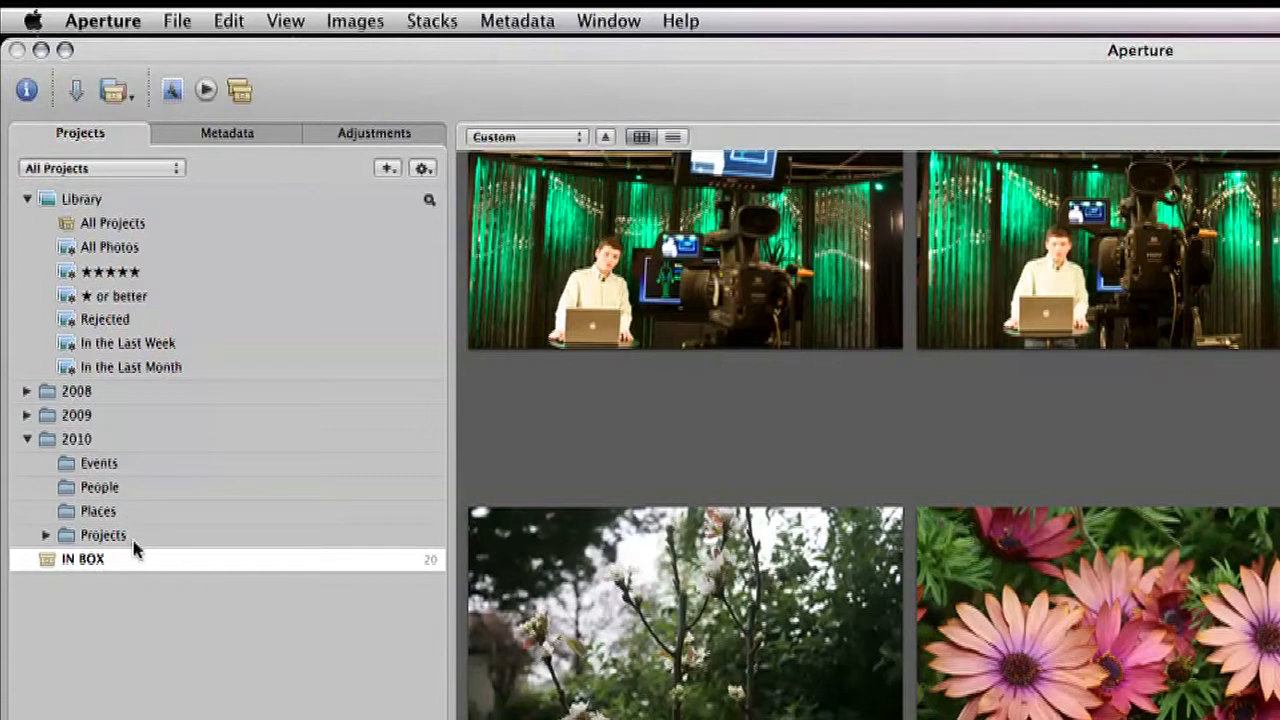
{"action": "mouse_move", "coordinate": [125, 543]}
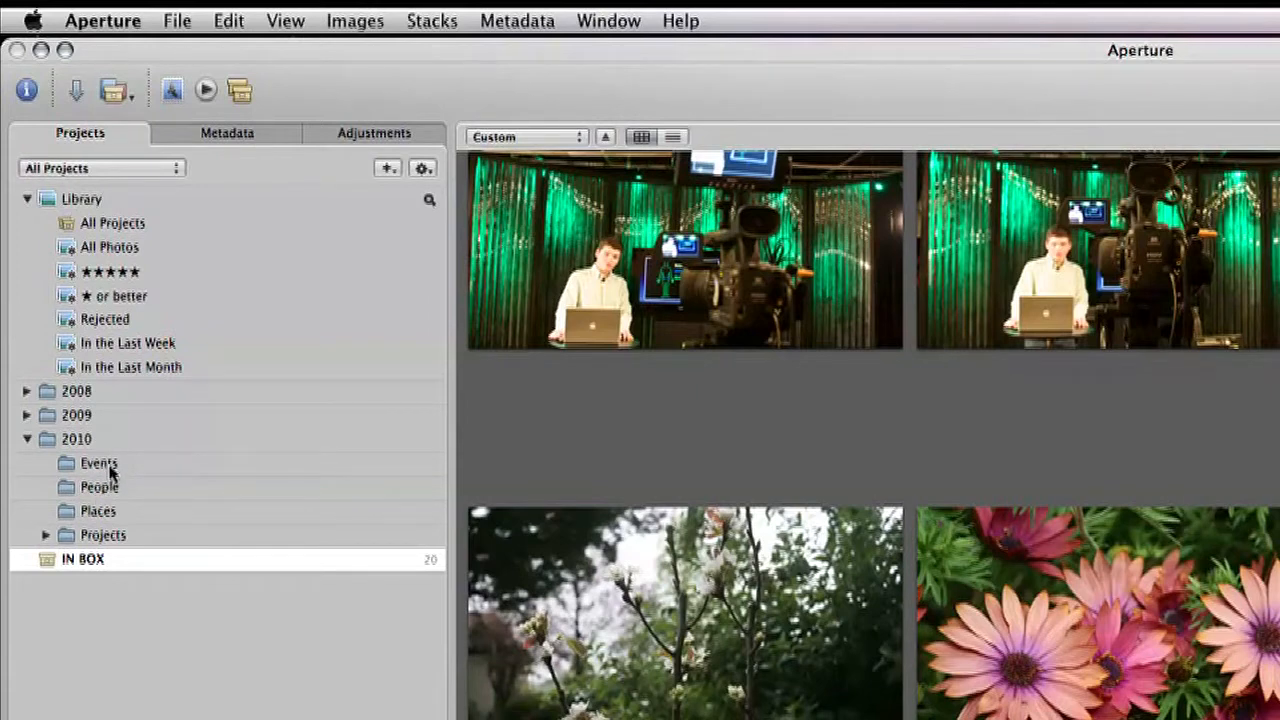
{"action": "mouse_move", "coordinate": [110, 468]}
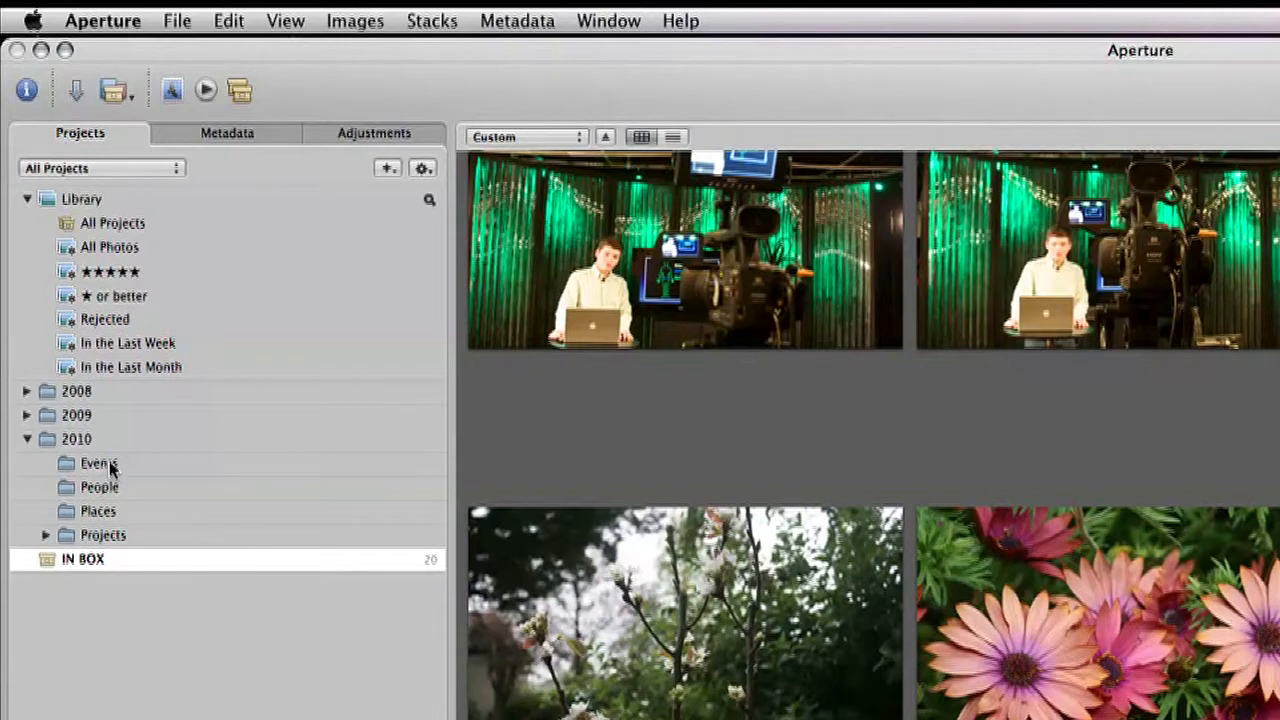
{"action": "mouse_move", "coordinate": [110, 472]}
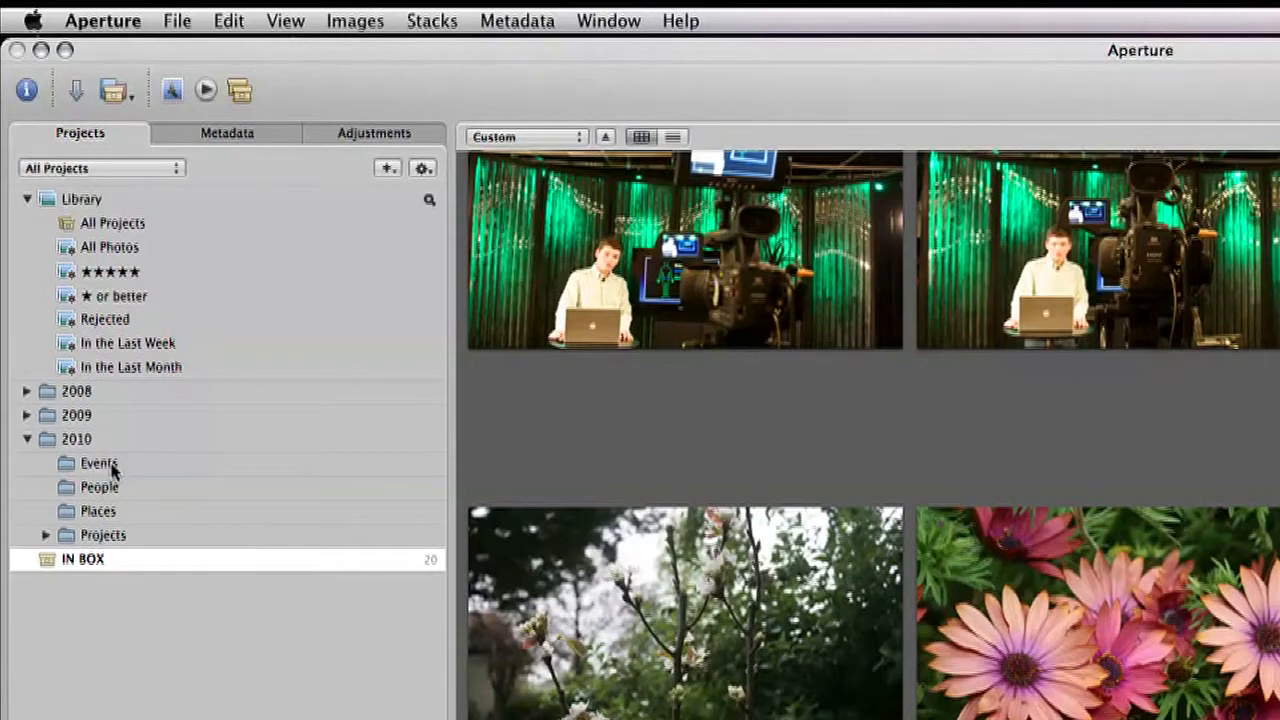
{"action": "mouse_move", "coordinate": [113, 495]}
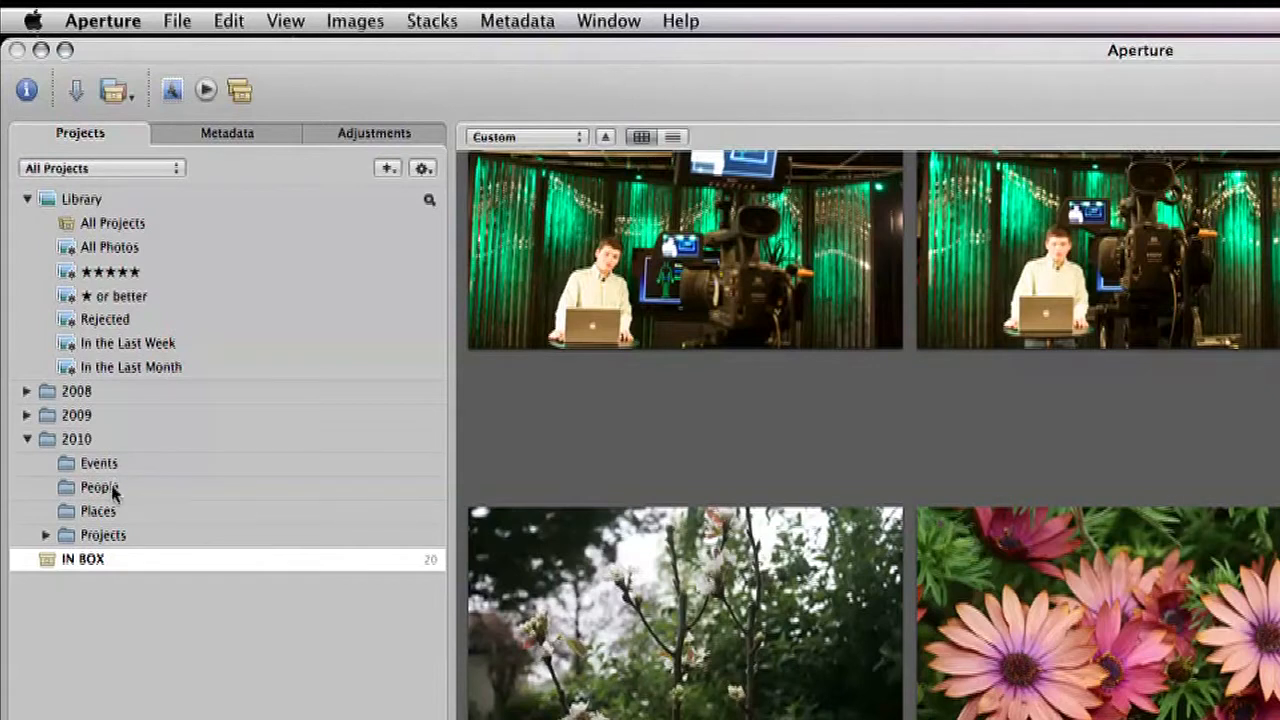
{"action": "mouse_move", "coordinate": [110, 500]}
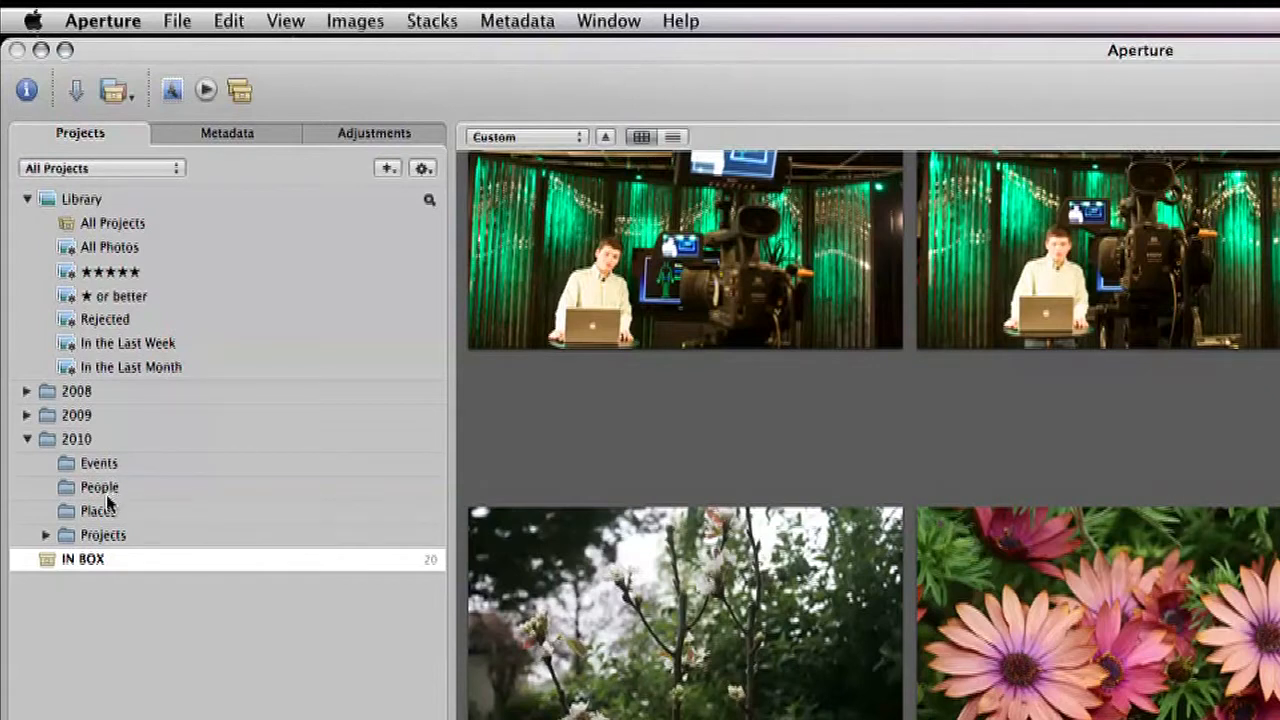
{"action": "mouse_move", "coordinate": [110, 523]}
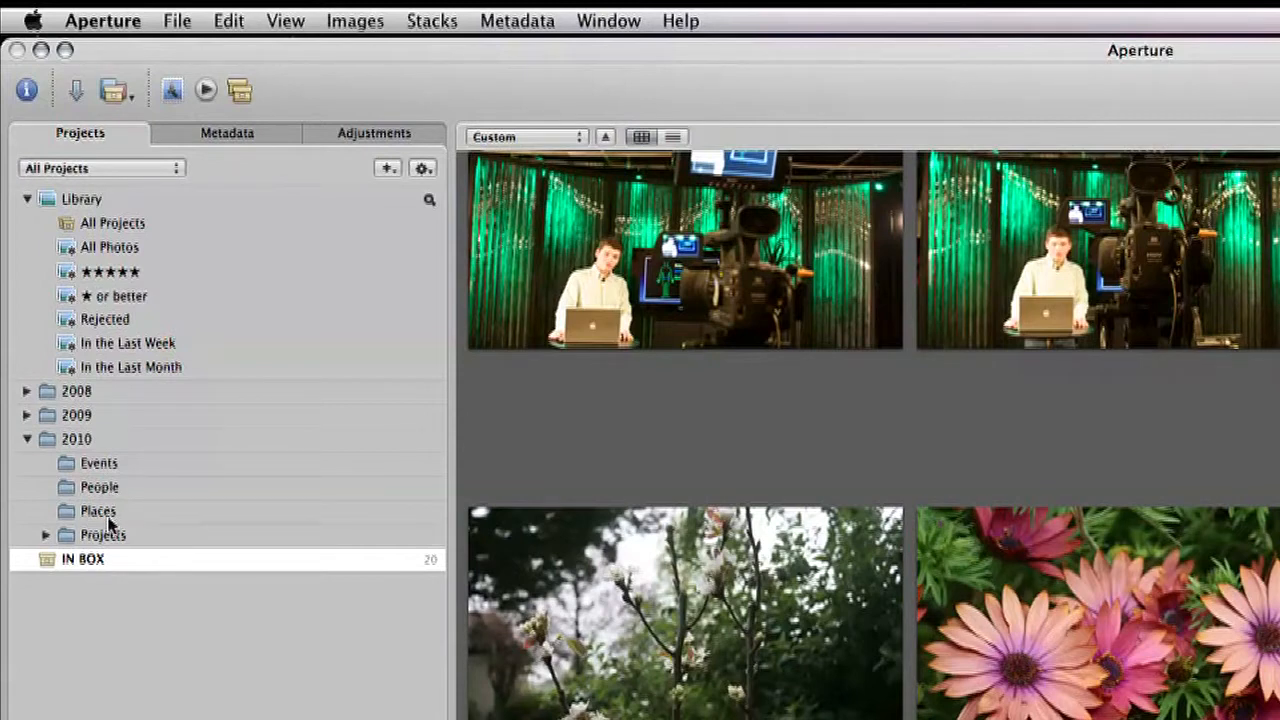
{"action": "mouse_move", "coordinate": [100, 547]}
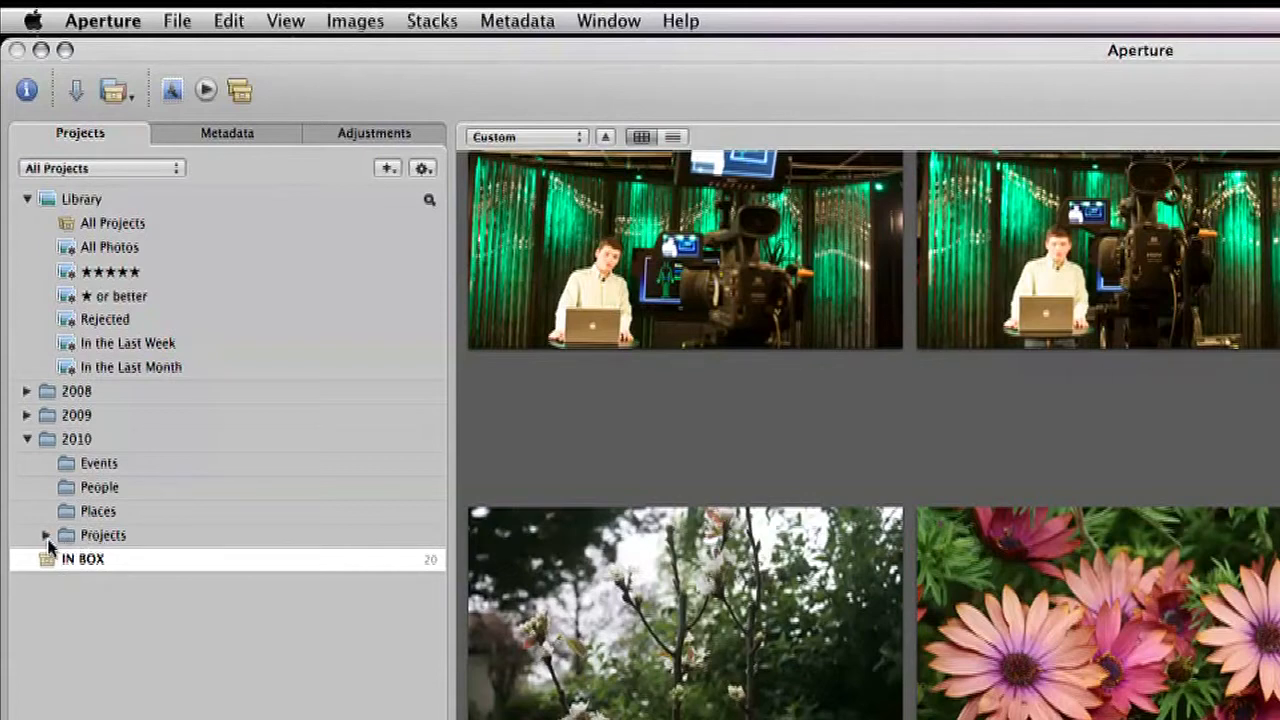
{"action": "left_click", "coordinate": [45, 535]}
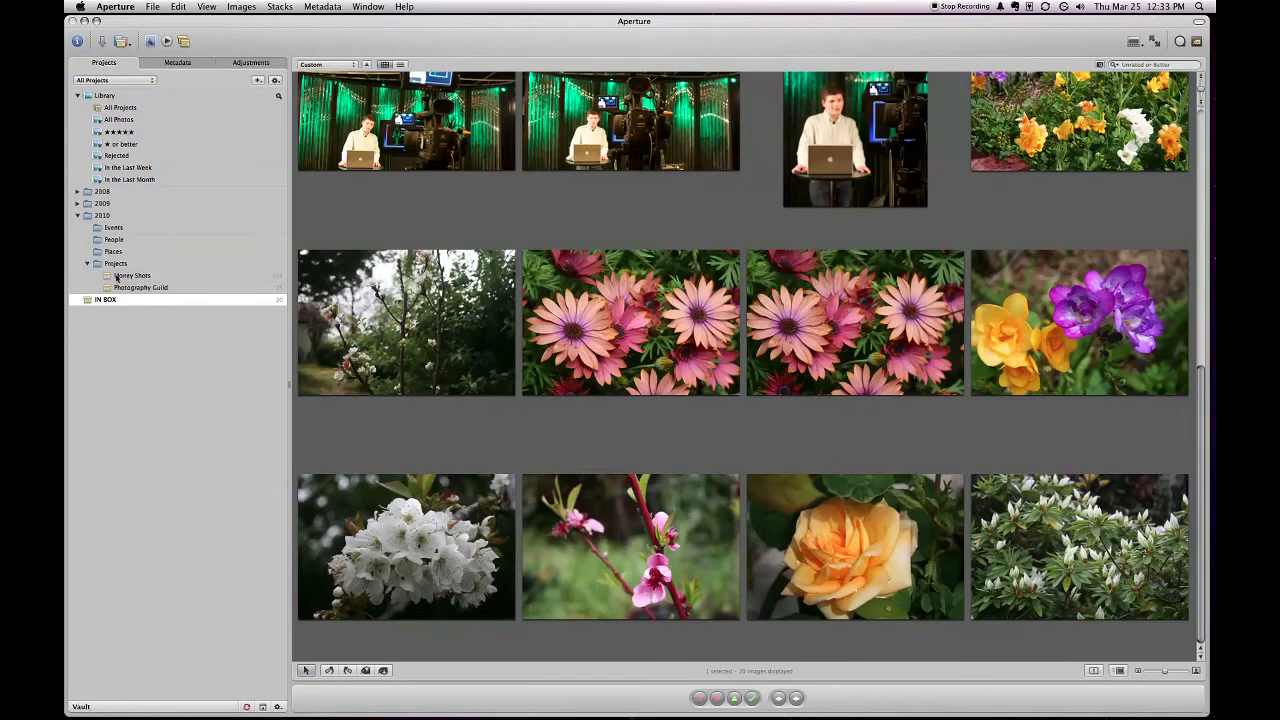
Browse the Money Shots photos, then the Photography Guild shadow, branch and foggy-sunrise photos.
{"action": "left_click", "coordinate": [132, 275]}
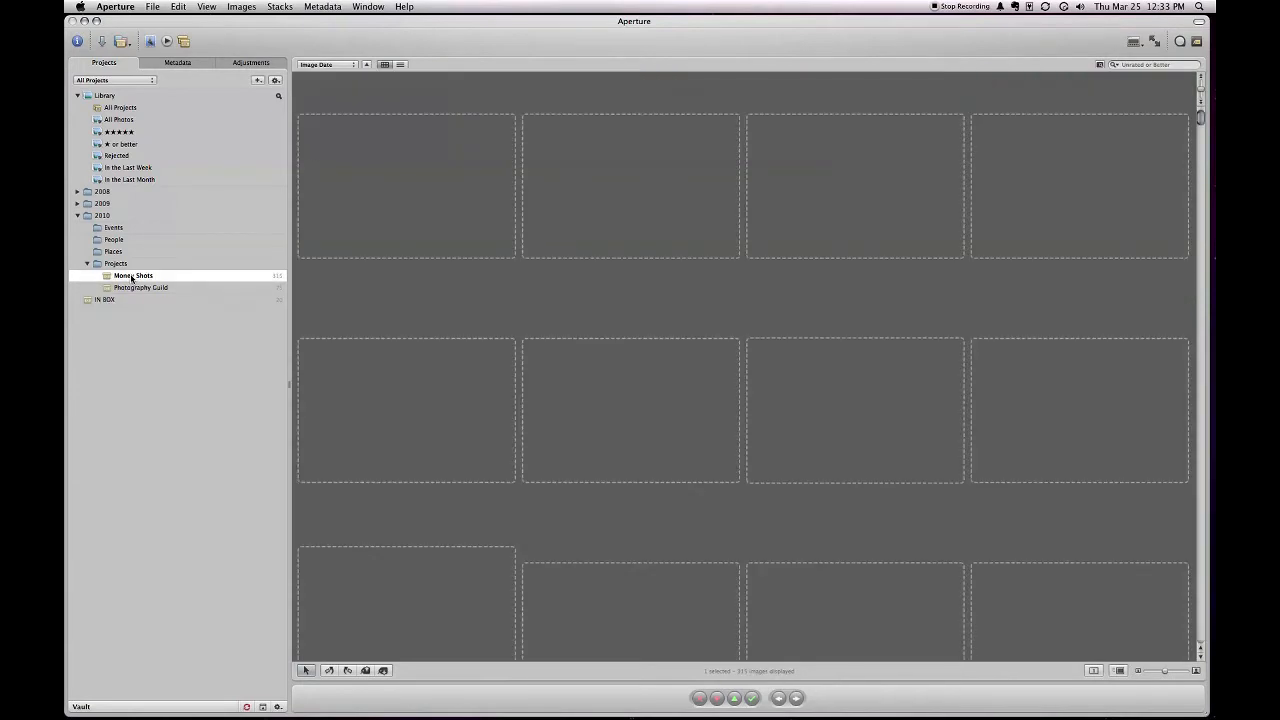
{"action": "left_click", "coordinate": [133, 275]}
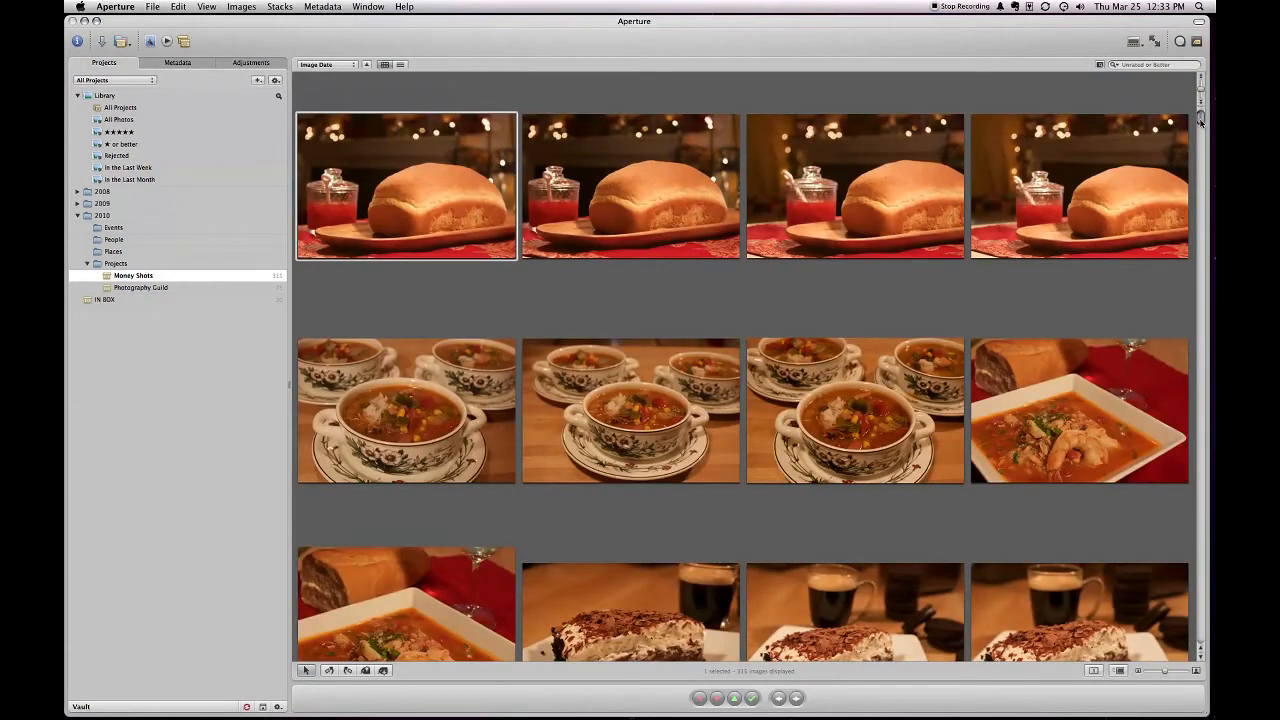
{"action": "scroll", "scroll_direction": "down", "scroll_amount": 3}
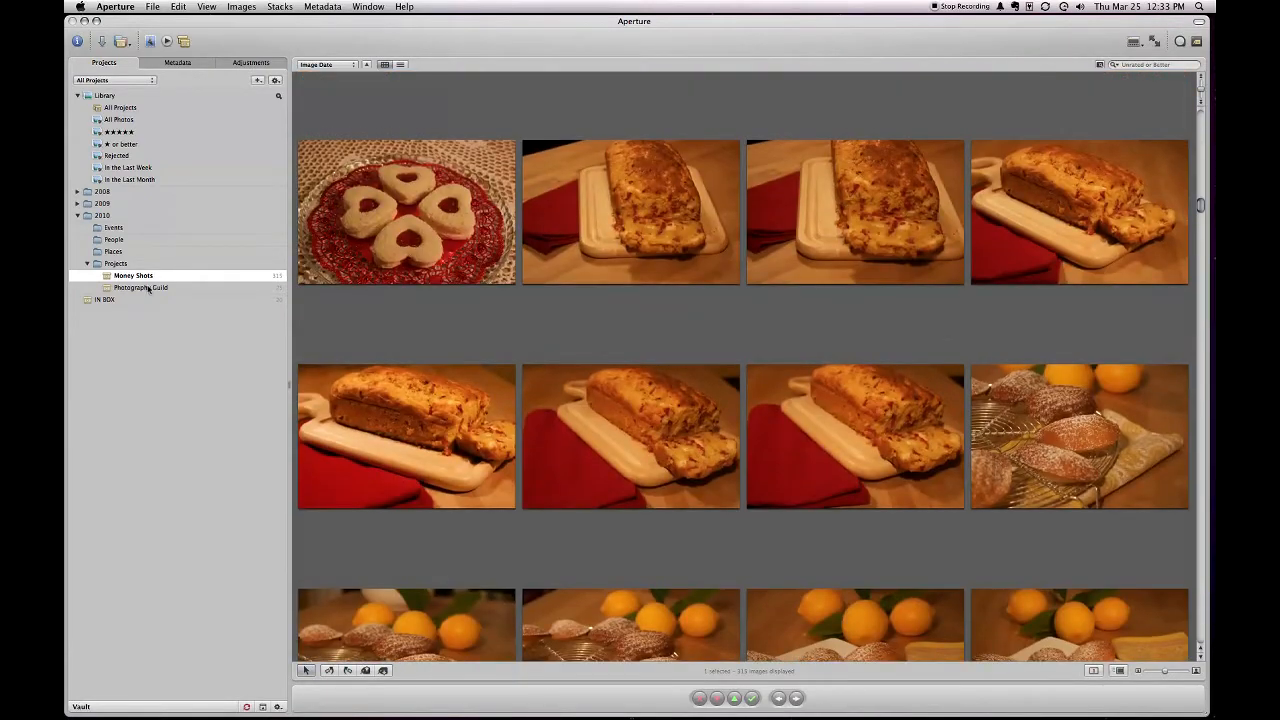
{"action": "left_click", "coordinate": [142, 288]}
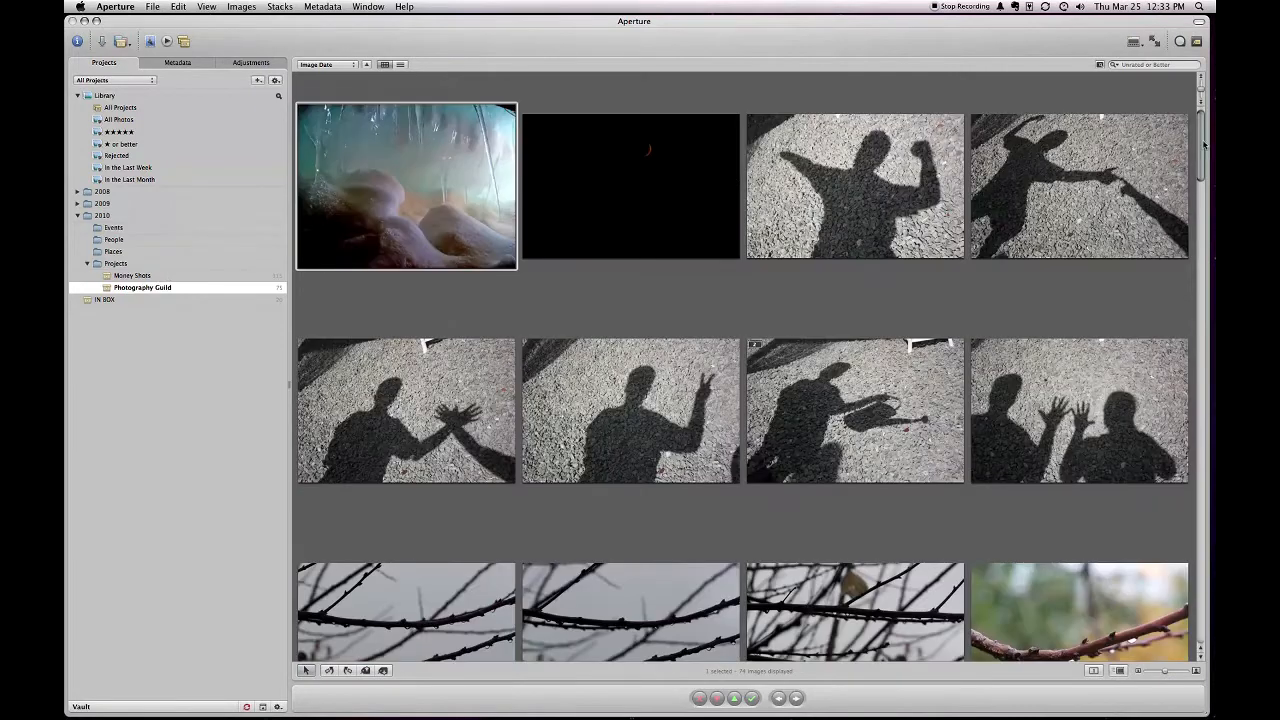
{"action": "scroll", "scroll_direction": "down", "scroll_amount": 3}
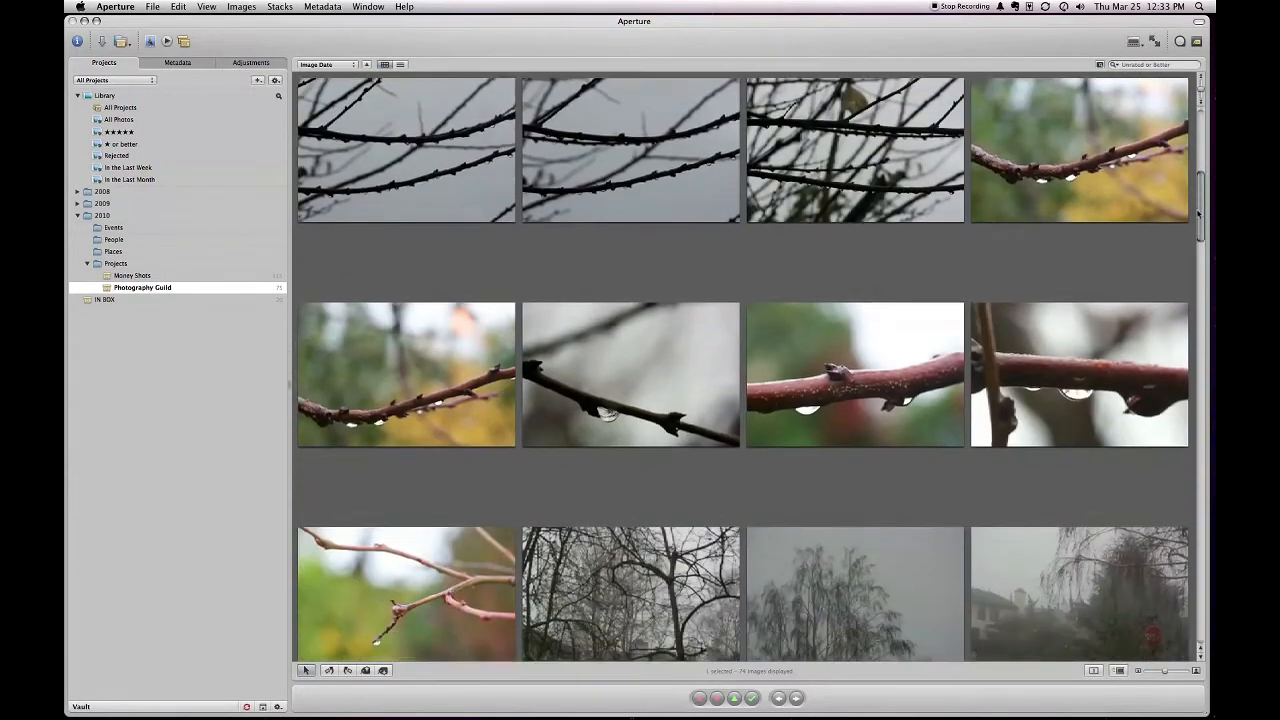
{"action": "scroll", "scroll_direction": "down", "scroll_amount": 3}
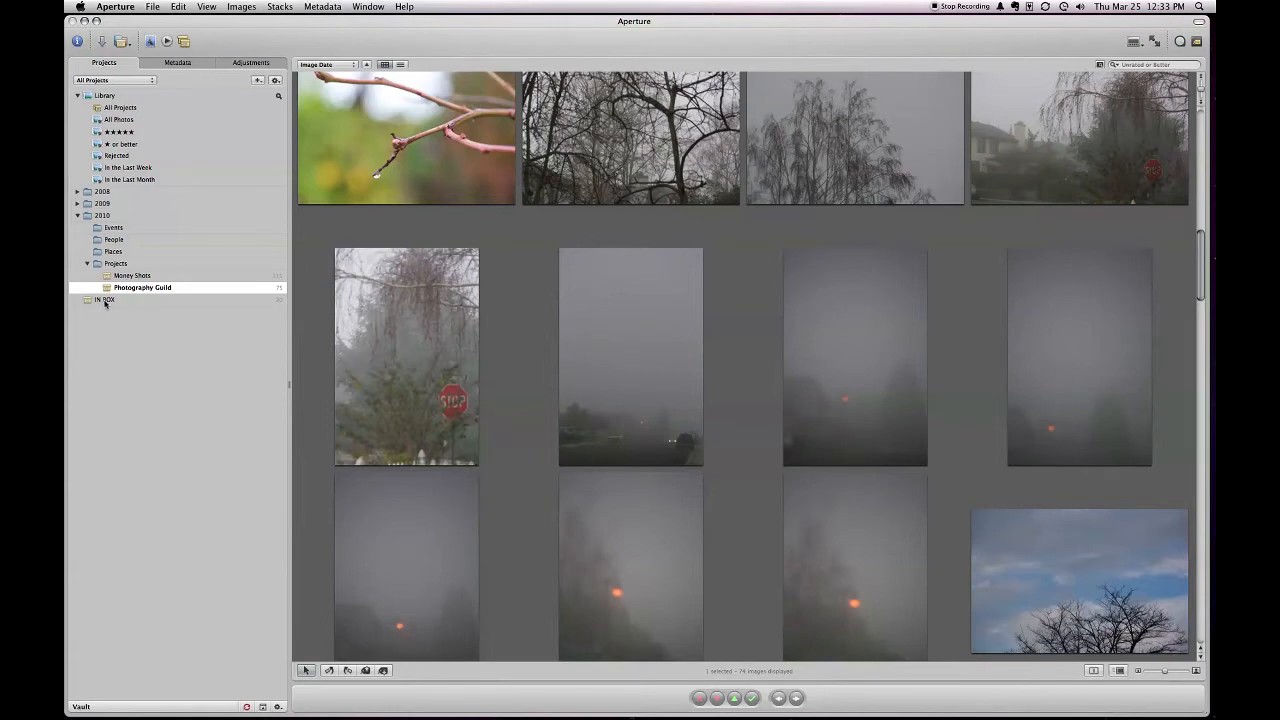
Show the 20 studio and flower photos waiting in the IN BOX.
{"action": "left_click", "coordinate": [106, 299]}
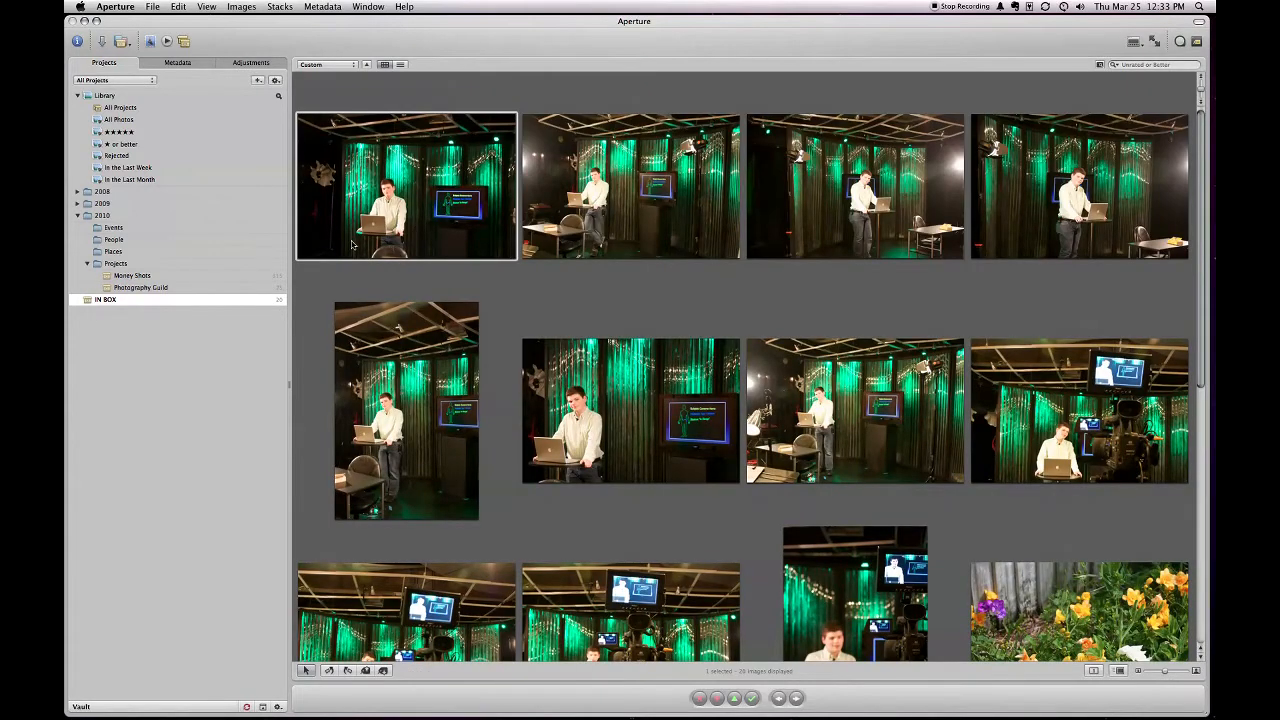
{"action": "mouse_move", "coordinate": [630, 180]}
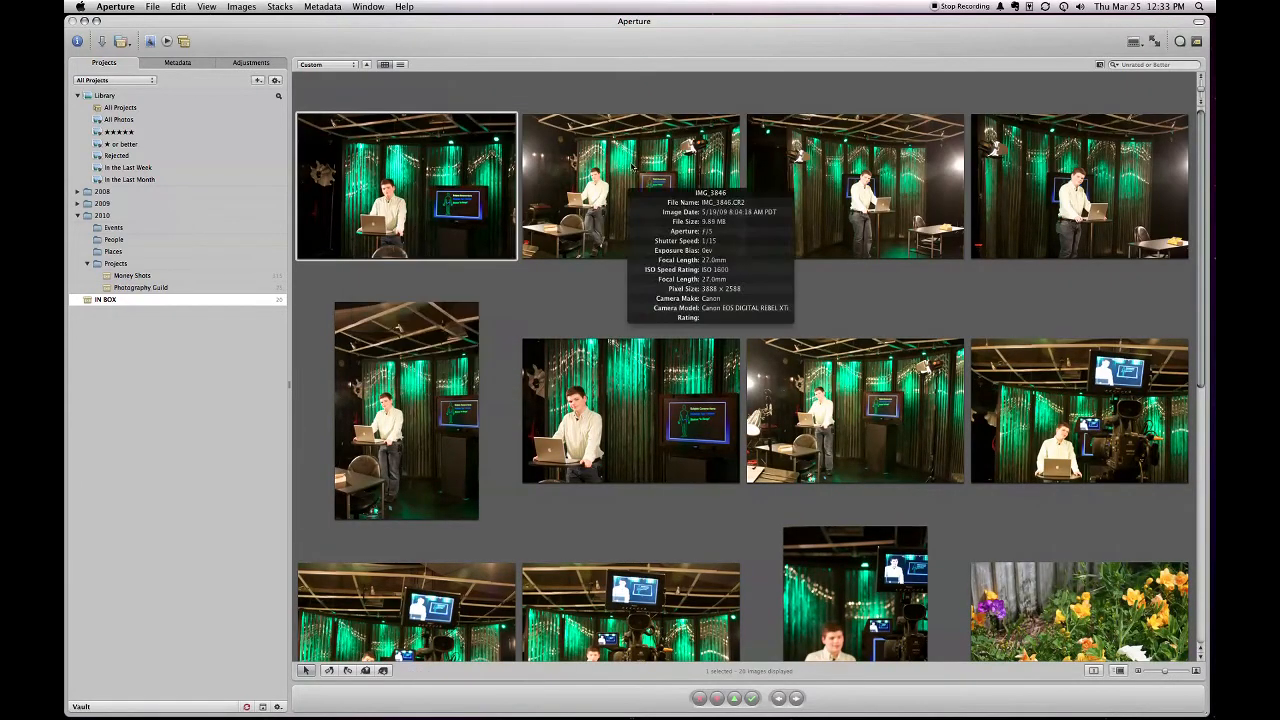
{"action": "mouse_move", "coordinate": [405, 185]}
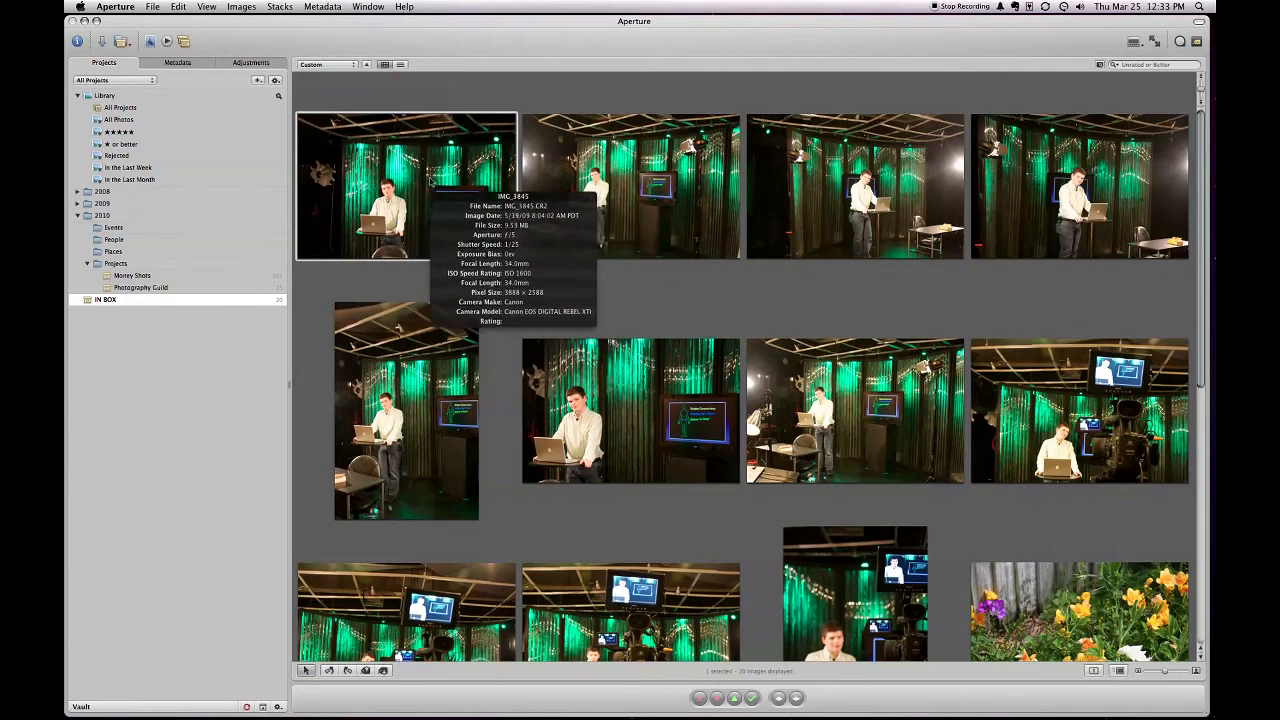
{"action": "mouse_move", "coordinate": [855, 410]}
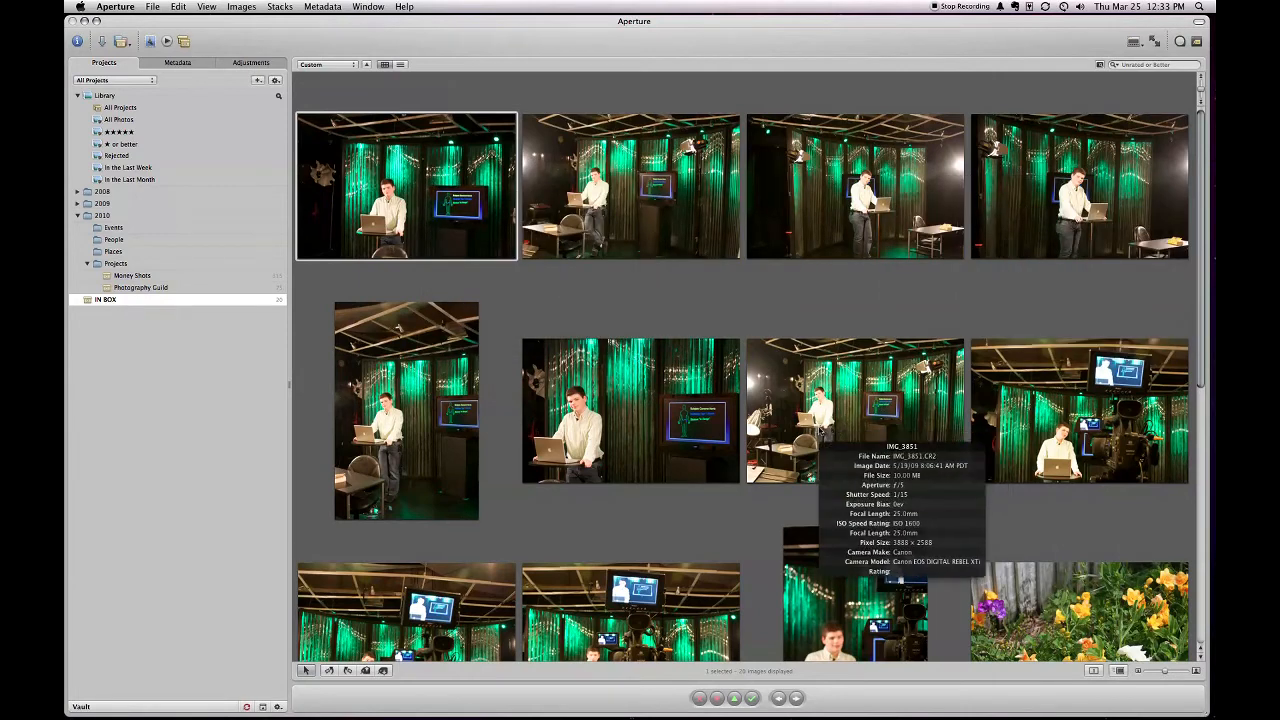
{"action": "mouse_move", "coordinate": [728, 263]}
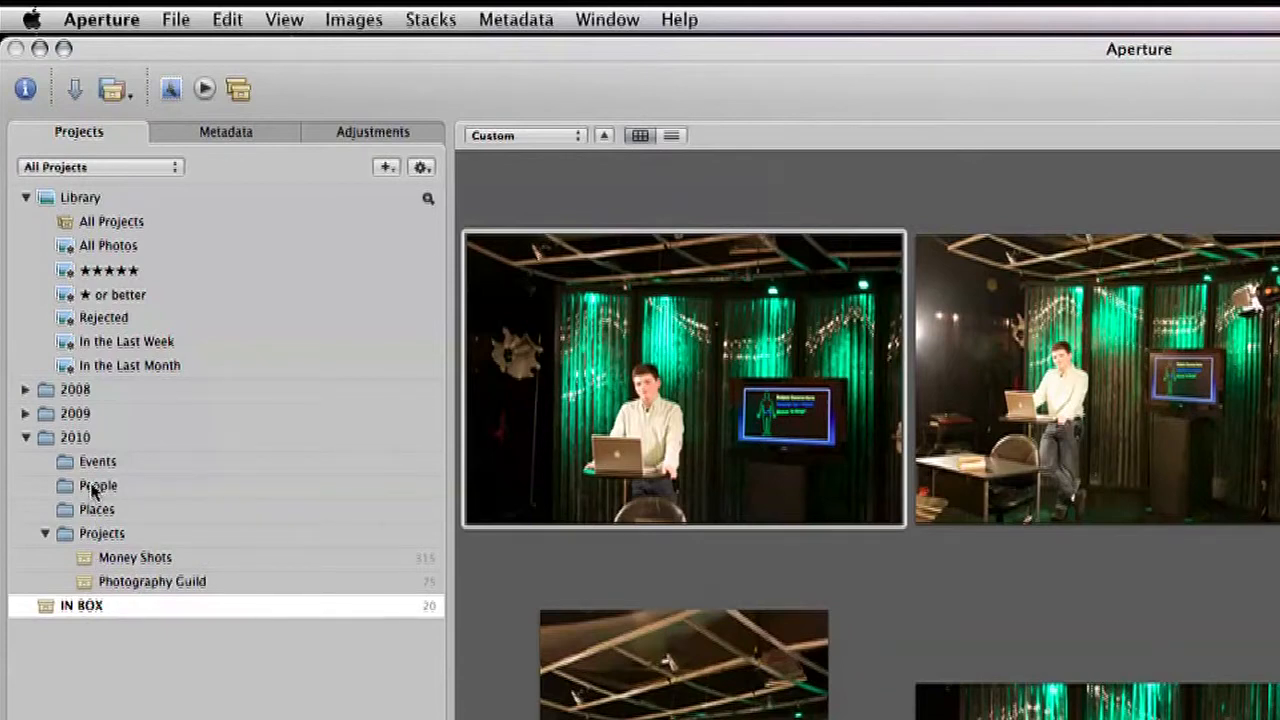
Create a new project named Cameron inside the People folder.
{"action": "left_click", "coordinate": [99, 485]}
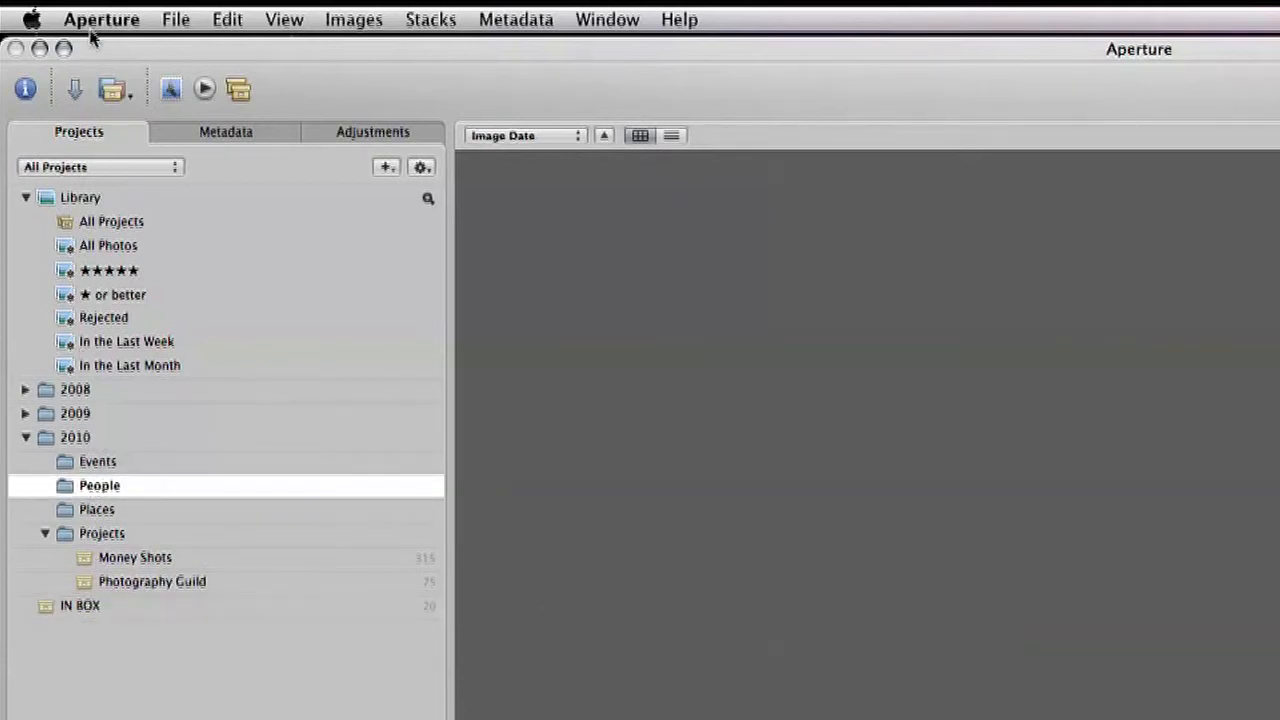
{"action": "left_click", "coordinate": [112, 89]}
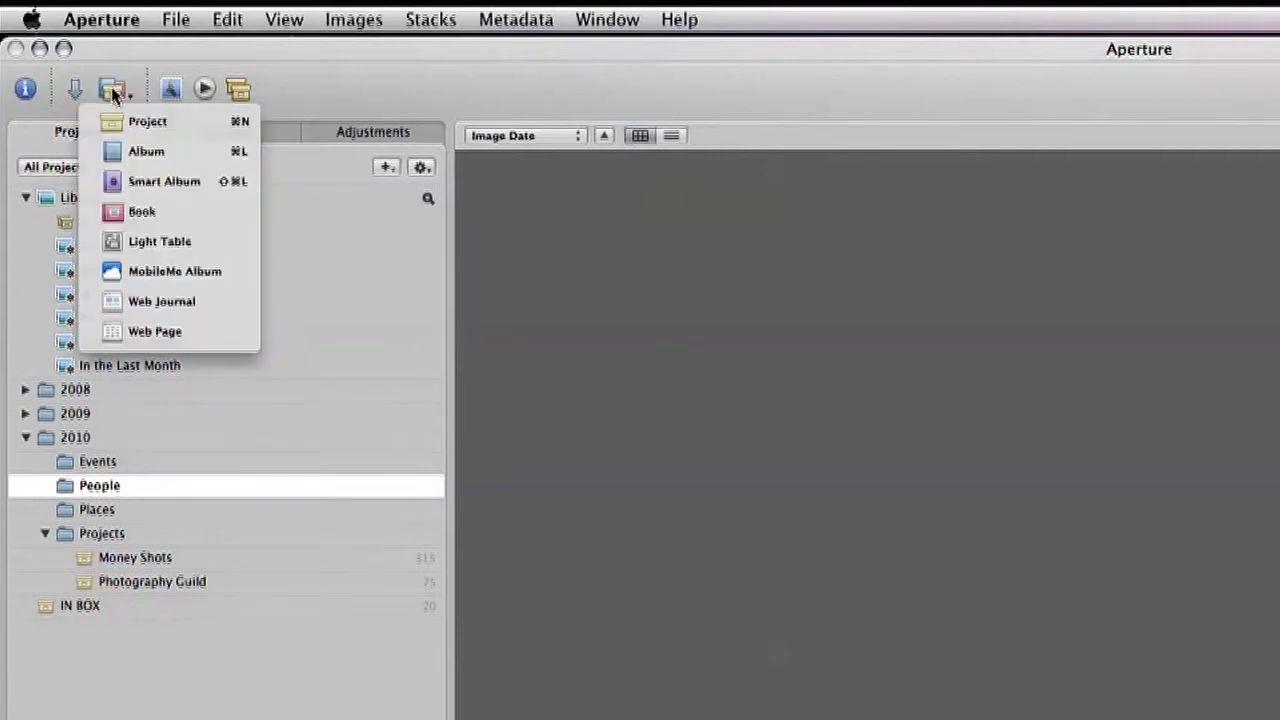
{"action": "left_click", "coordinate": [147, 121]}
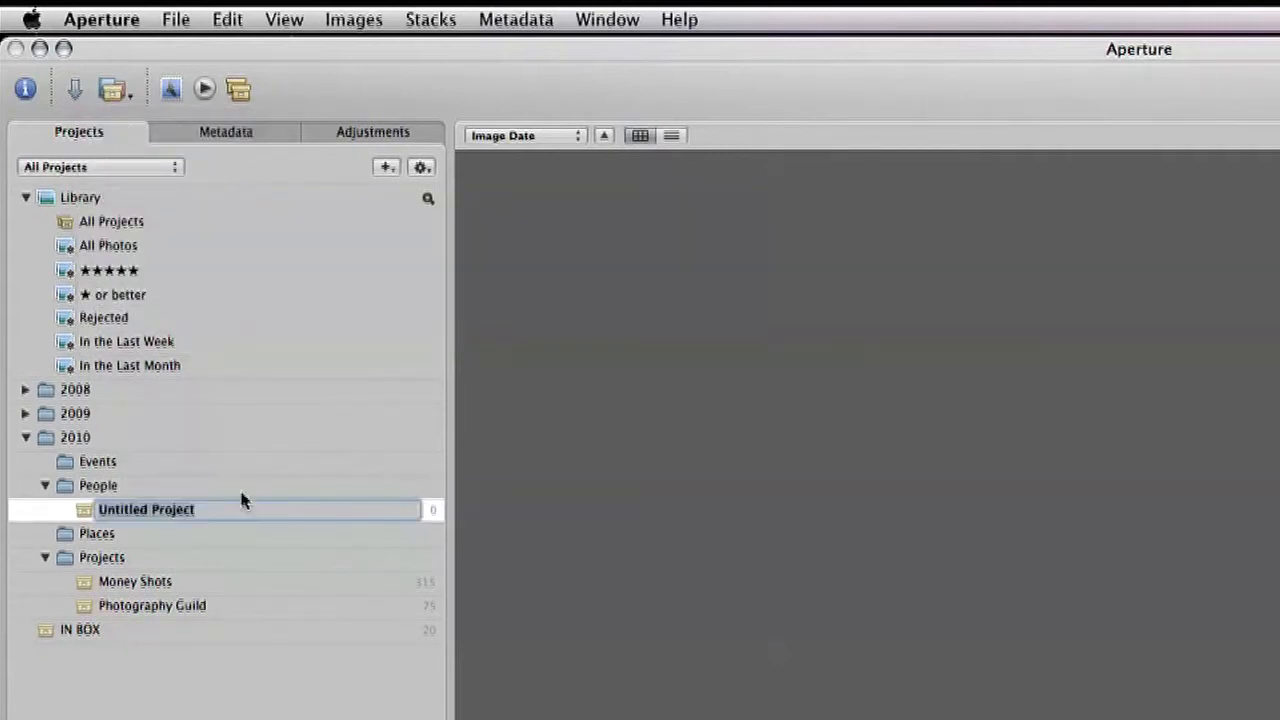
{"action": "mouse_move", "coordinate": [160, 493]}
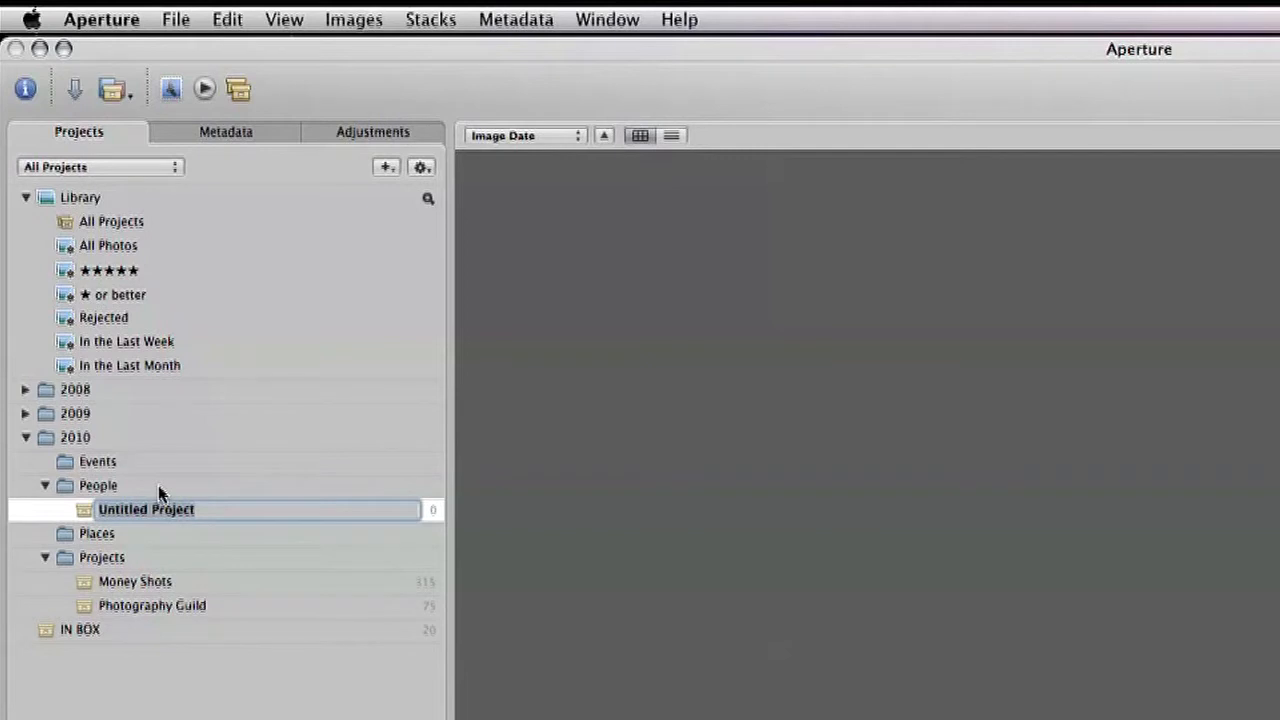
{"action": "type", "text": "Cameron"}
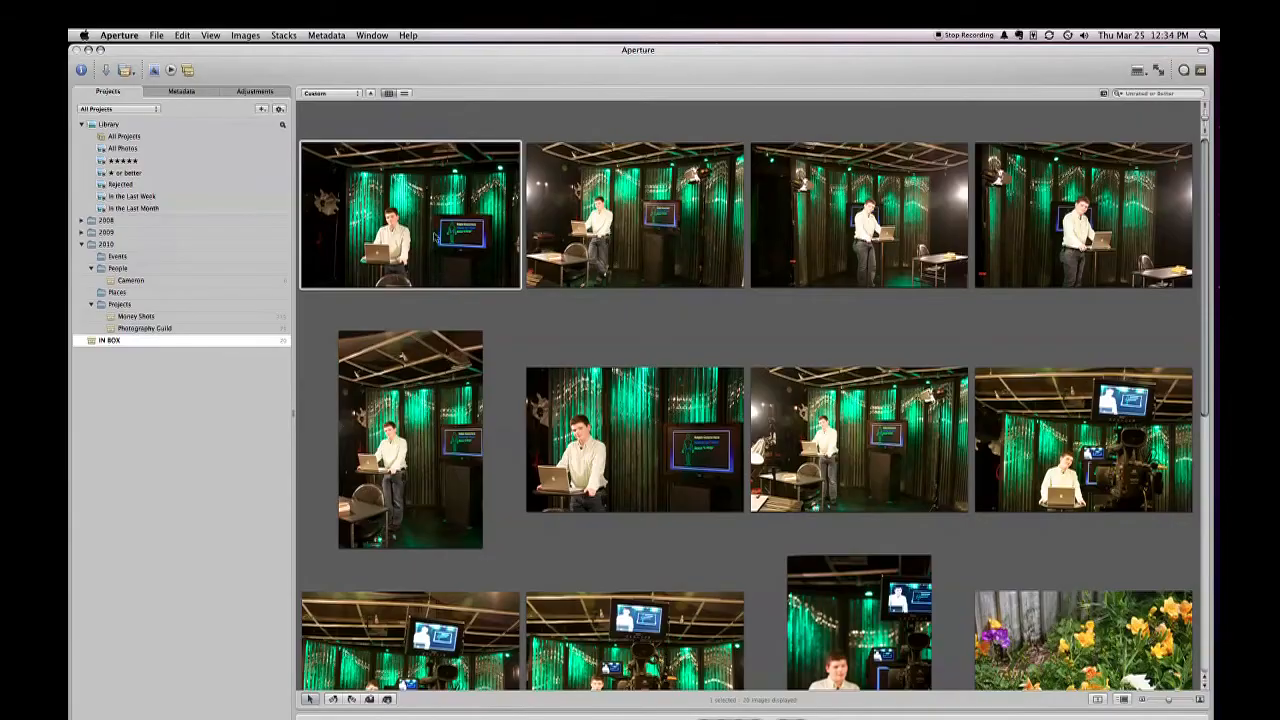
{"action": "mouse_move", "coordinate": [438, 218]}
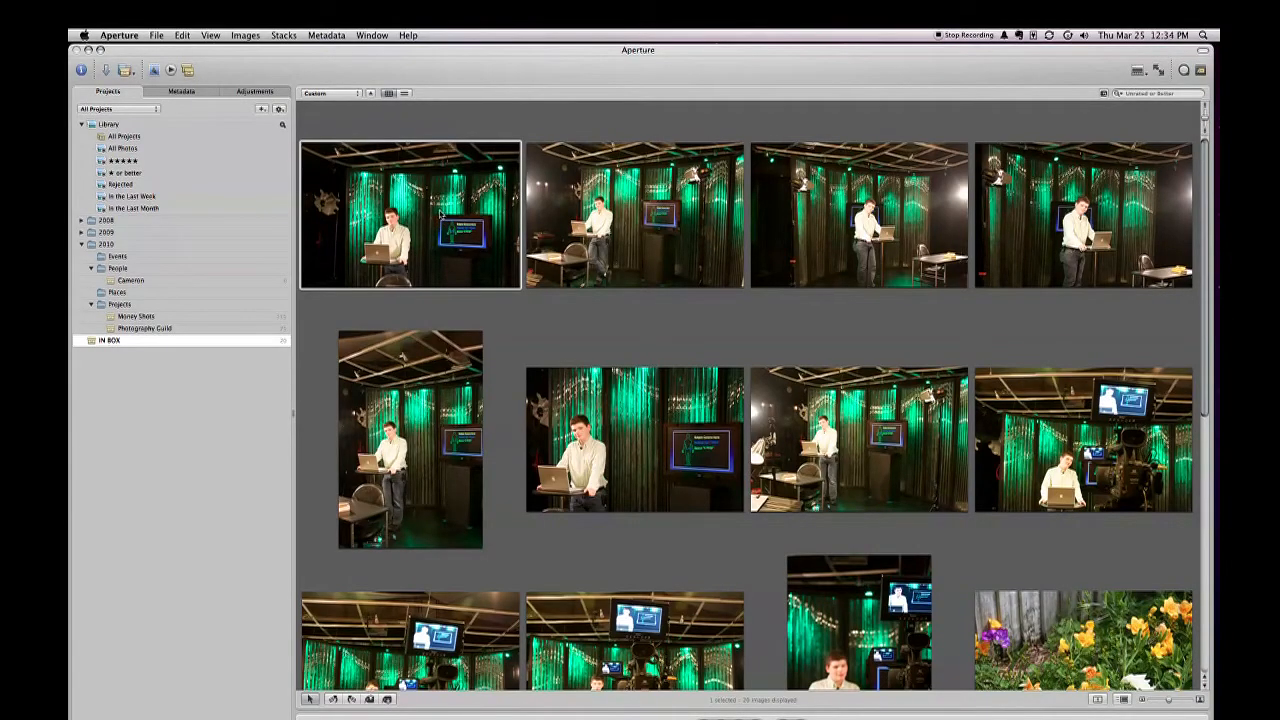
{"action": "mouse_move", "coordinate": [853, 564]}
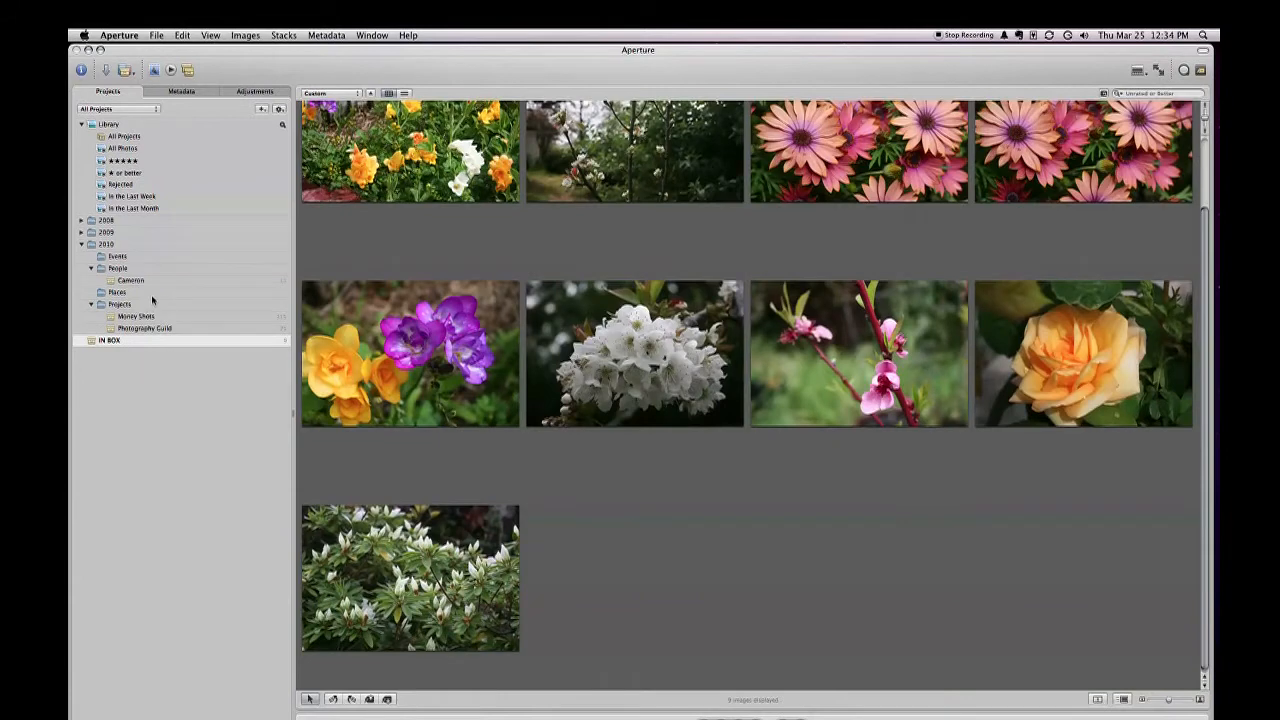
{"action": "scroll", "scroll_direction": "down", "scroll_amount": 3}
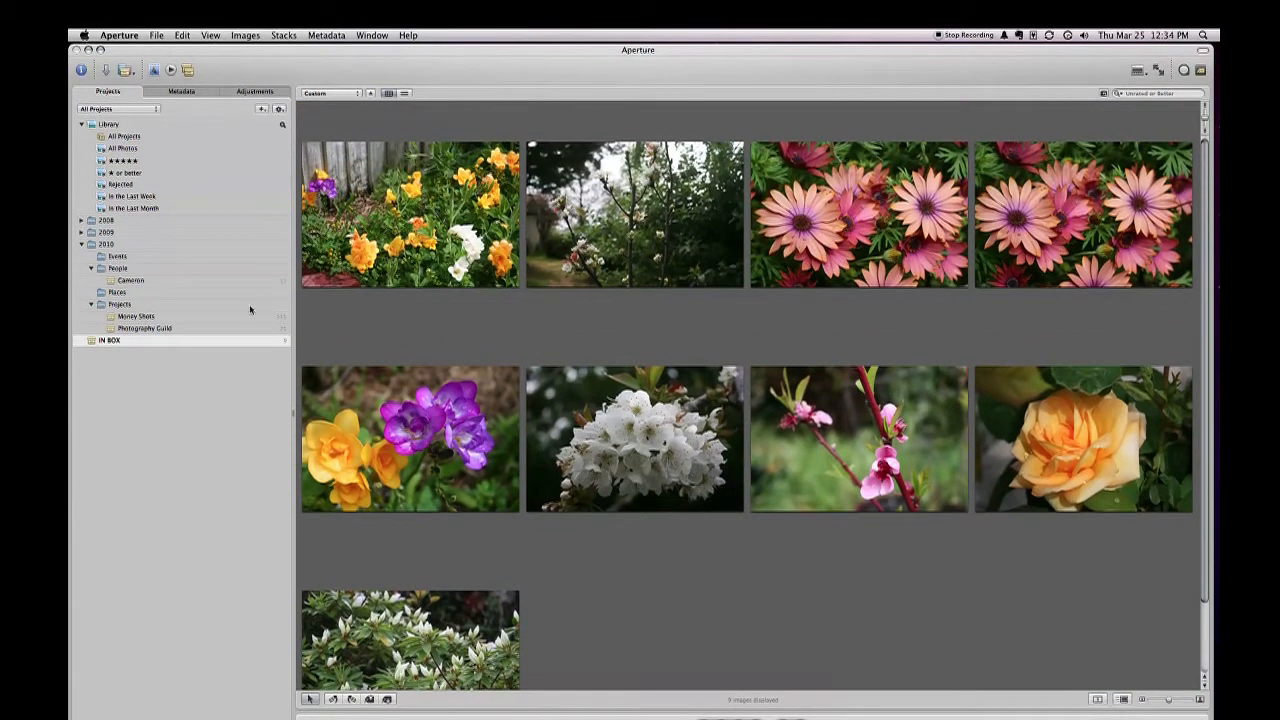
{"action": "mouse_move", "coordinate": [118, 328]}
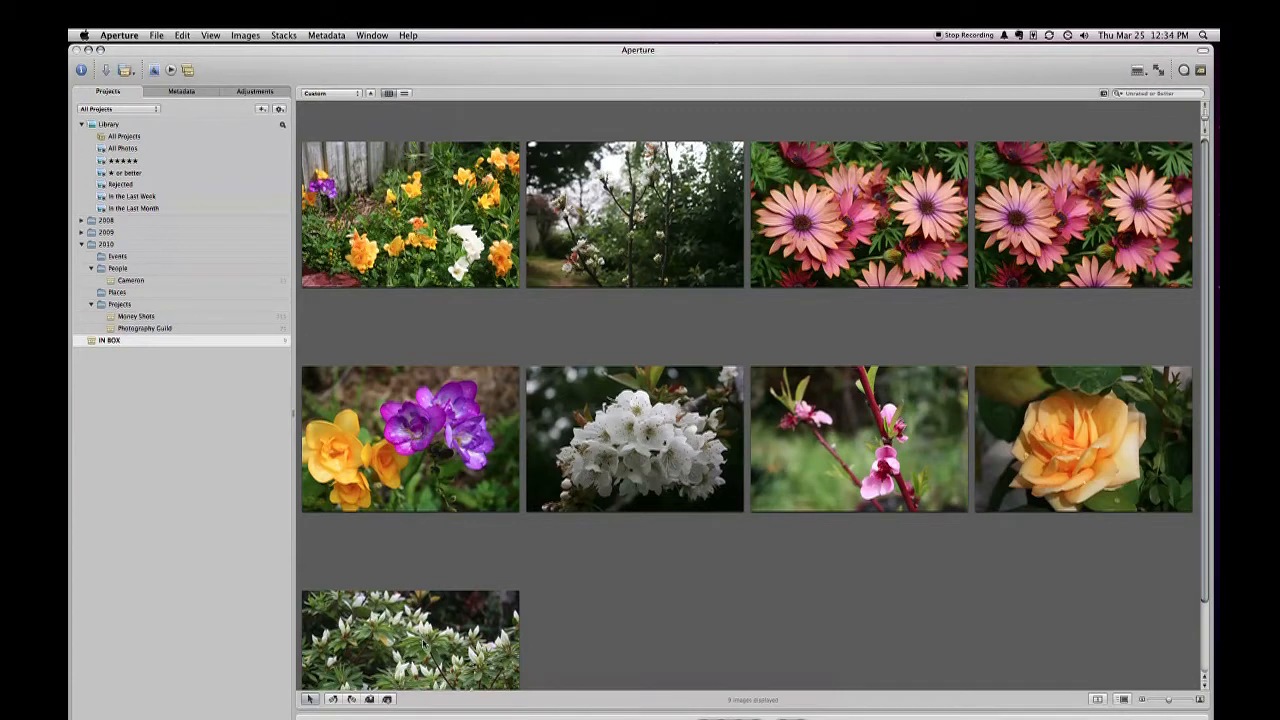
{"action": "mouse_move", "coordinate": [460, 355]}
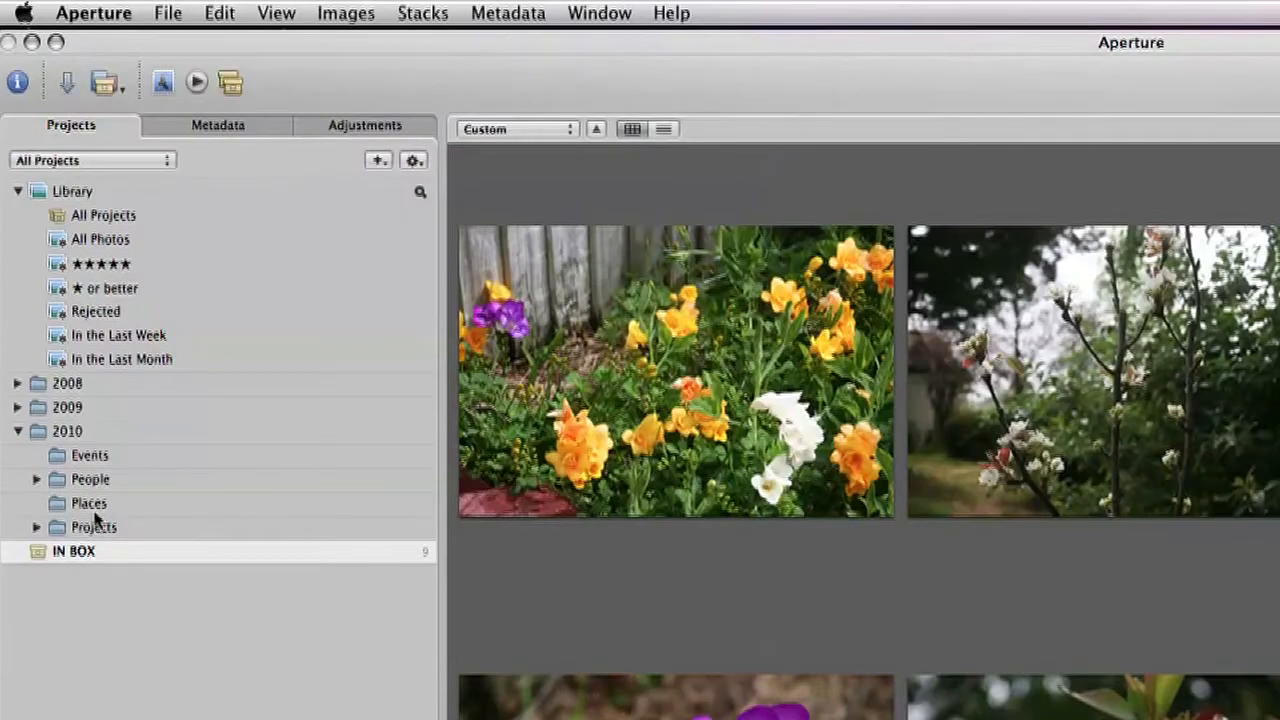
{"action": "mouse_move", "coordinate": [93, 517]}
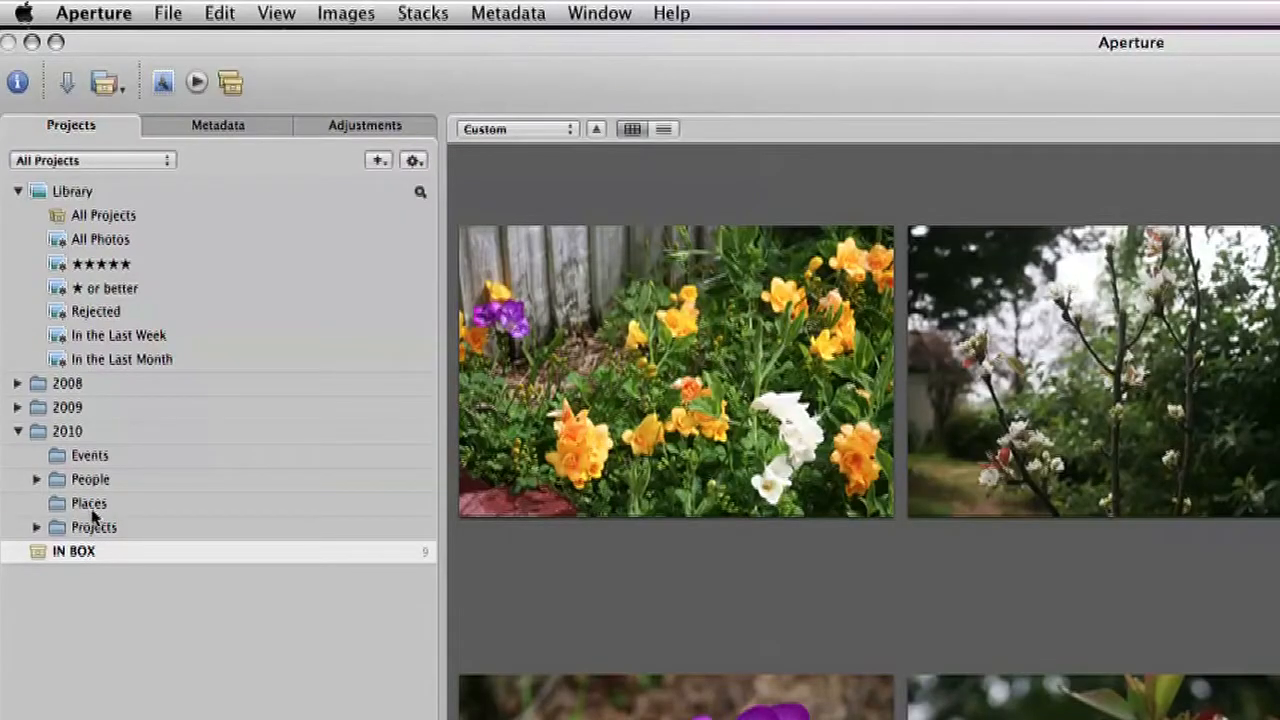
{"action": "mouse_move", "coordinate": [62, 512]}
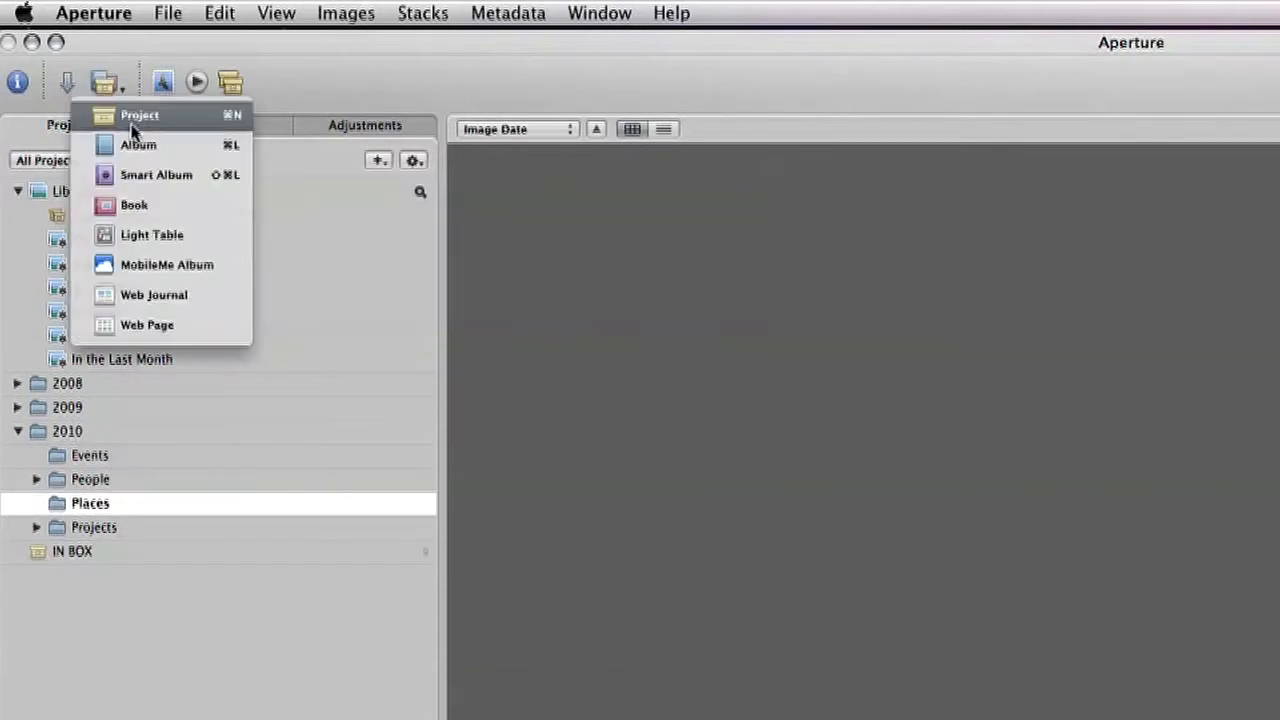
Create a new project named Garden inside the Places folder.
{"action": "left_click", "coordinate": [139, 115]}
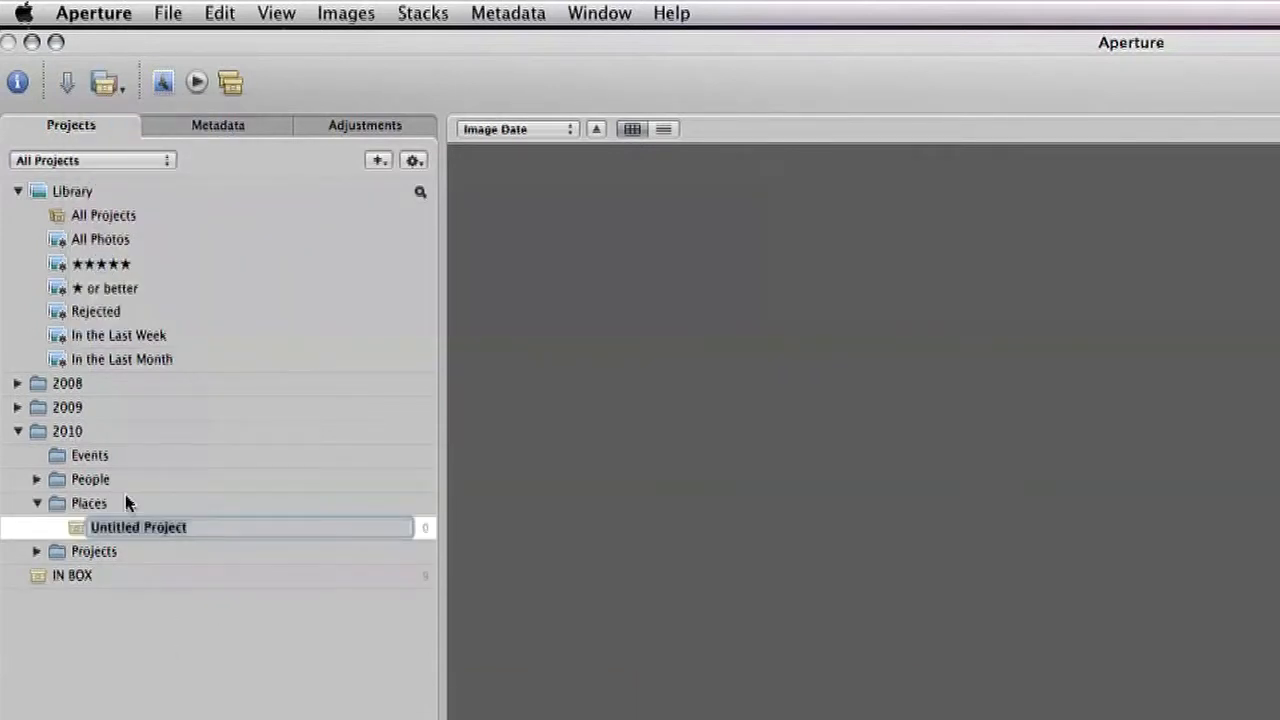
{"action": "type", "text": "Gar"}
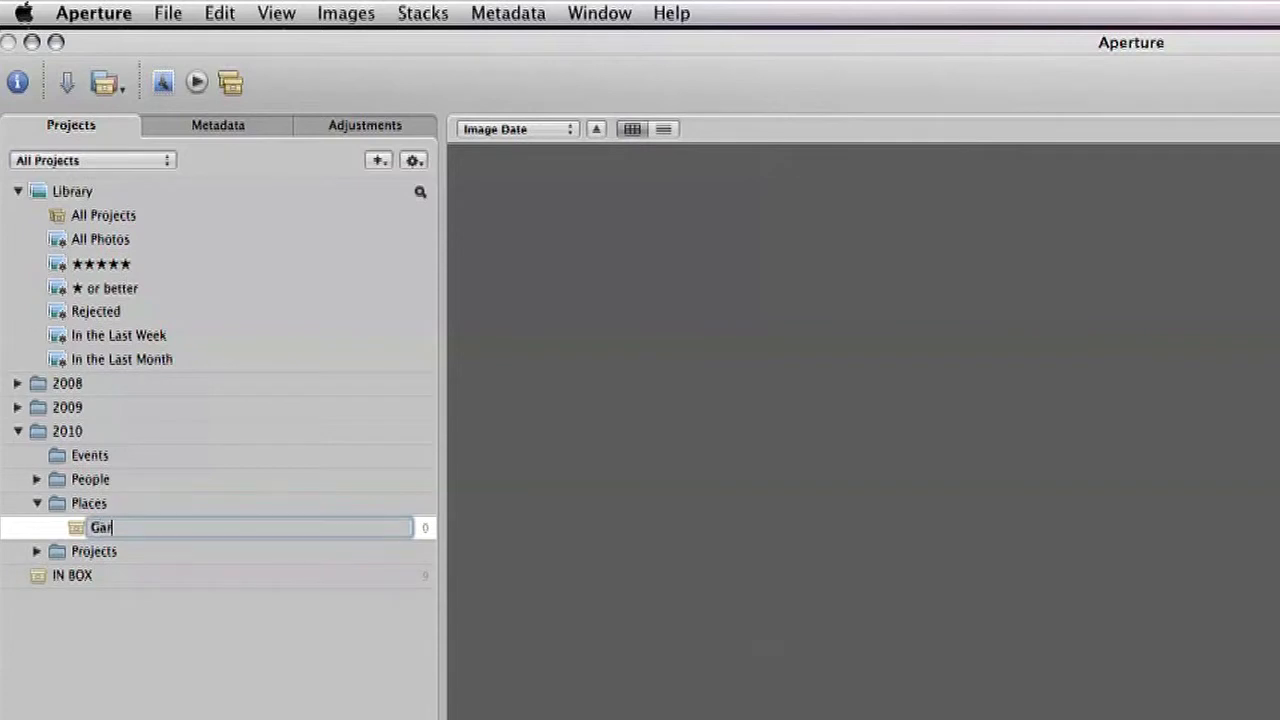
{"action": "type", "text": "den"}
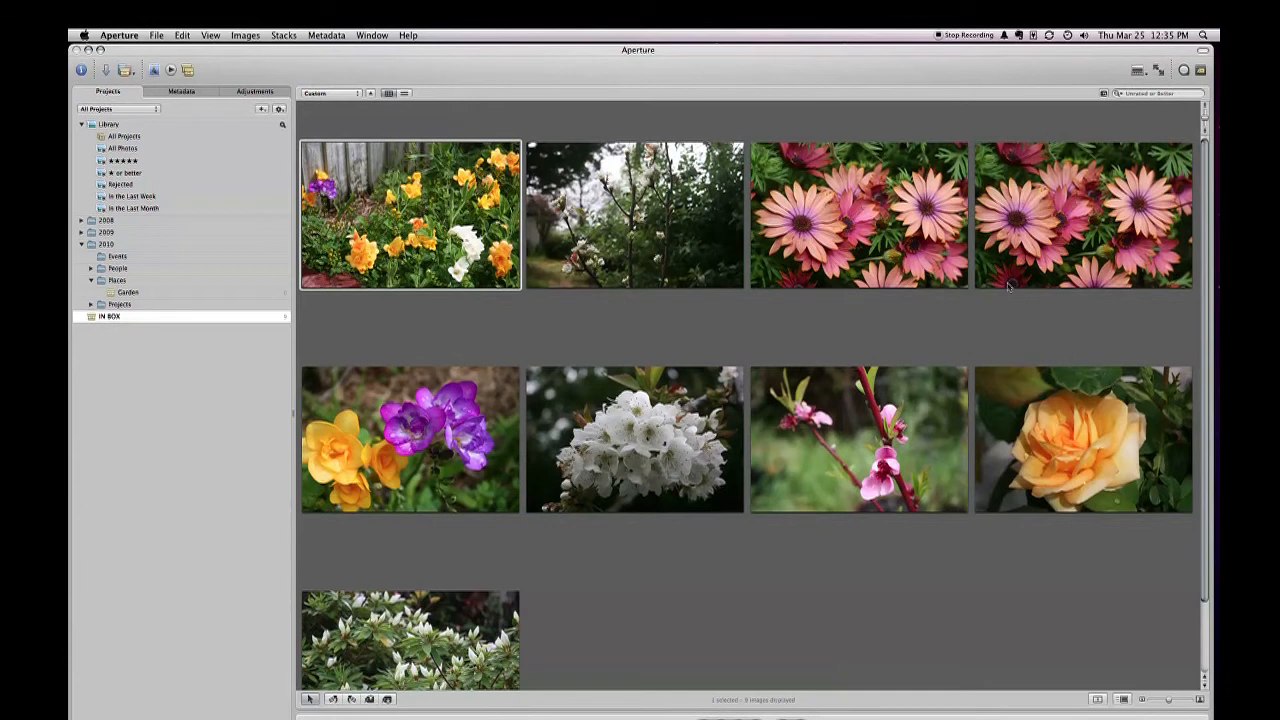
{"action": "mouse_move", "coordinate": [490, 623]}
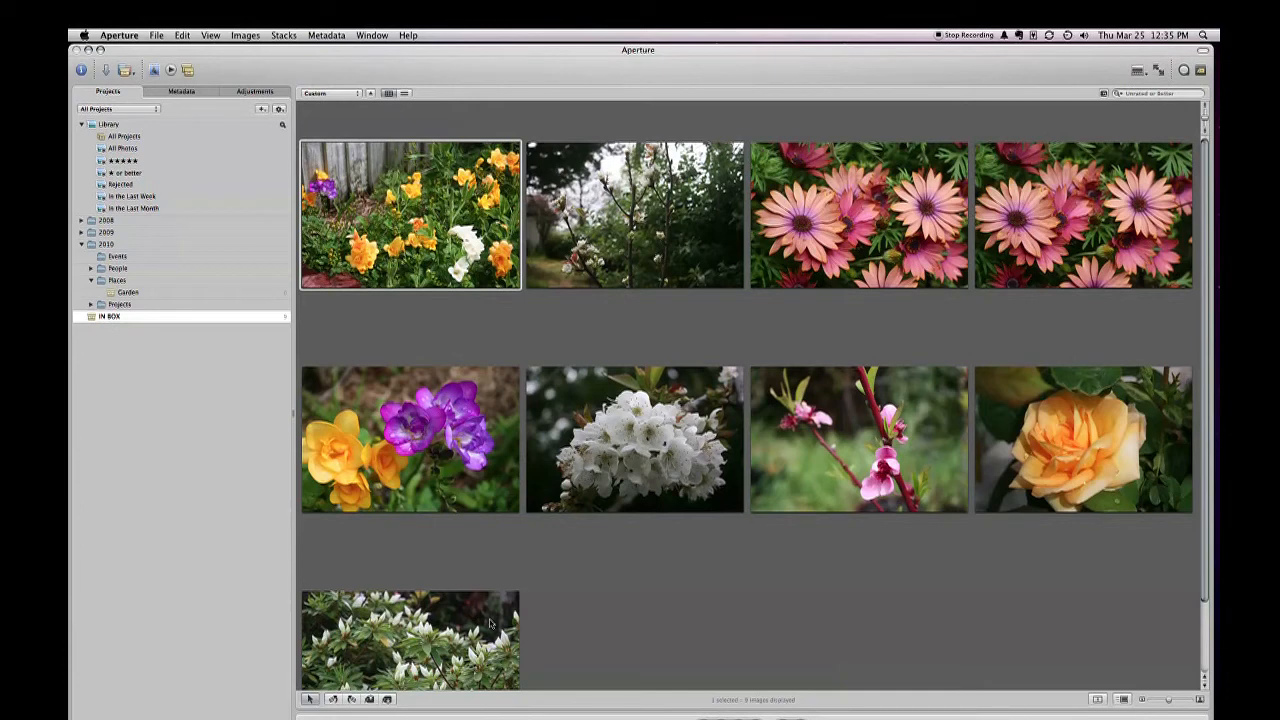
Scroll the IN BOX grid while moving its nine flower photos into Garden.
{"action": "scroll", "scroll_direction": "down", "scroll_amount": 3}
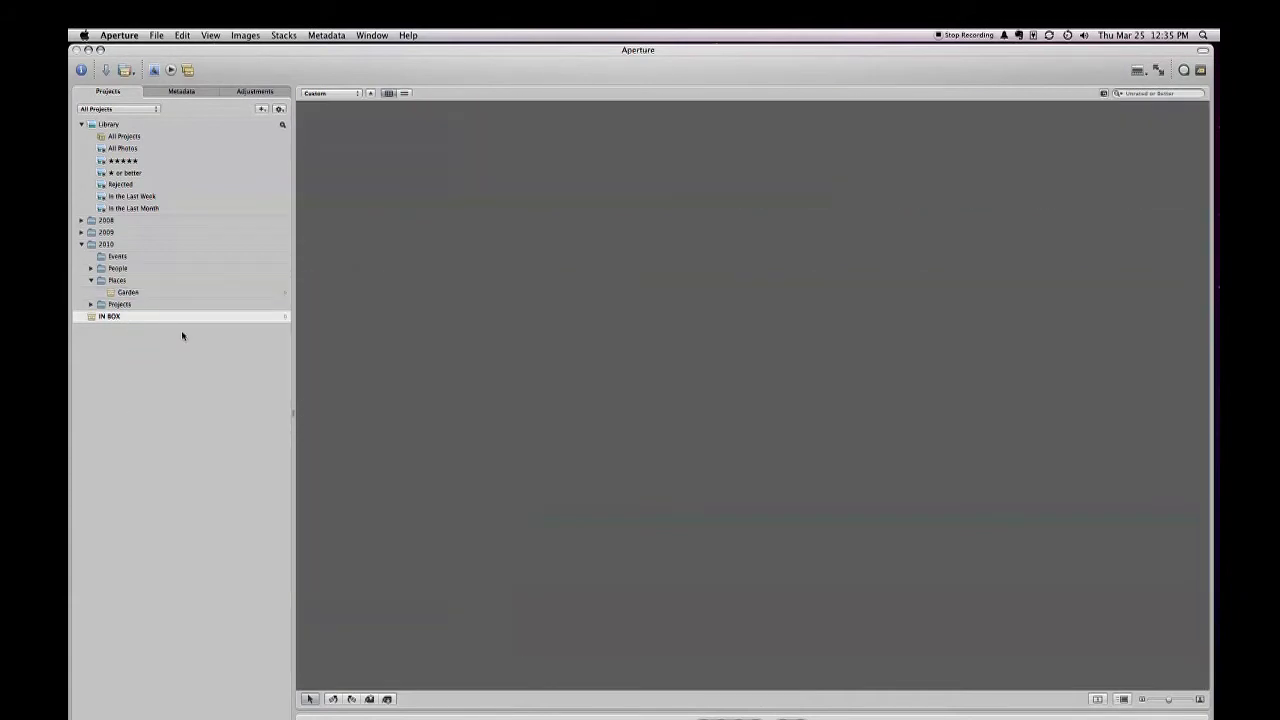
{"action": "mouse_move", "coordinate": [415, 381]}
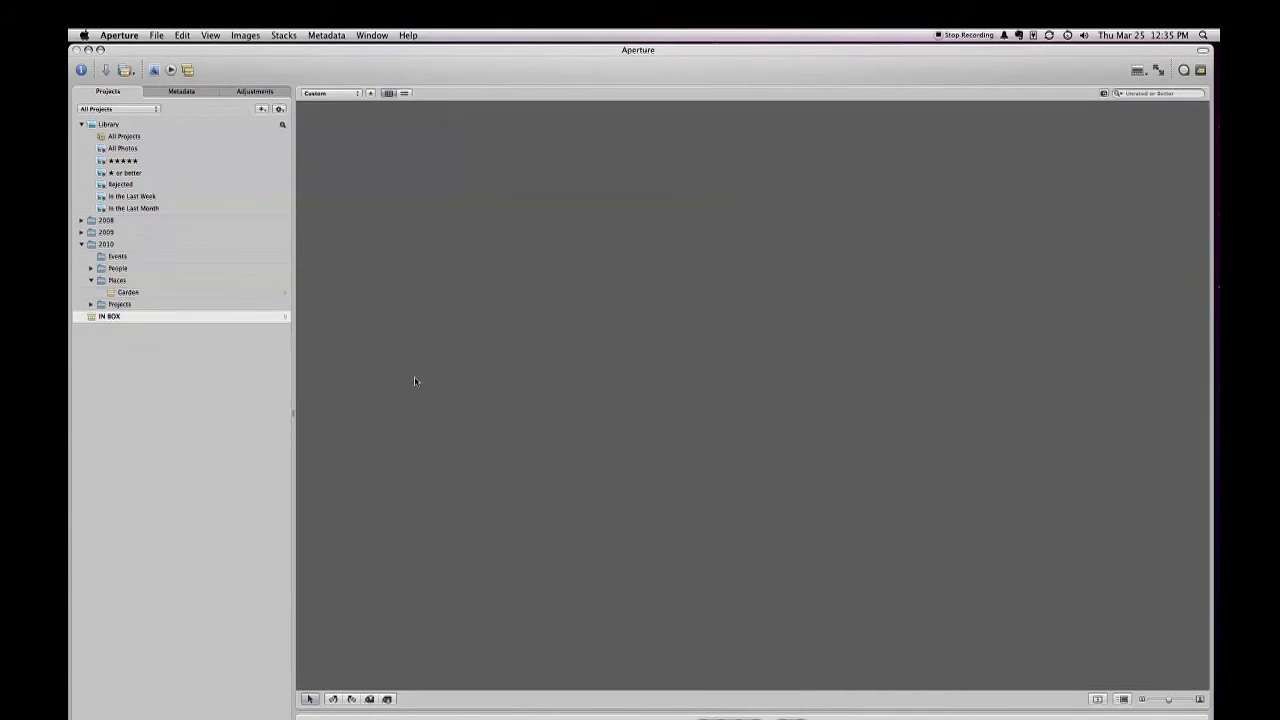
{"action": "mouse_move", "coordinate": [412, 364]}
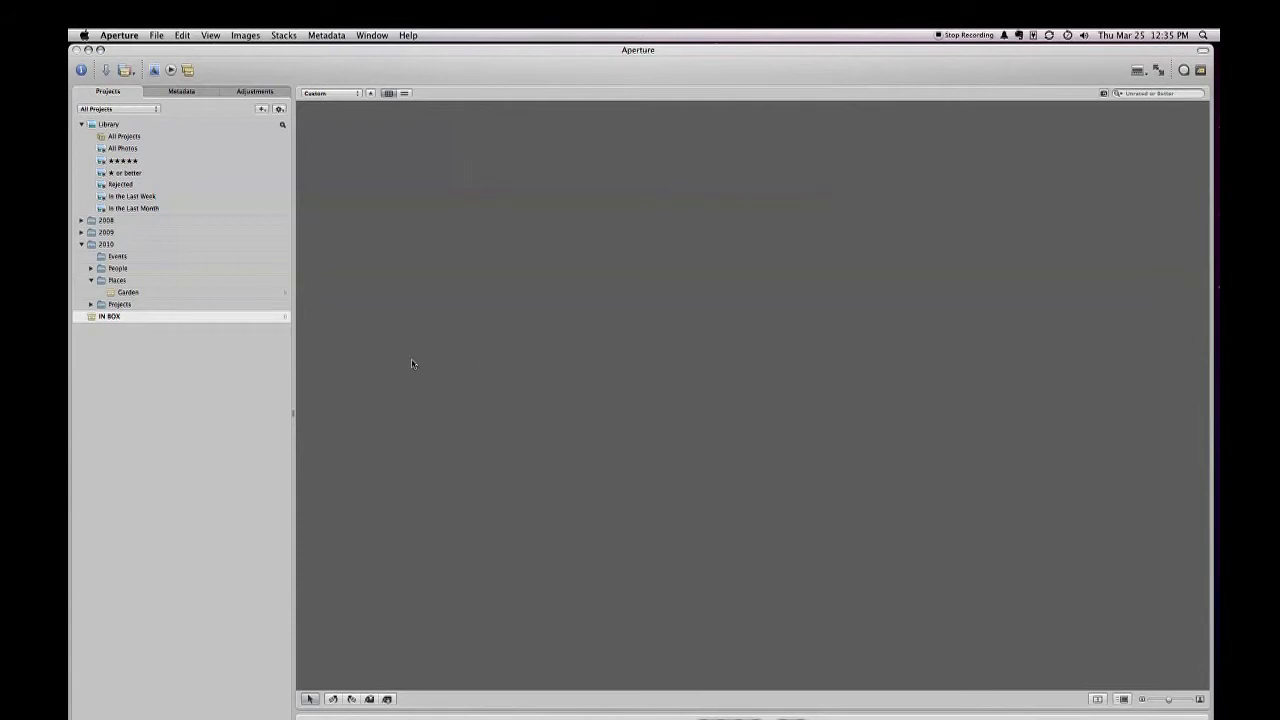
{"action": "mouse_move", "coordinate": [255, 378]}
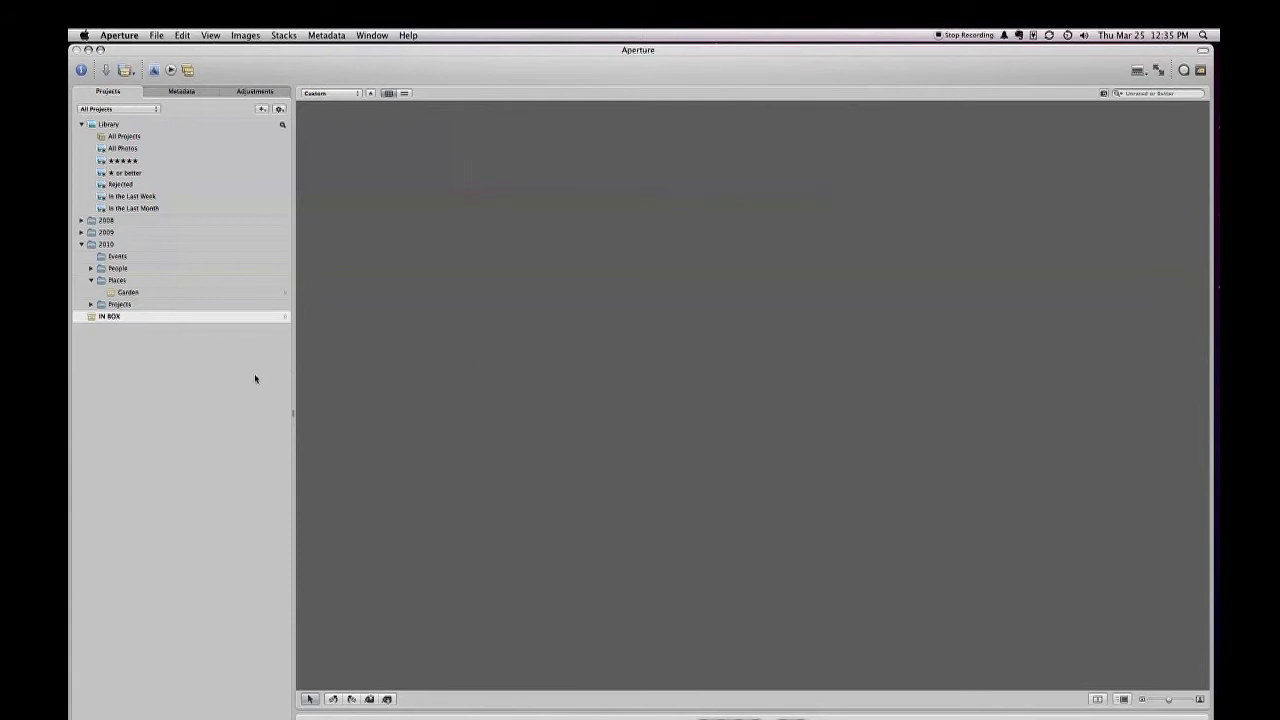
{"action": "mouse_move", "coordinate": [249, 375]}
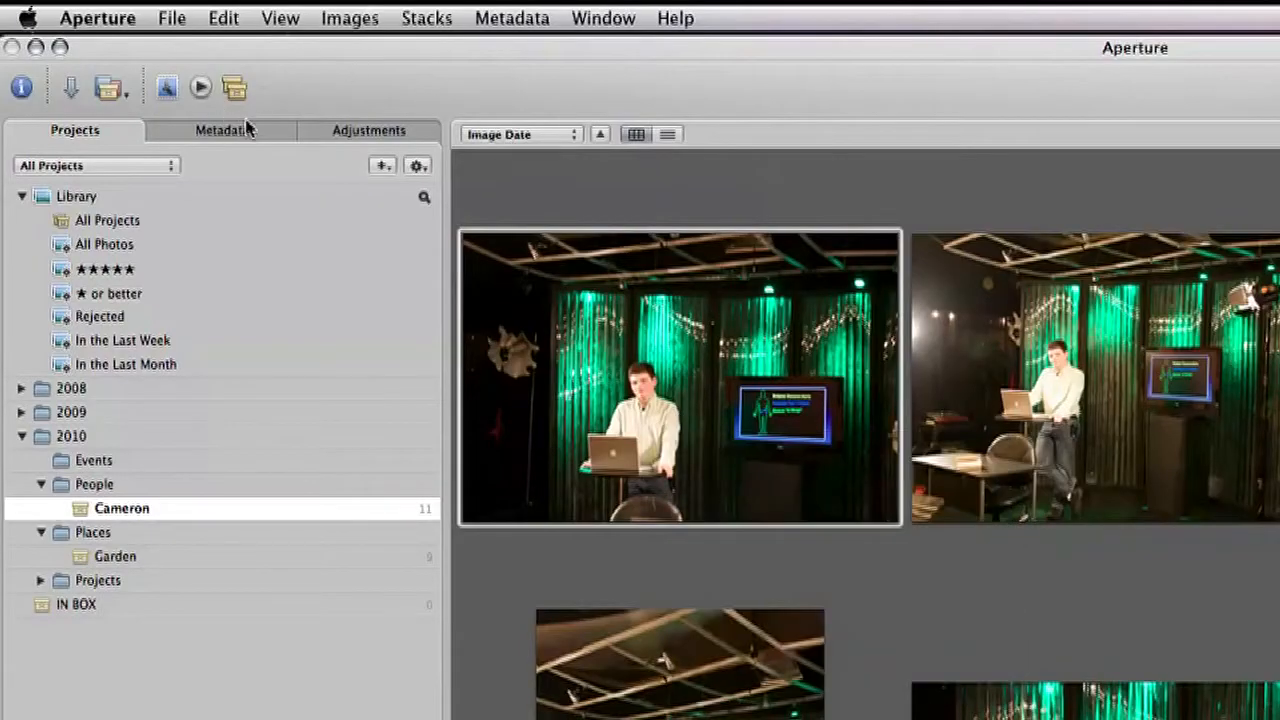
{"action": "mouse_move", "coordinate": [221, 137]}
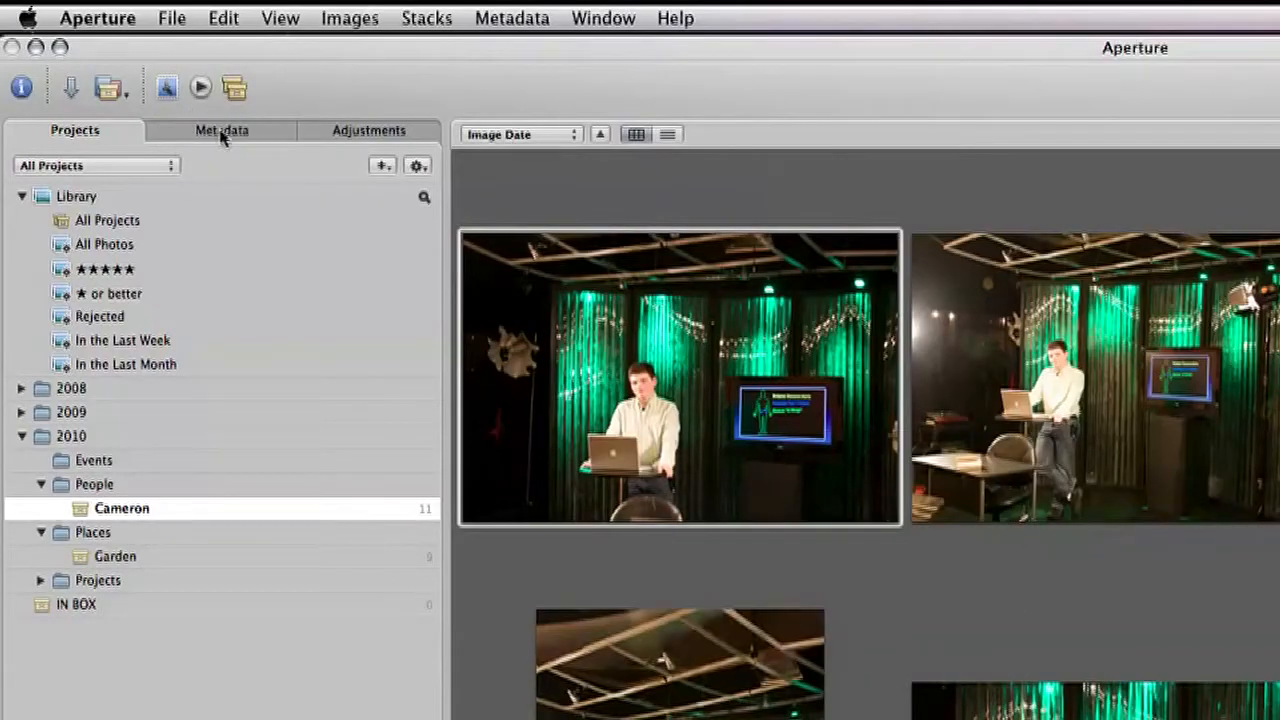
Show IMG_3845's metadata in the inspector and locate its empty Keywords field.
{"action": "left_click", "coordinate": [221, 130]}
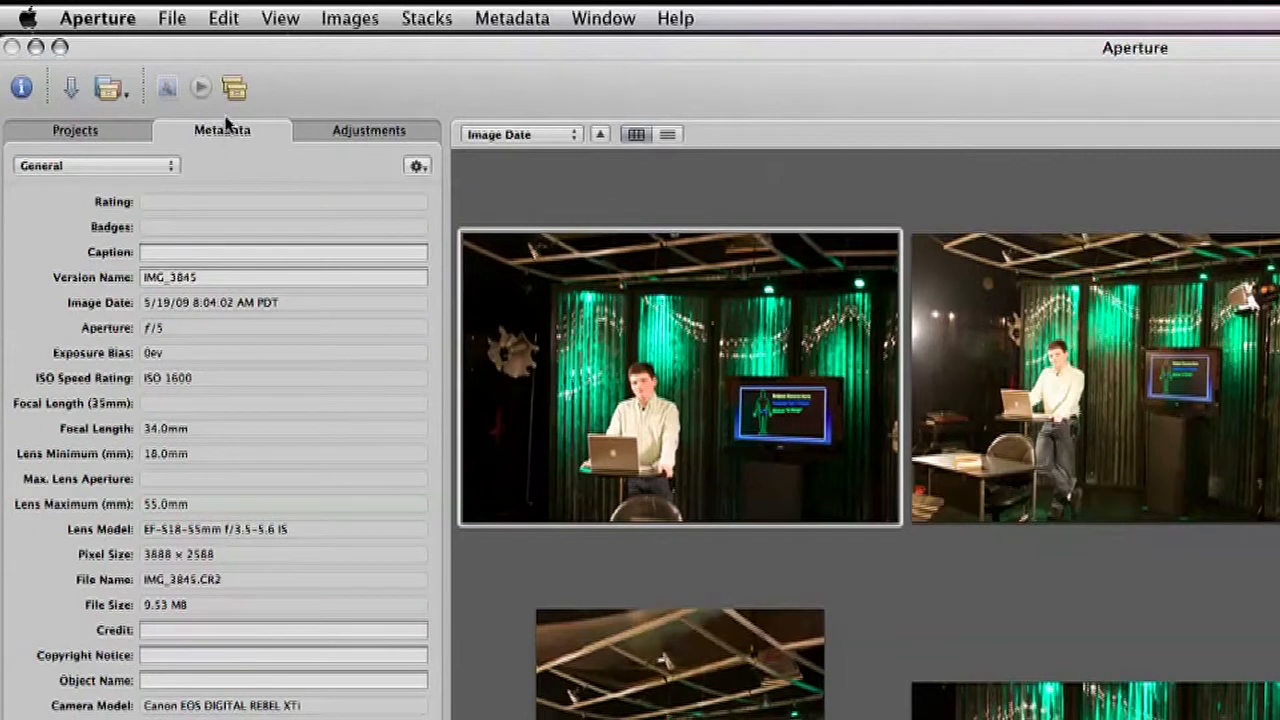
{"action": "mouse_move", "coordinate": [163, 348]}
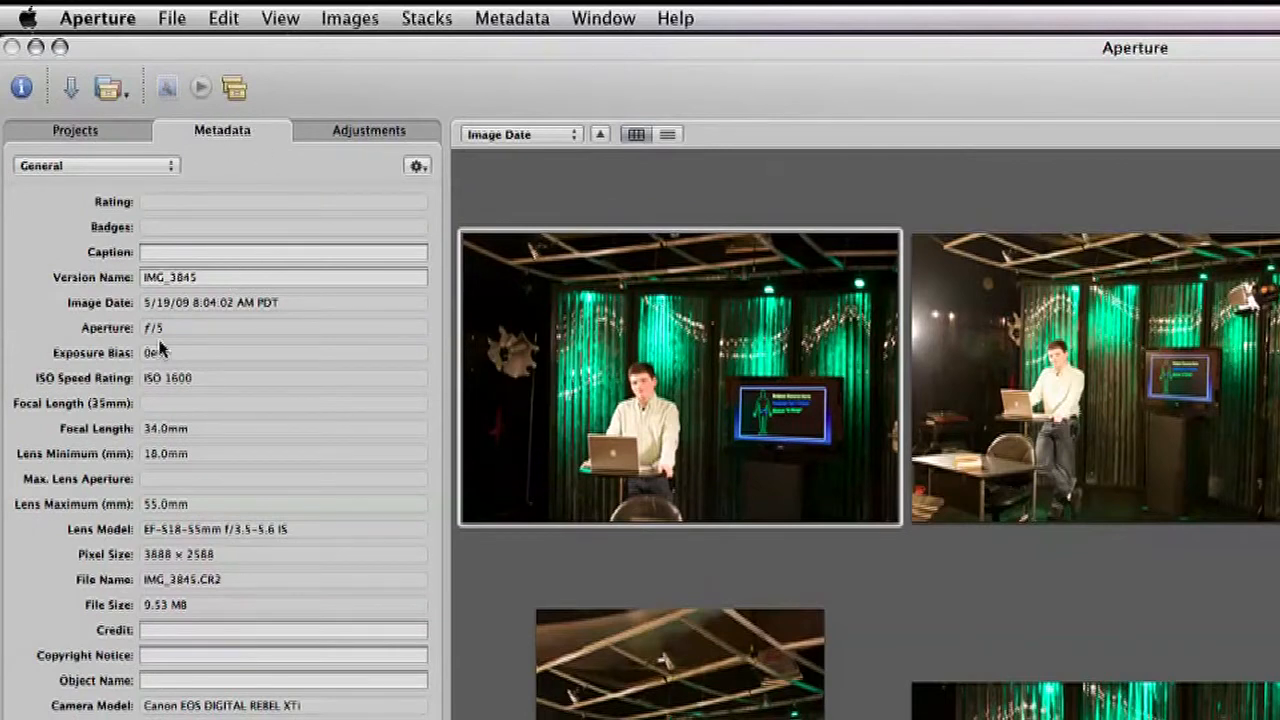
{"action": "mouse_move", "coordinate": [195, 390]}
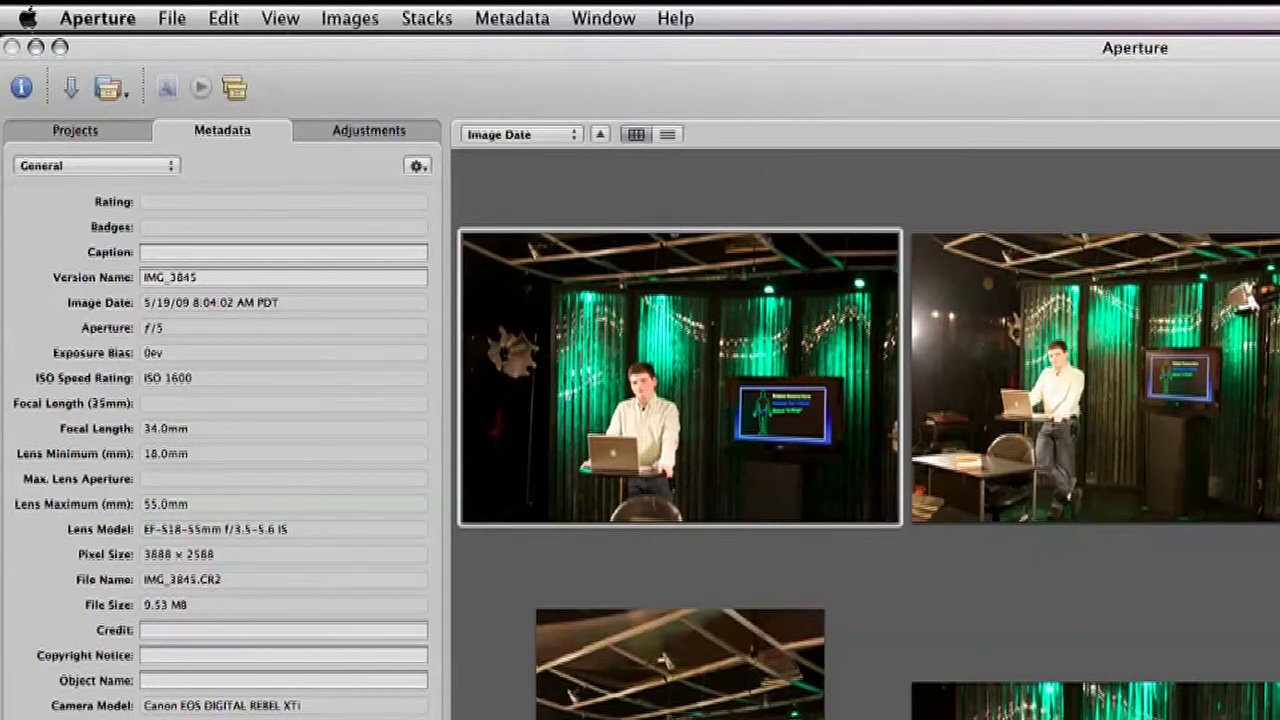
{"action": "scroll", "scroll_direction": "down", "scroll_amount": 3}
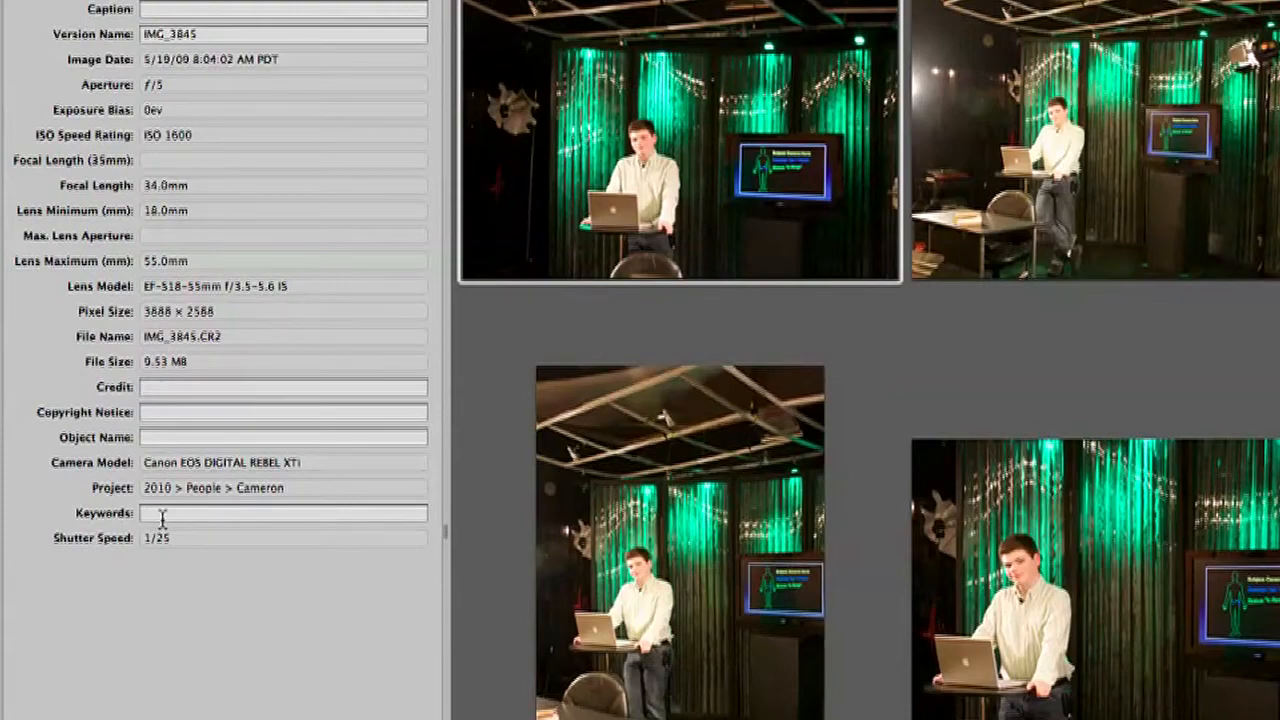
{"action": "scroll", "scroll_direction": "up", "scroll_amount": 3}
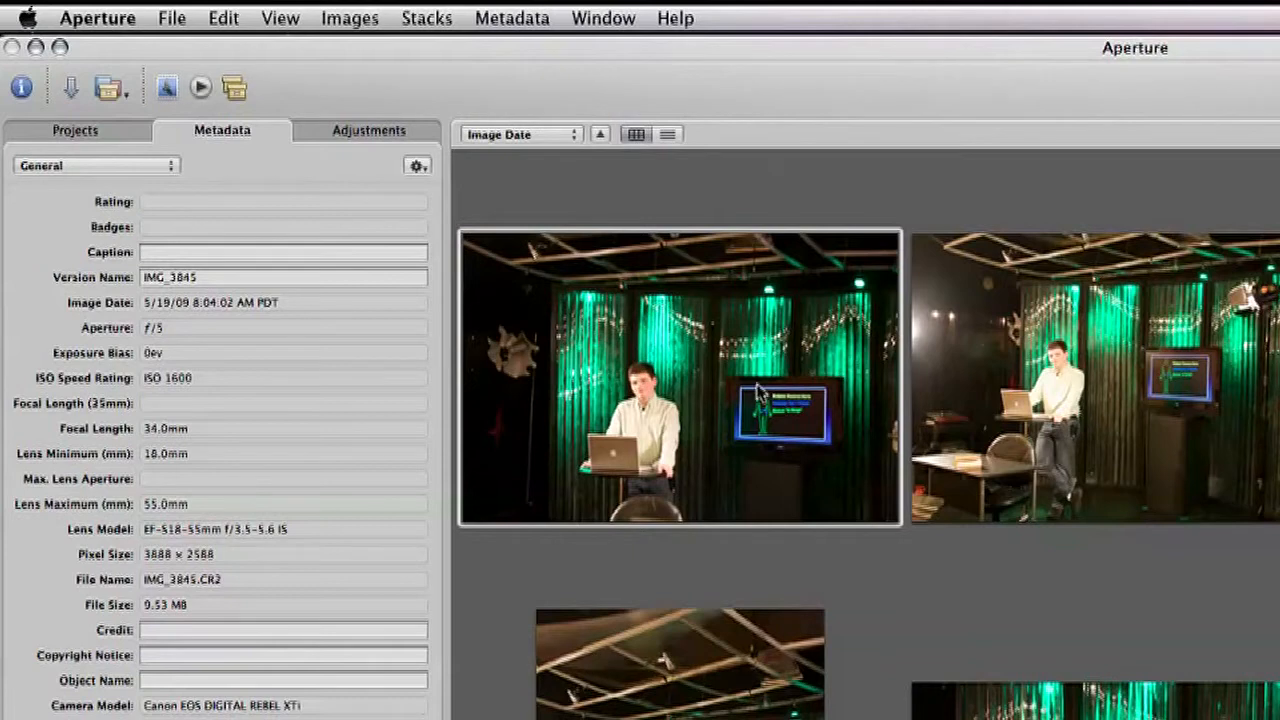
{"action": "mouse_move", "coordinate": [685, 447]}
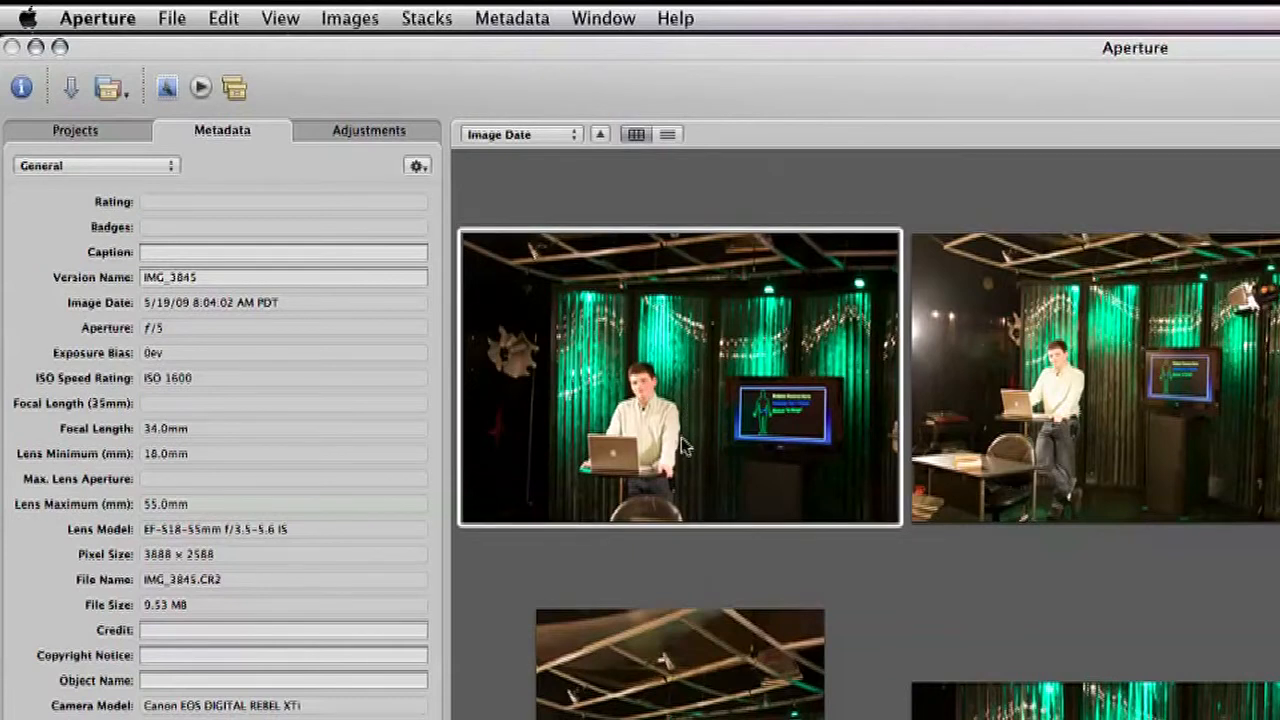
View IMG_3845 full size and give it the keywords Cameron, Bay 6, In Range.
{"action": "double_click", "coordinate": [680, 378]}
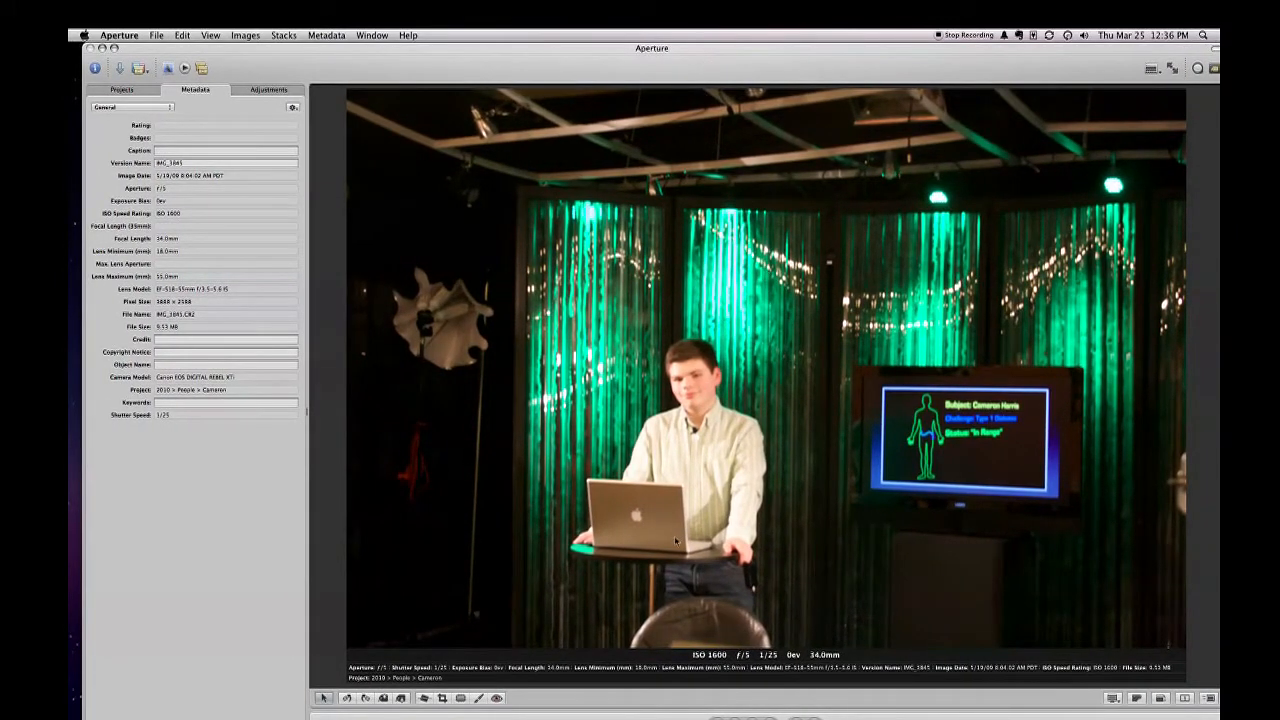
{"action": "mouse_move", "coordinate": [672, 555]}
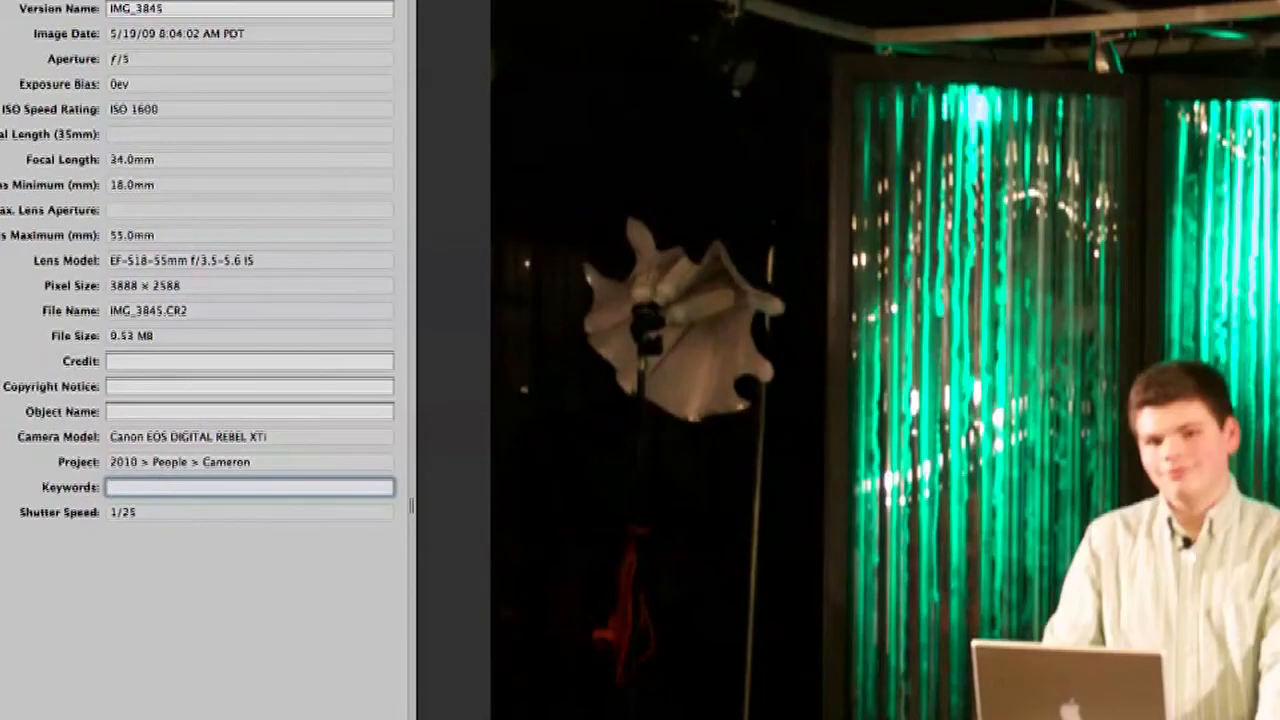
{"action": "type", "text": "Camer"}
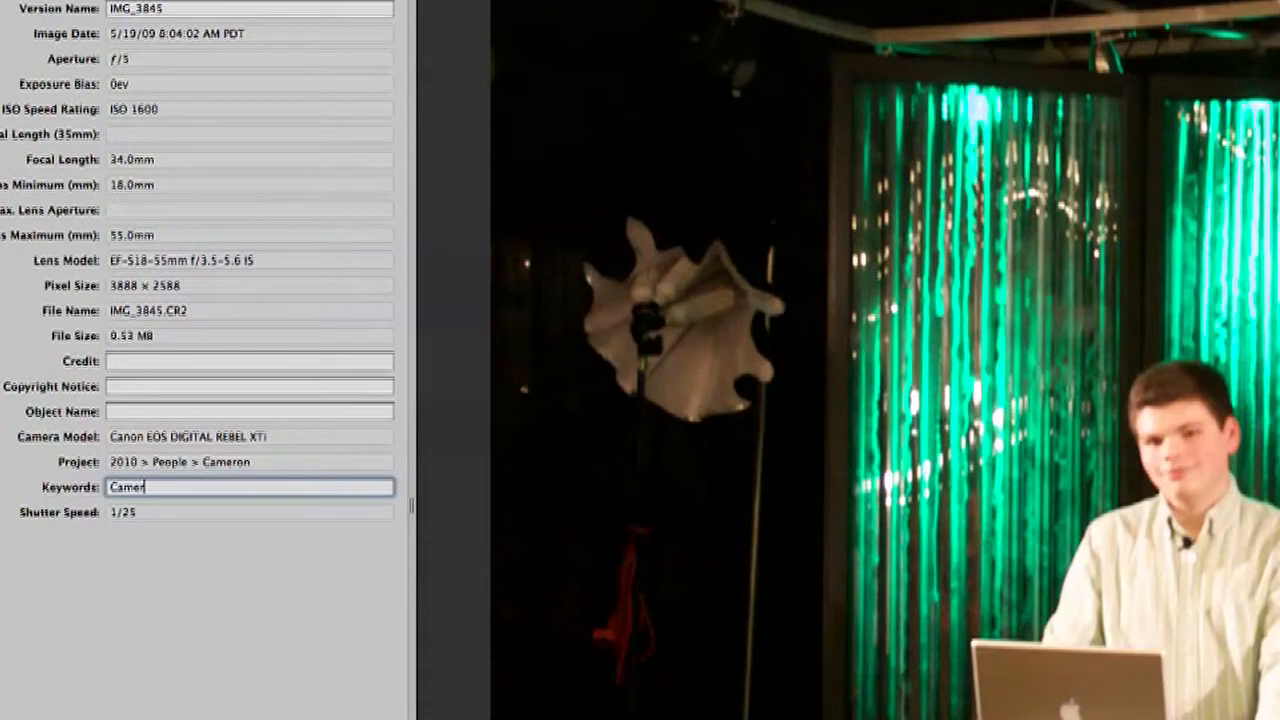
{"action": "type", "text": "on"}
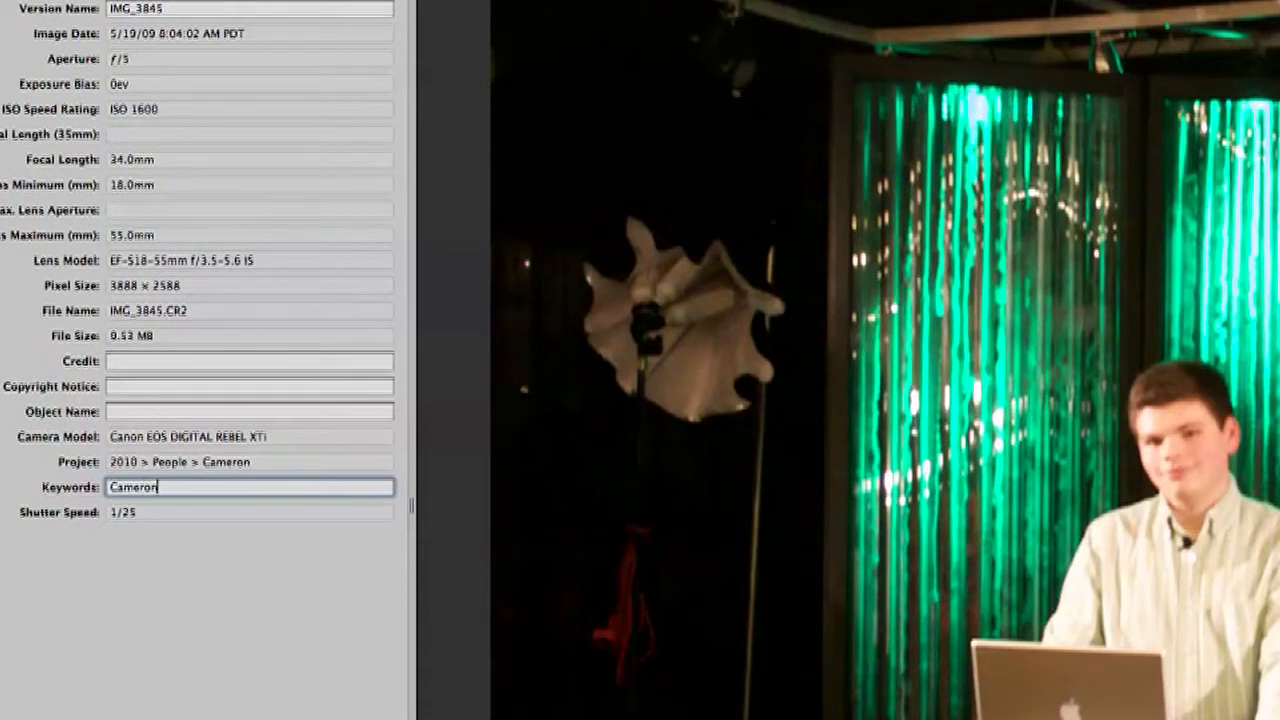
{"action": "type", "text": ","}
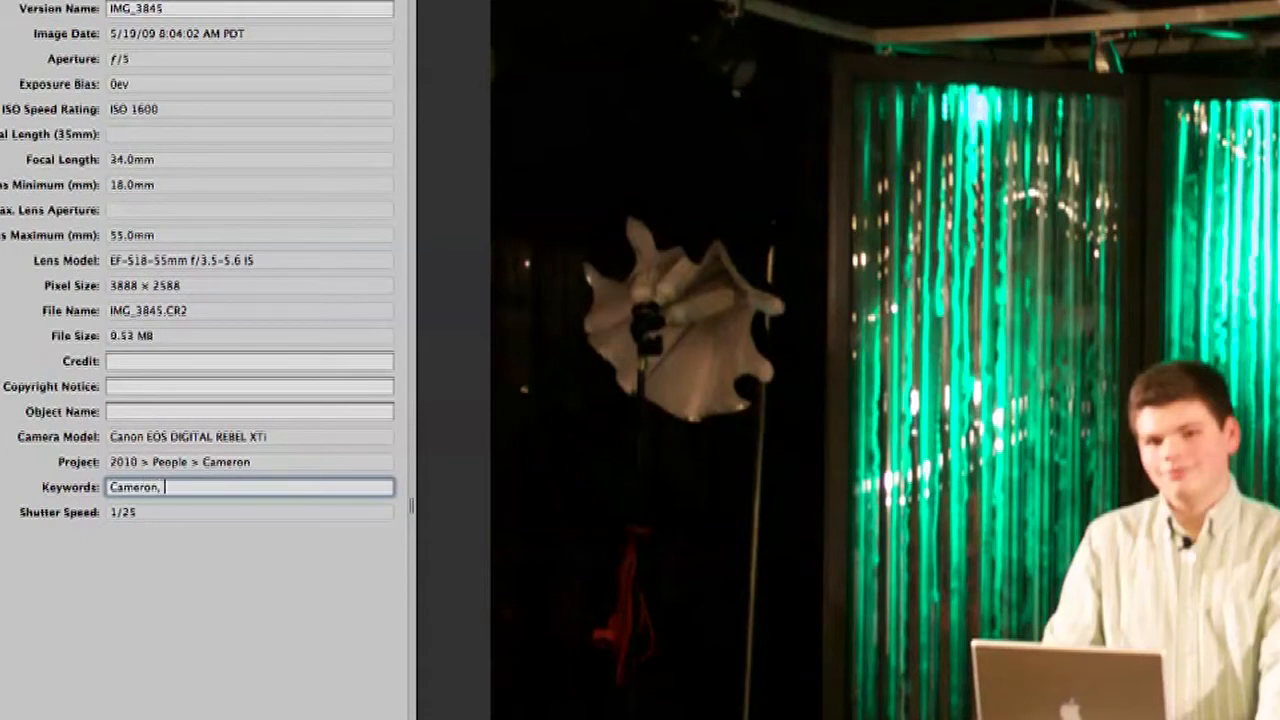
{"action": "type", "text": "Bay"}
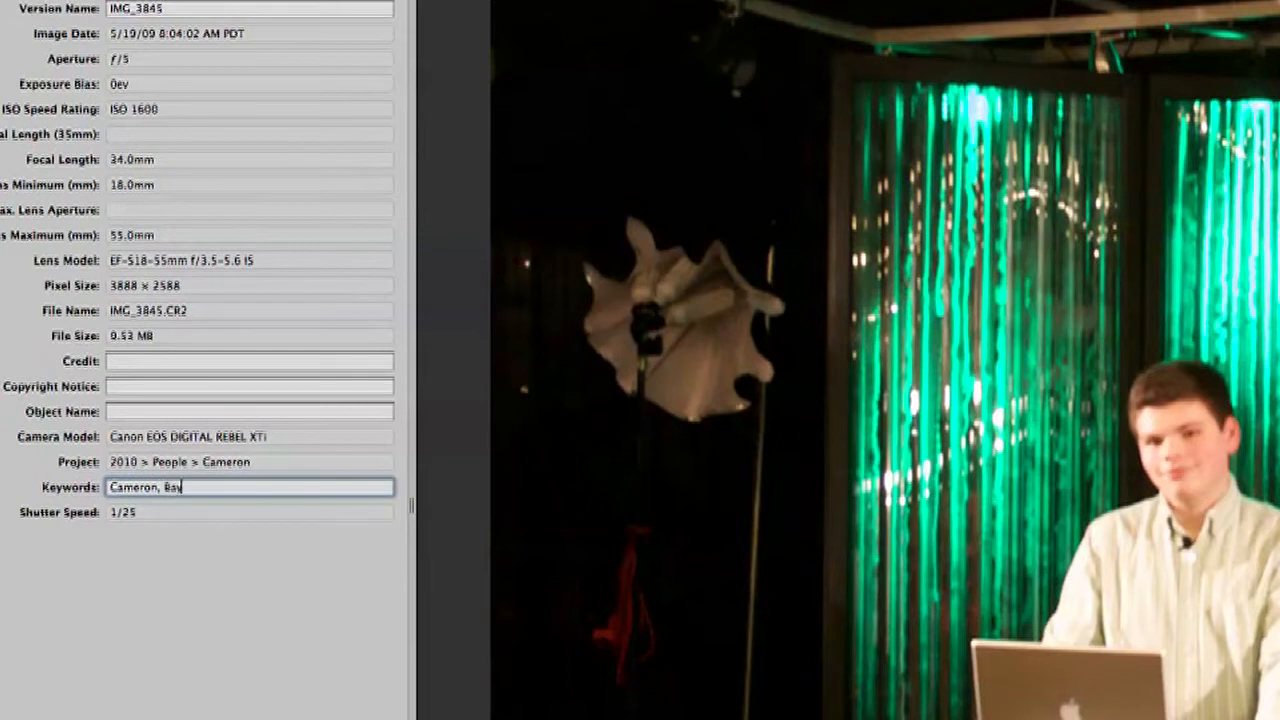
{"action": "type", "text": "G,"}
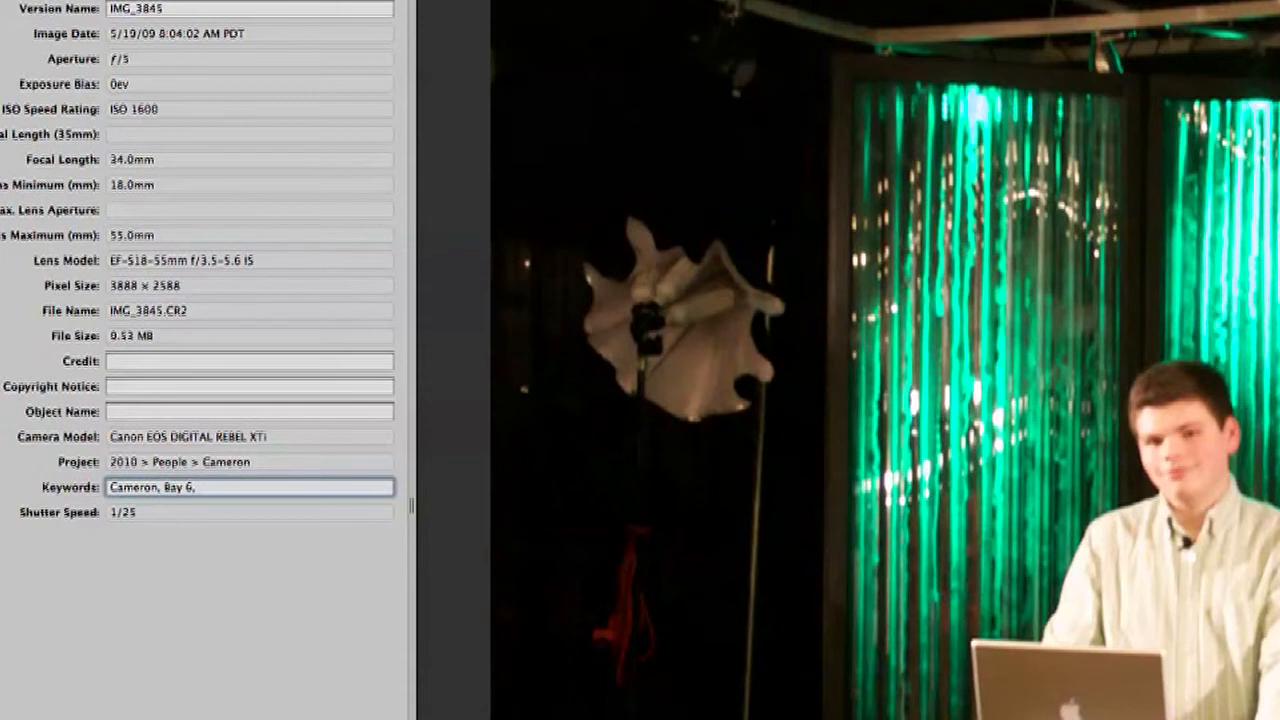
{"action": "type", "text": "InRange"}
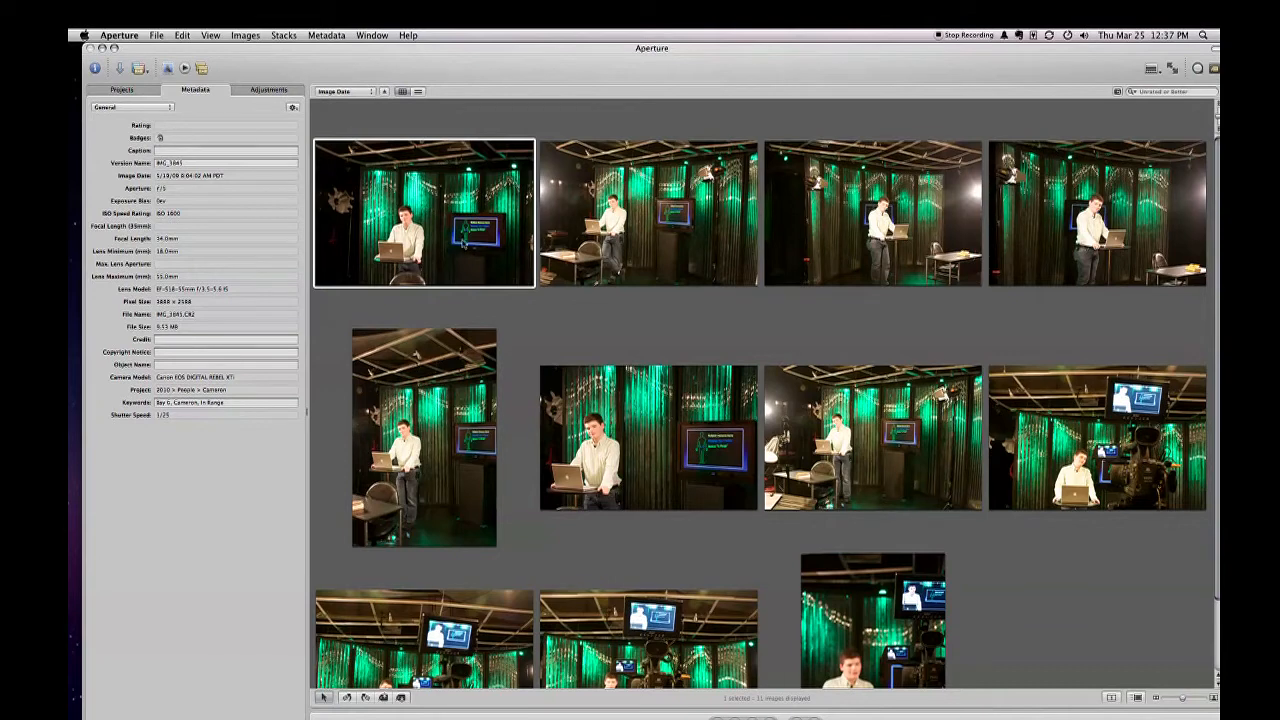
{"action": "mouse_move", "coordinate": [457, 245]}
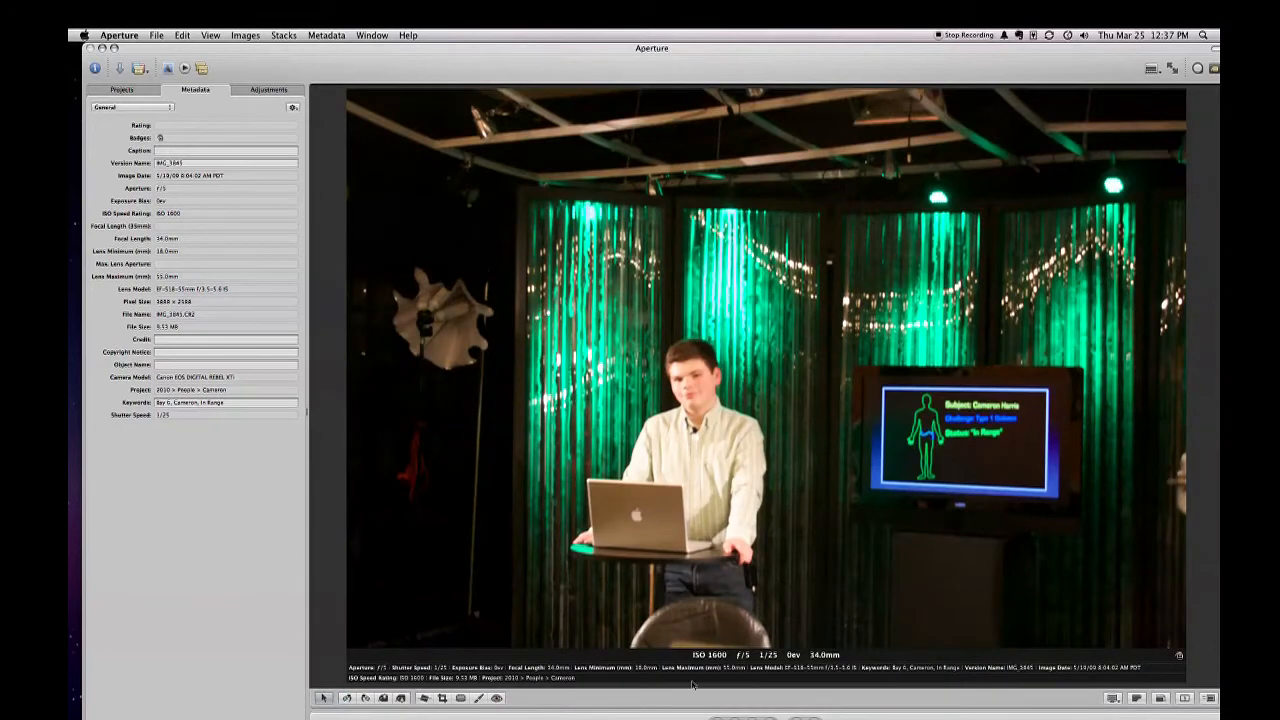
{"action": "mouse_move", "coordinate": [687, 685]}
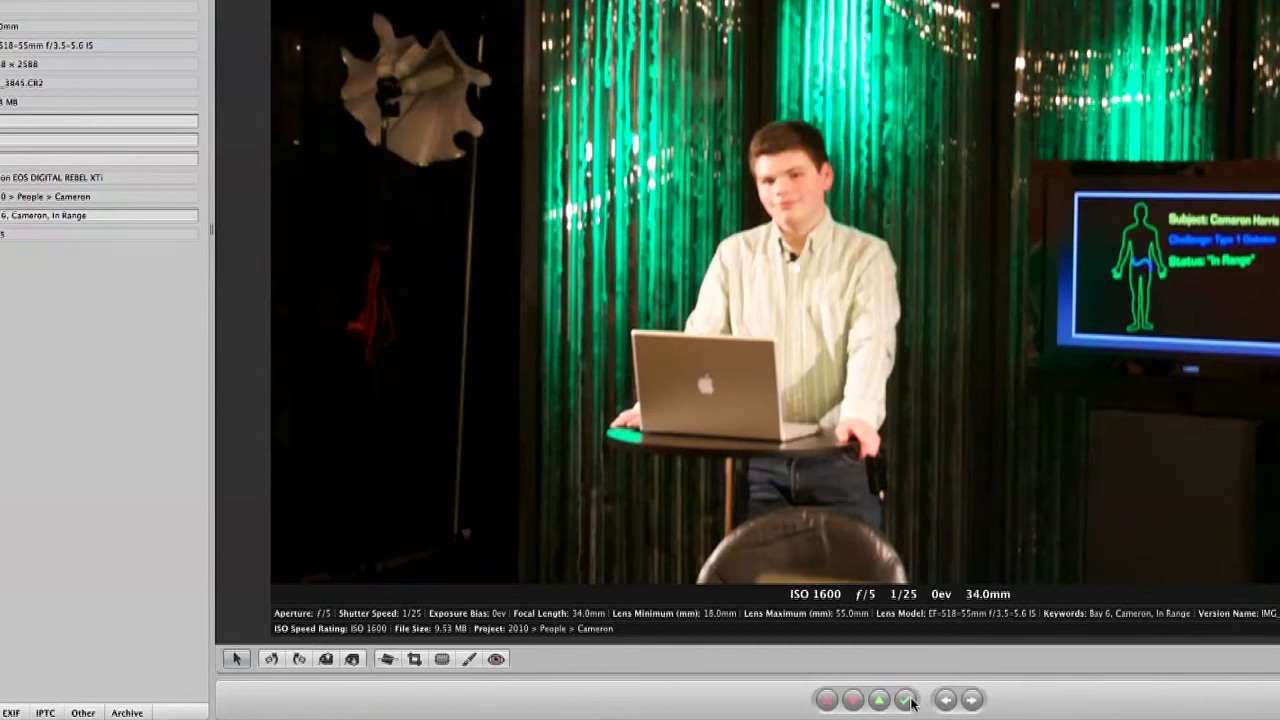
Give IMG_3845 a two-star rating from the control bar.
{"action": "left_click", "coordinate": [904, 699]}
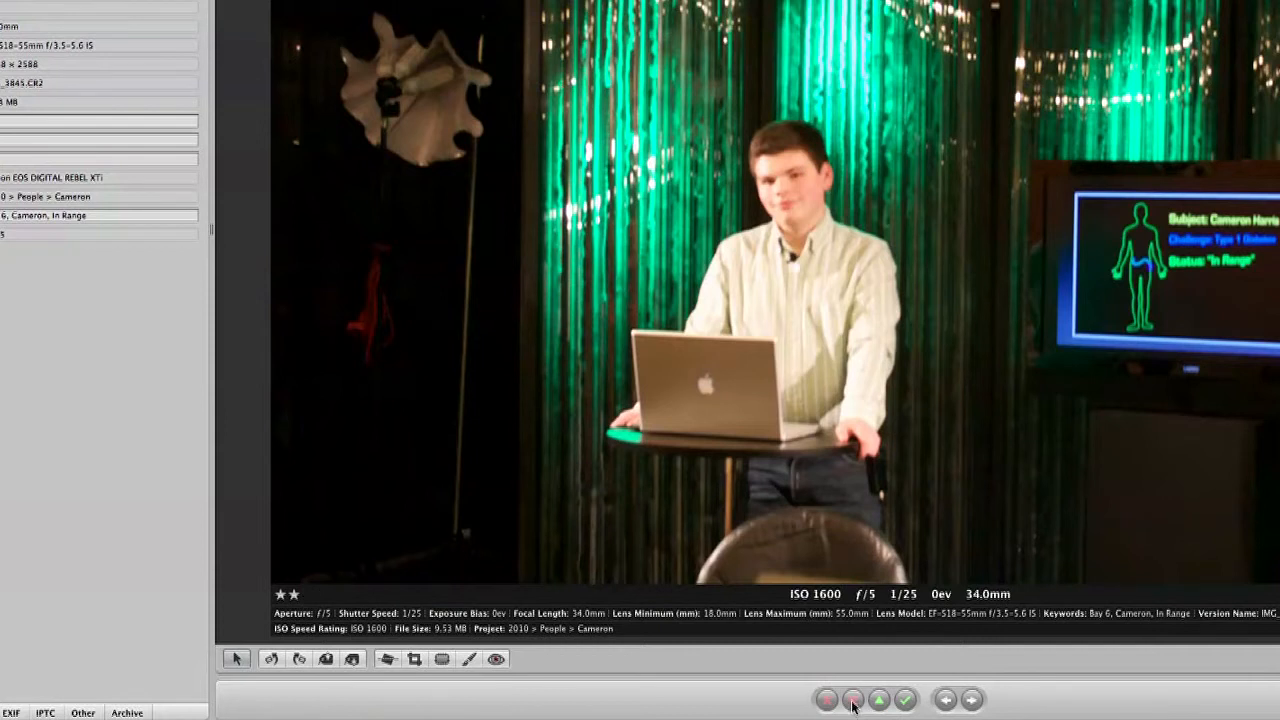
{"action": "mouse_move", "coordinate": [860, 564]}
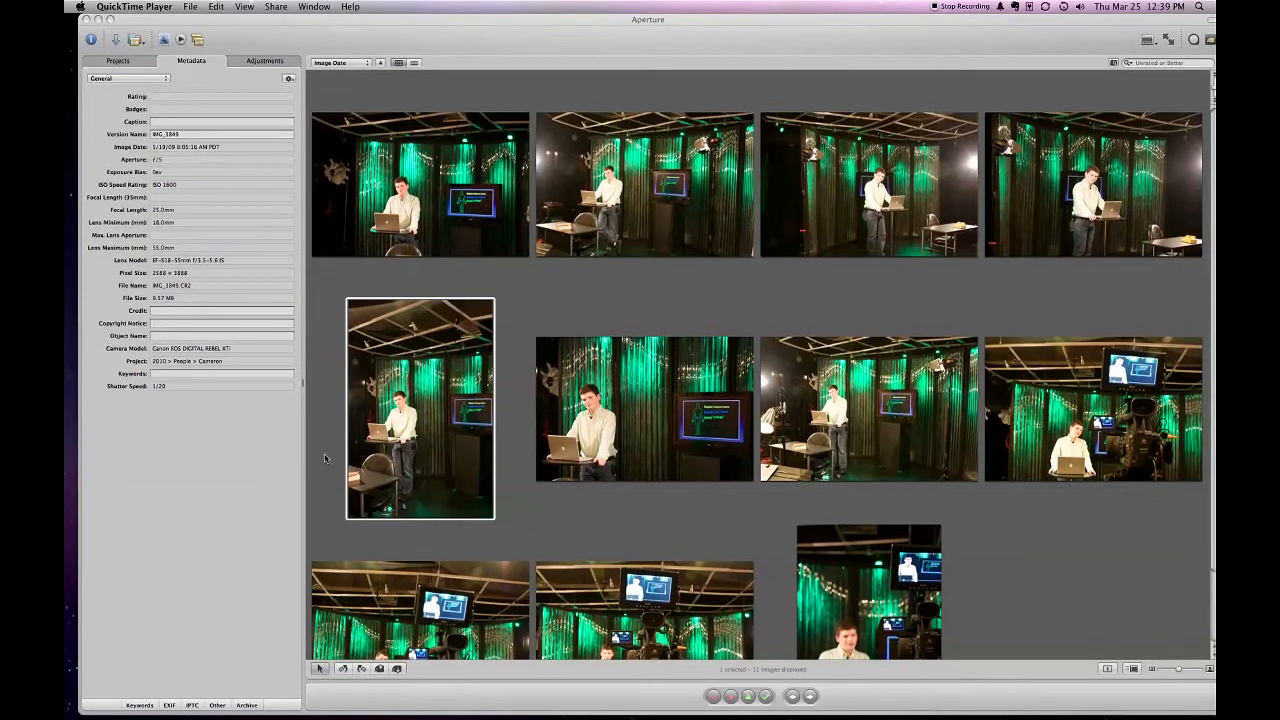
{"action": "mouse_move", "coordinate": [350, 452]}
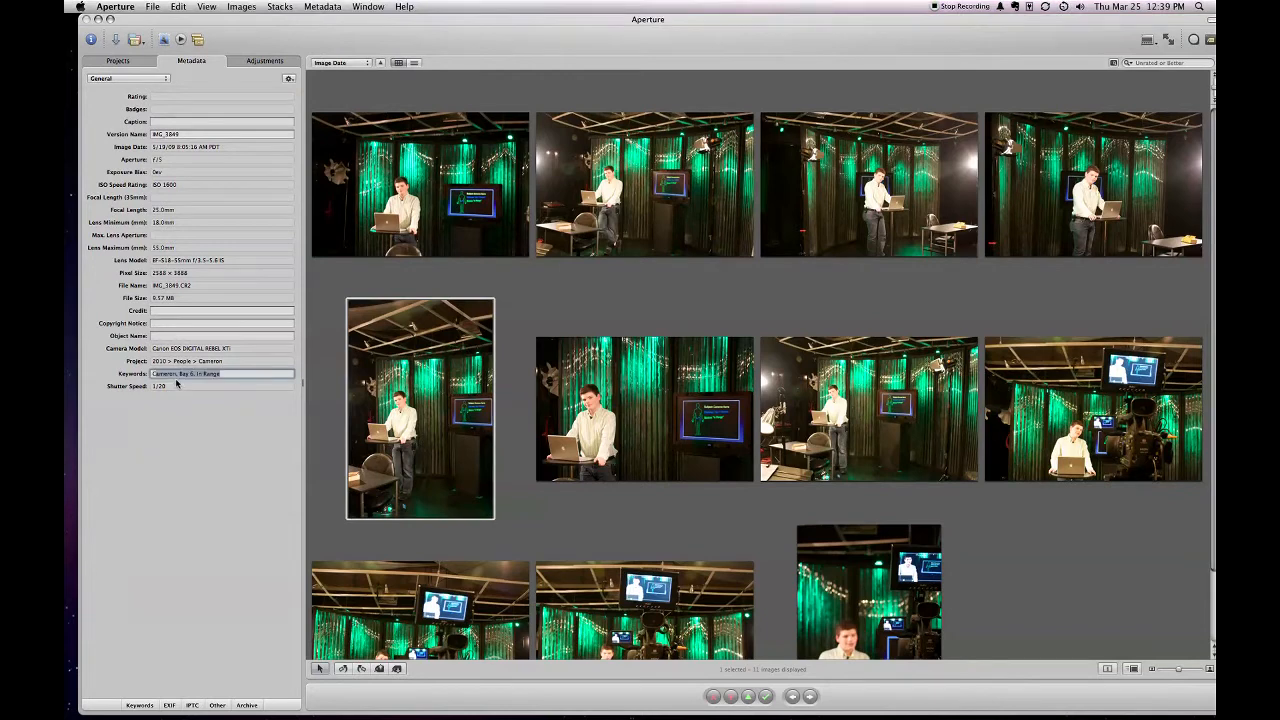
Tag the next studio photos with the keywords Cameron, Bay 6, In Range.
{"action": "left_click", "coordinate": [644, 408]}
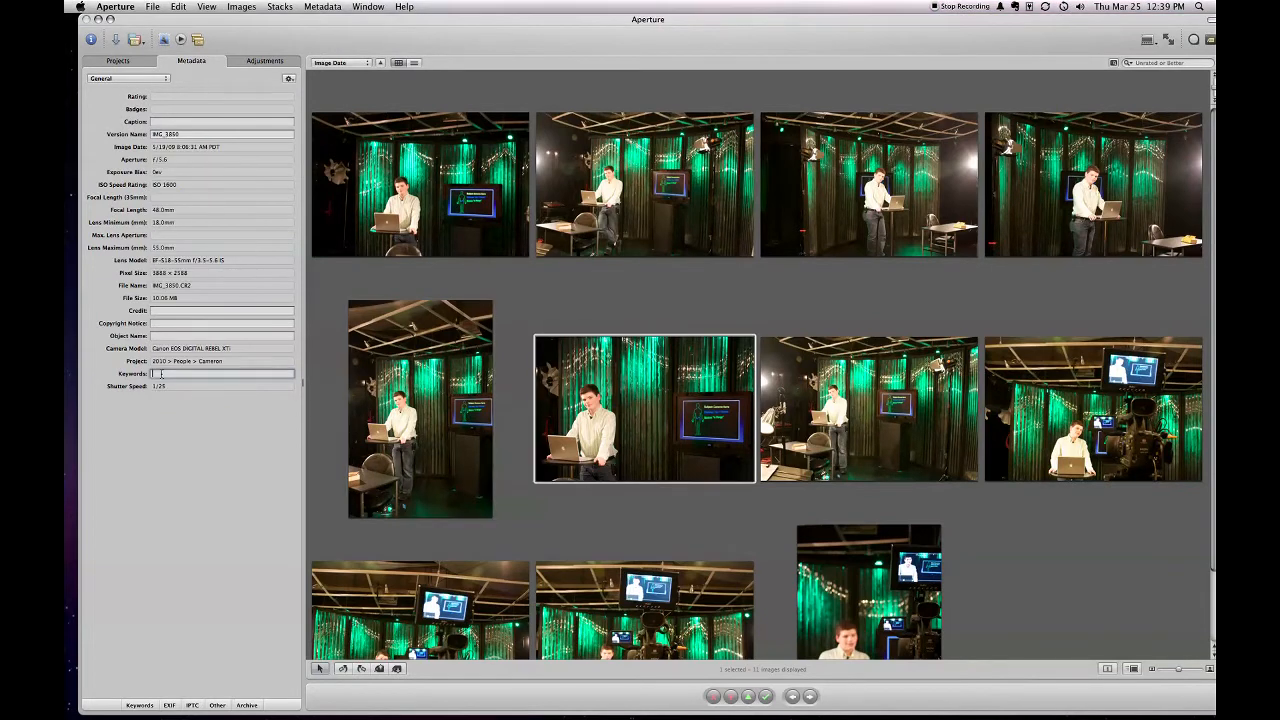
{"action": "type", "text": "Cameron; Bay 6, In Range"}
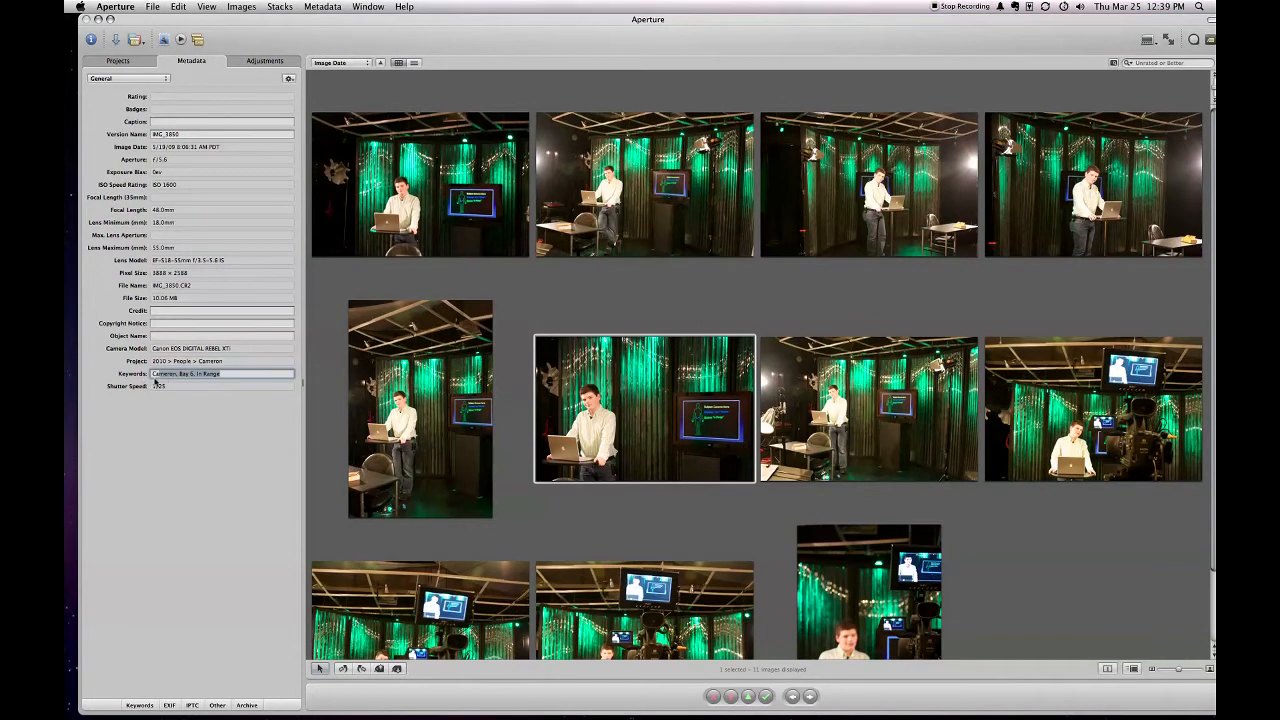
{"action": "left_click", "coordinate": [868, 408]}
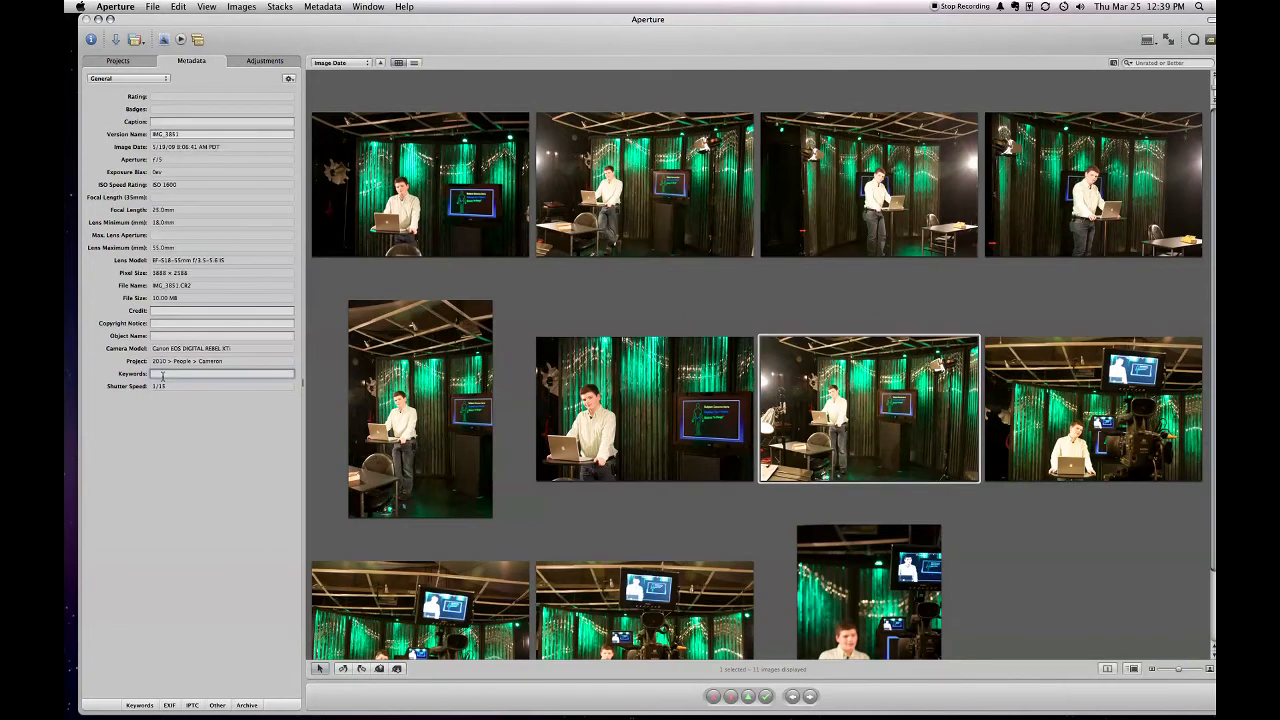
{"action": "left_click", "coordinate": [1093, 408]}
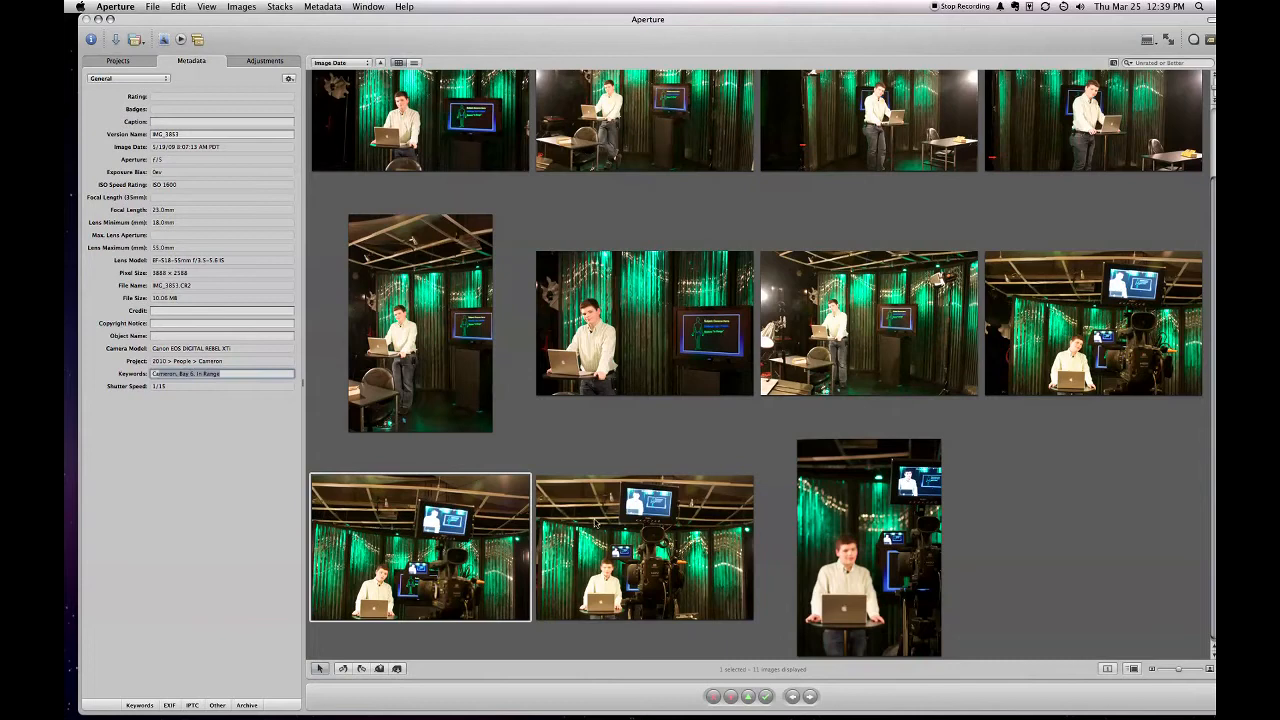
Tag the bottom-row Cameron photos with Cameron, Bay 6, In Range and return to the Projects list.
{"action": "left_click", "coordinate": [644, 547]}
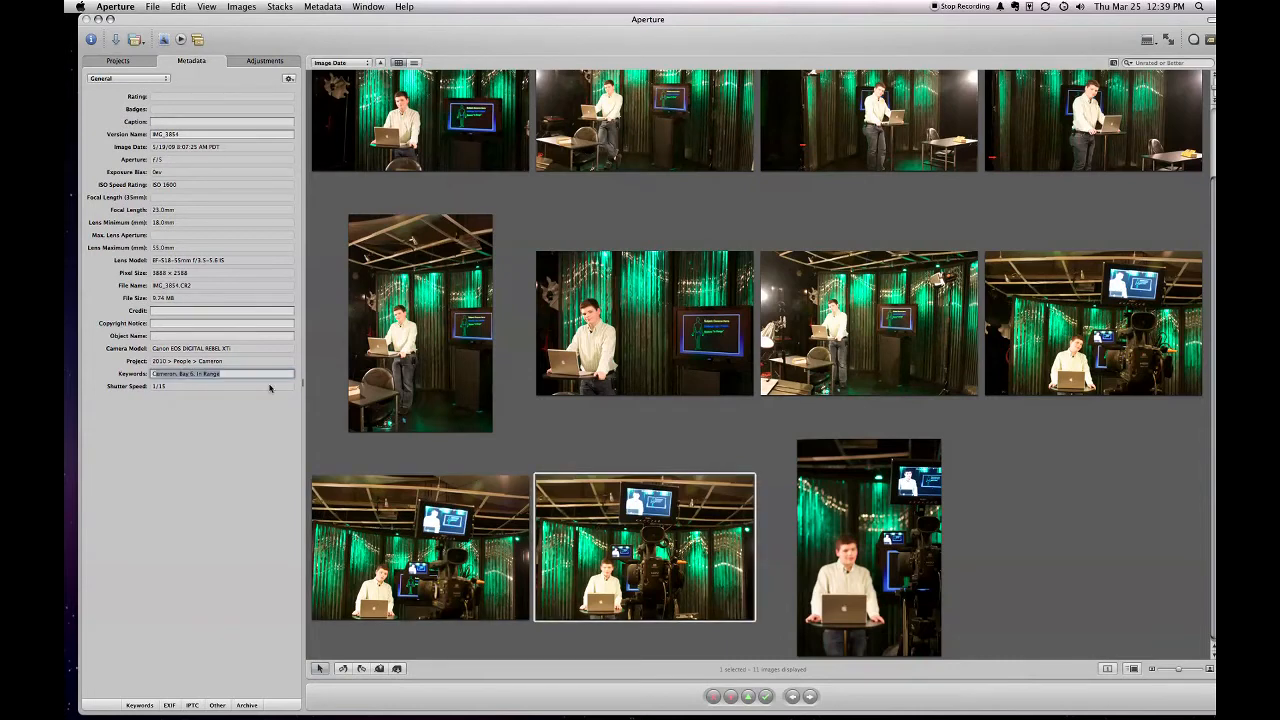
{"action": "left_click", "coordinate": [868, 548]}
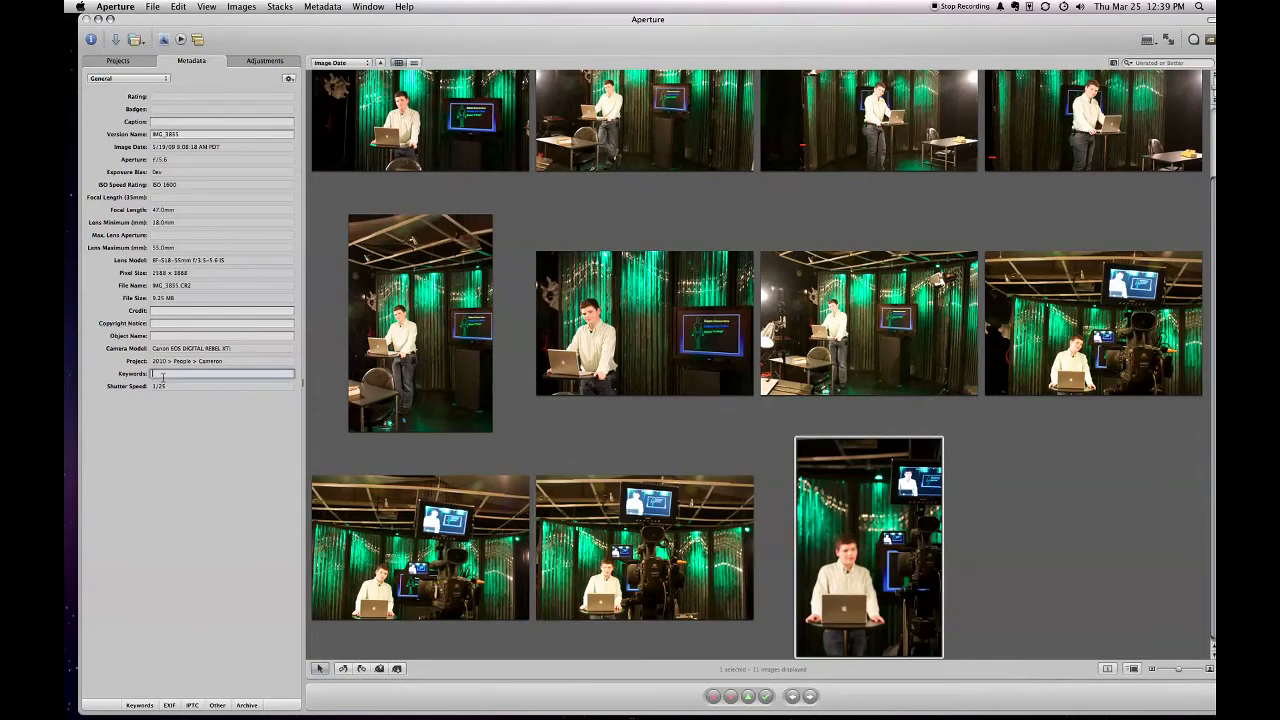
{"action": "type", "text": "Cameron, Bay 6, In Range"}
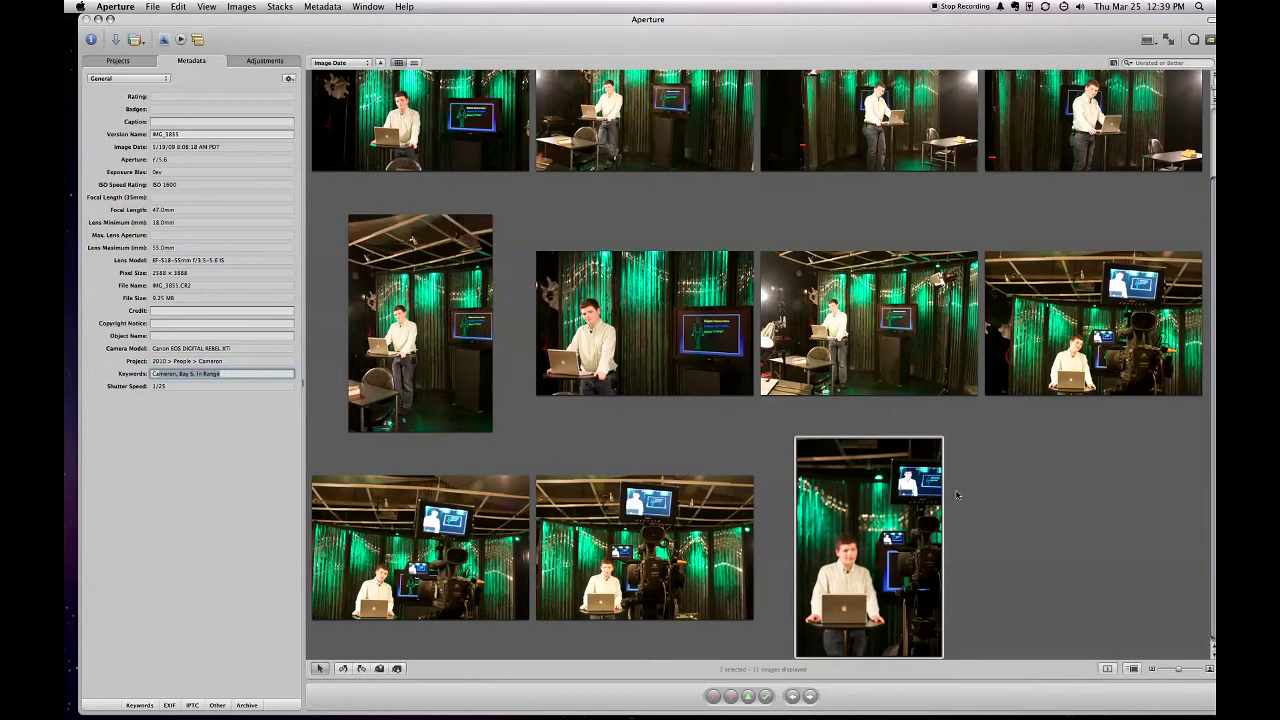
{"action": "mouse_move", "coordinate": [985, 483]}
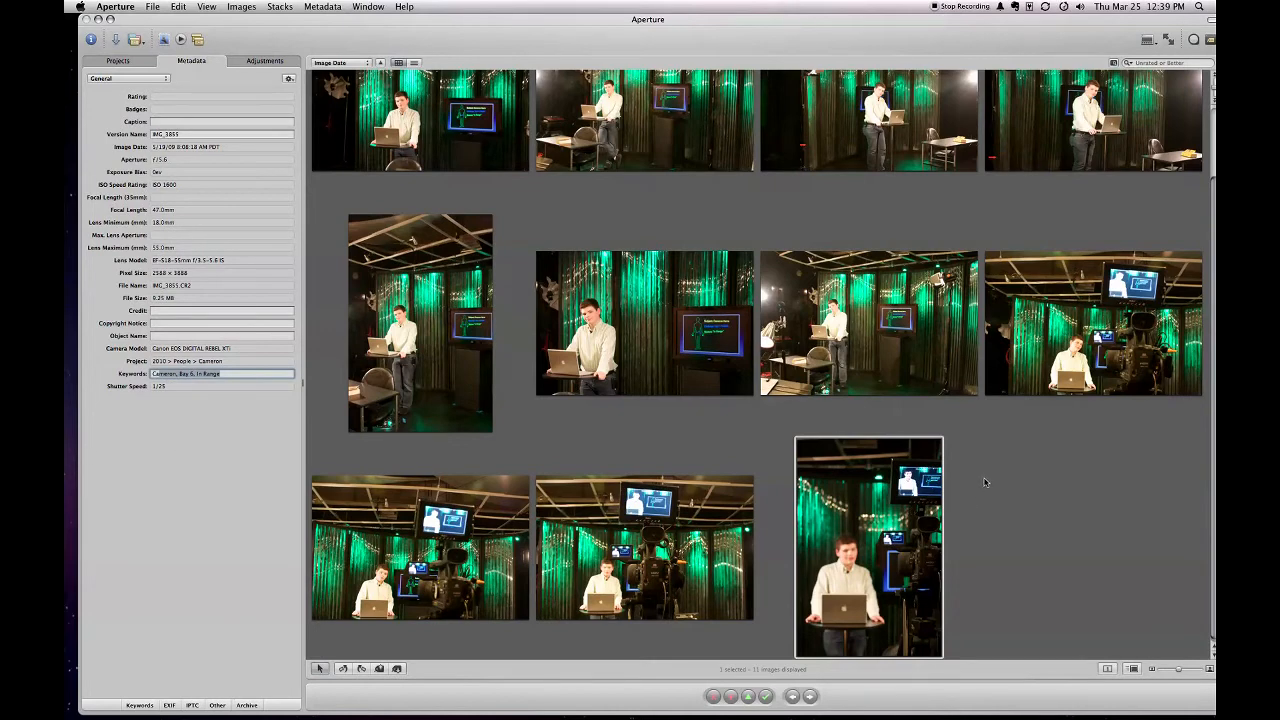
{"action": "left_click", "coordinate": [117, 61]}
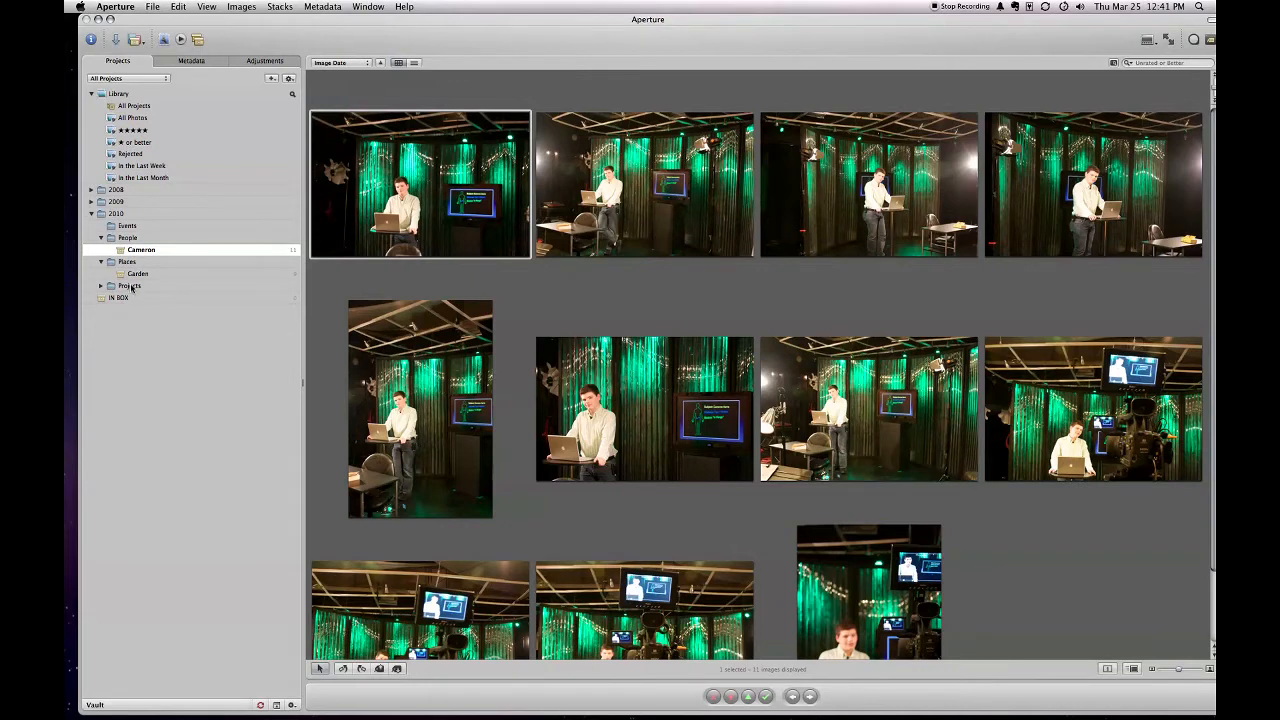
{"action": "mouse_move", "coordinate": [133, 285]}
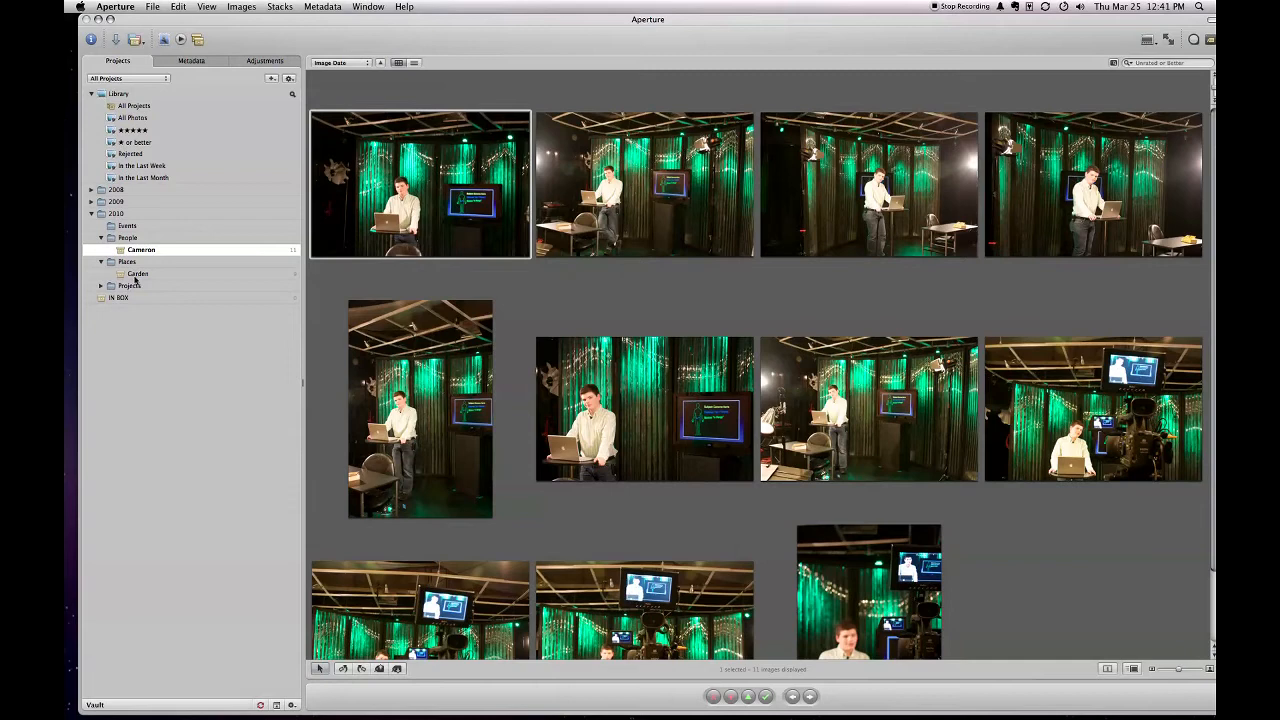
Browse the entire Library and bring up its smart search settings.
{"action": "left_click", "coordinate": [138, 273]}
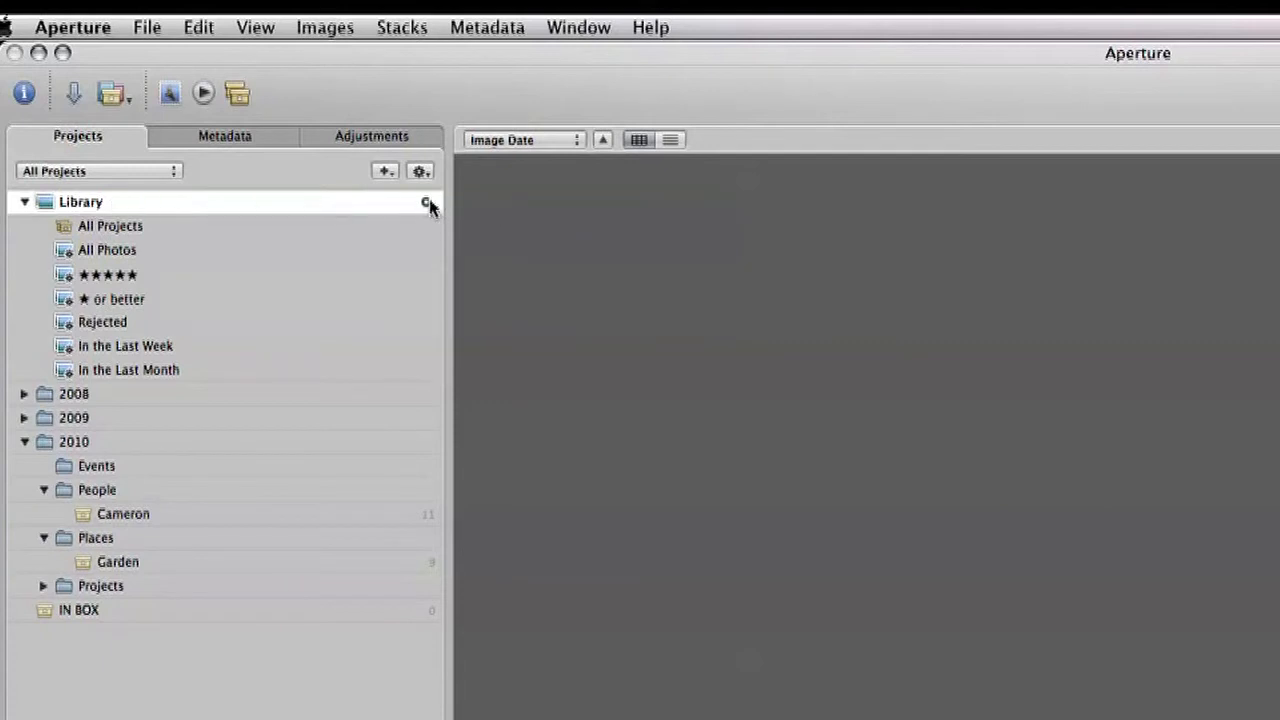
{"action": "mouse_move", "coordinate": [430, 210]}
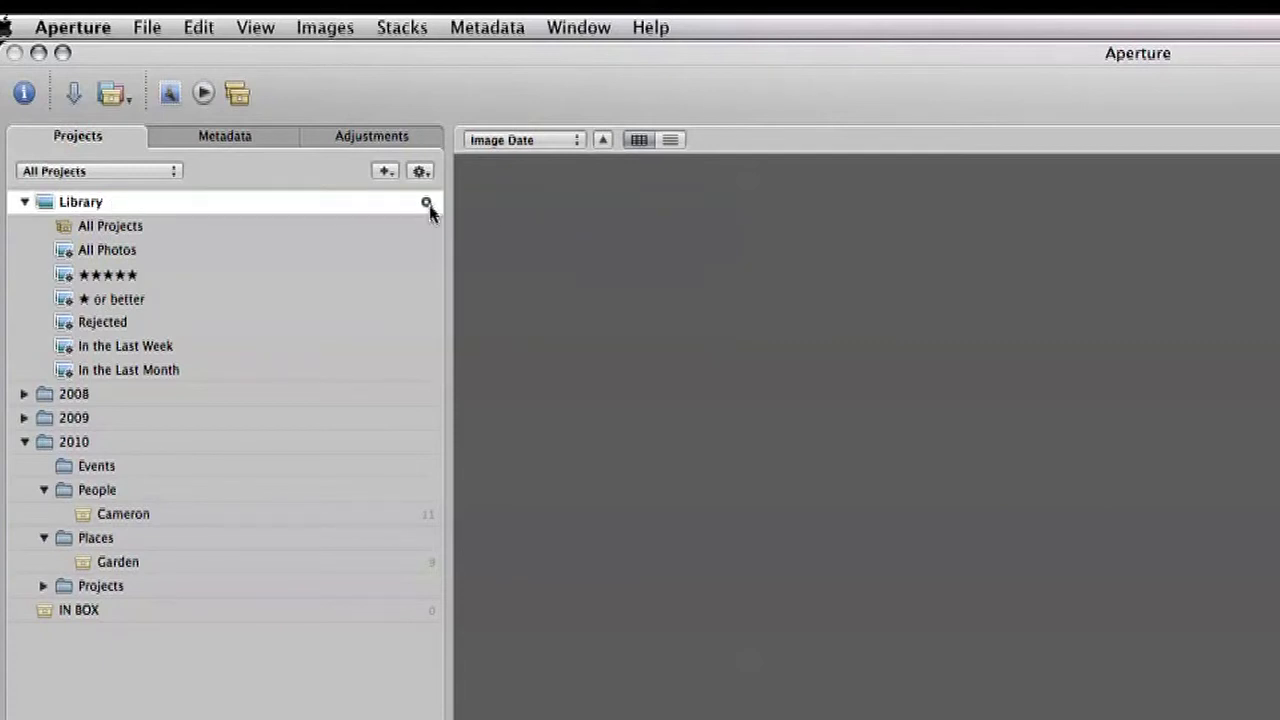
{"action": "mouse_move", "coordinate": [428, 210]}
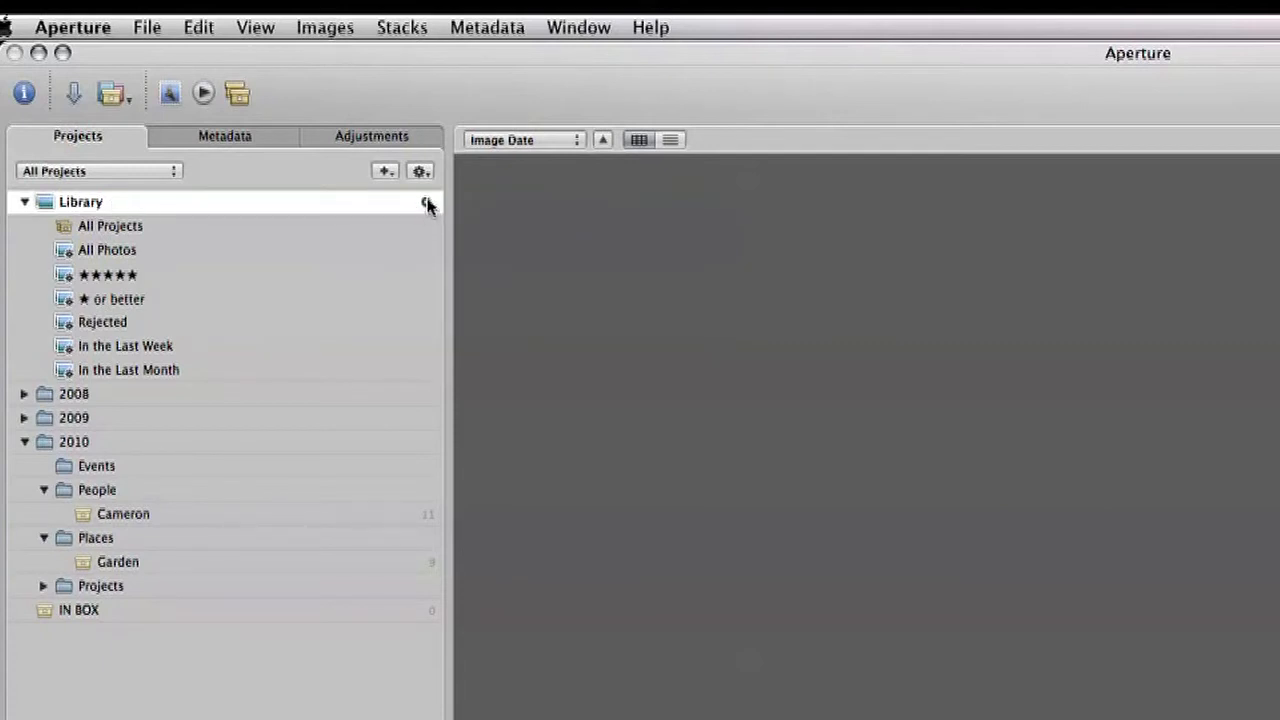
{"action": "left_click", "coordinate": [426, 201]}
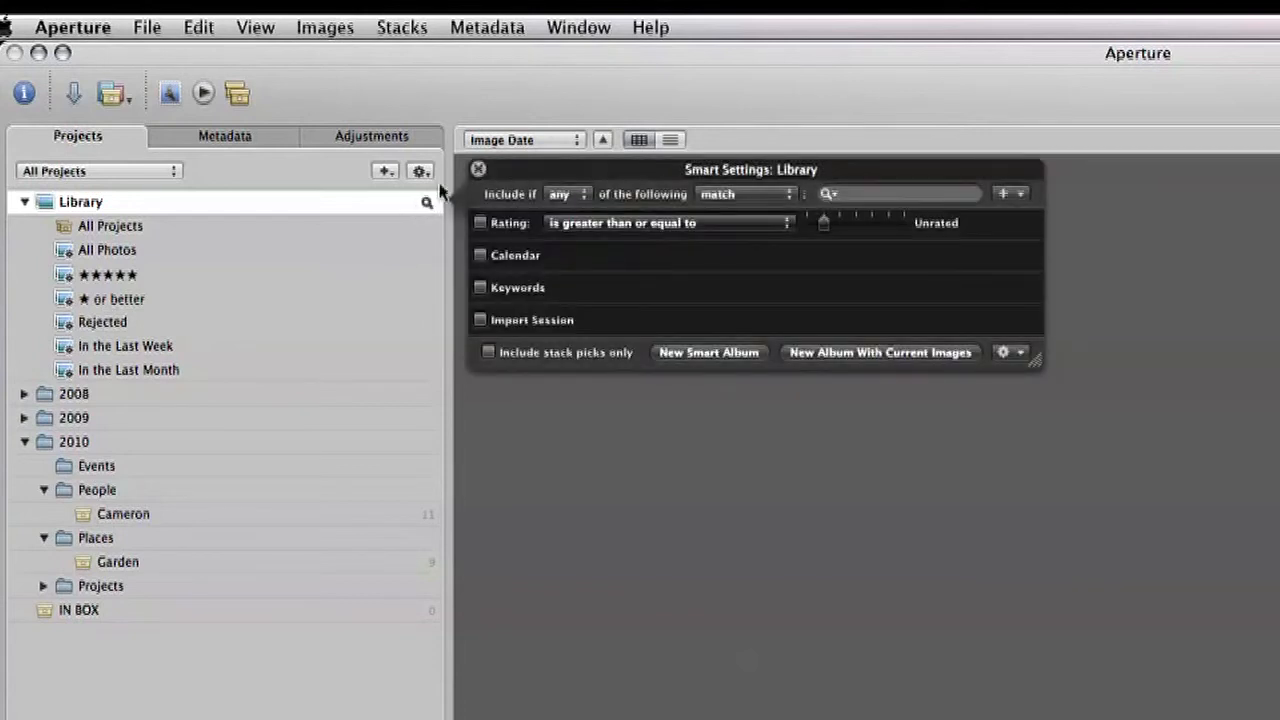
{"action": "mouse_move", "coordinate": [545, 343]}
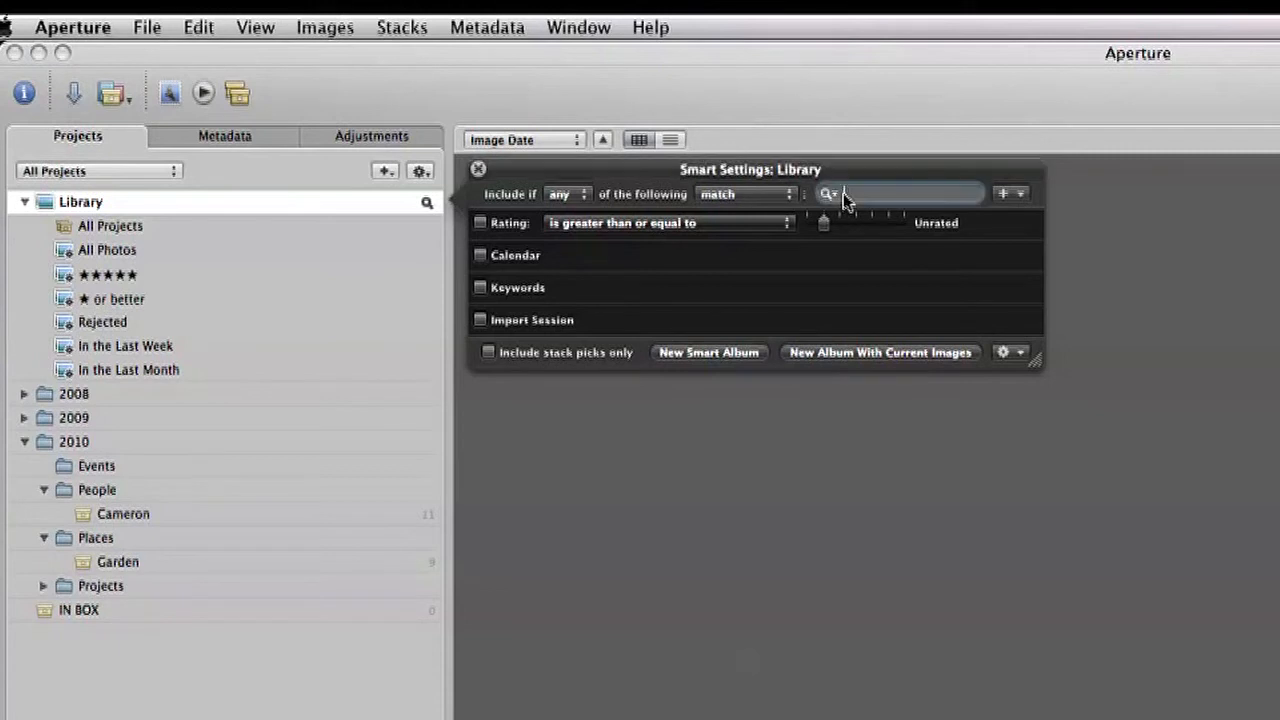
Search the Library for "Cameron" so only the studio photos and signature card remain.
{"action": "type", "text": "c"}
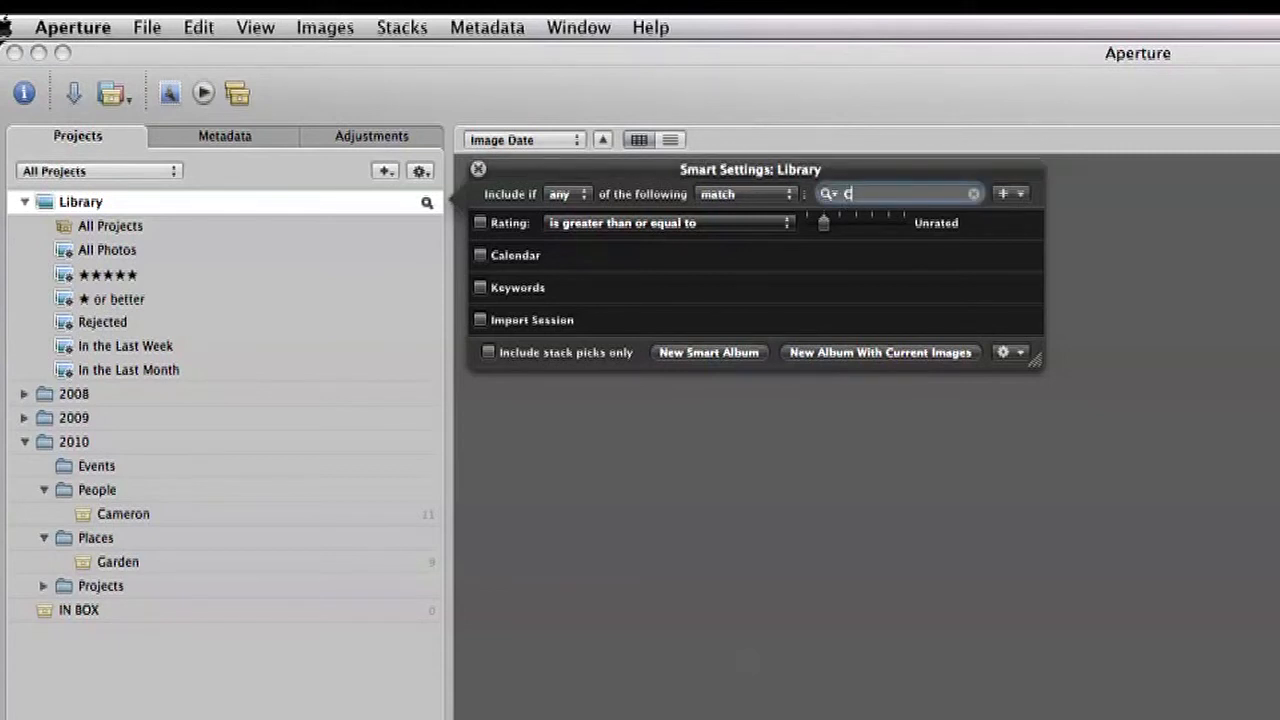
{"action": "type", "text": "ameron"}
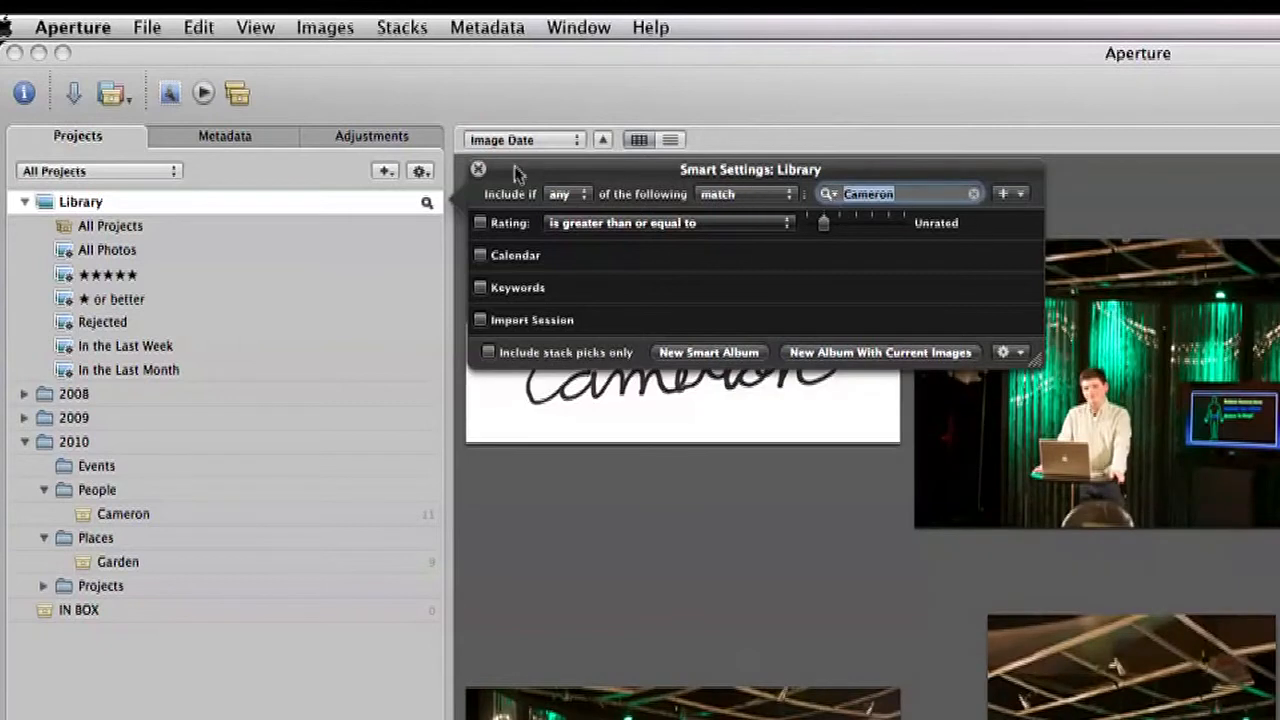
{"action": "left_click", "coordinate": [478, 169]}
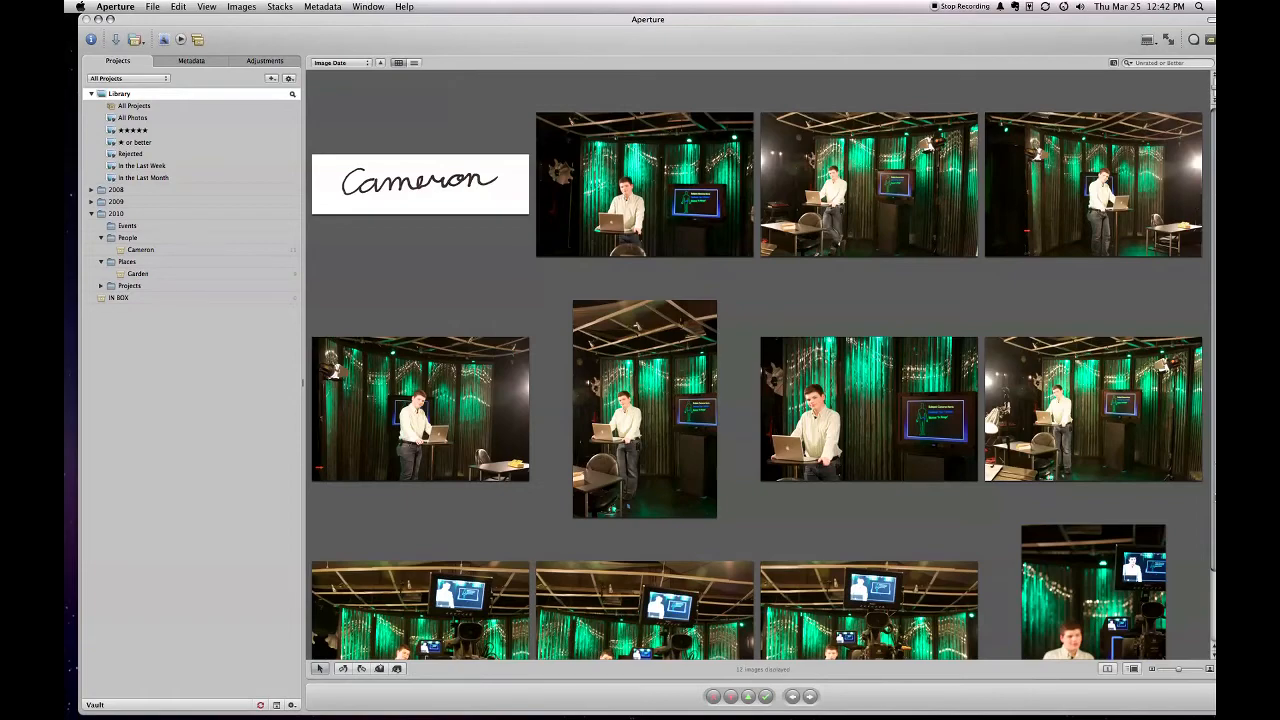
{"action": "scroll", "scroll_direction": "up", "scroll_amount": 3}
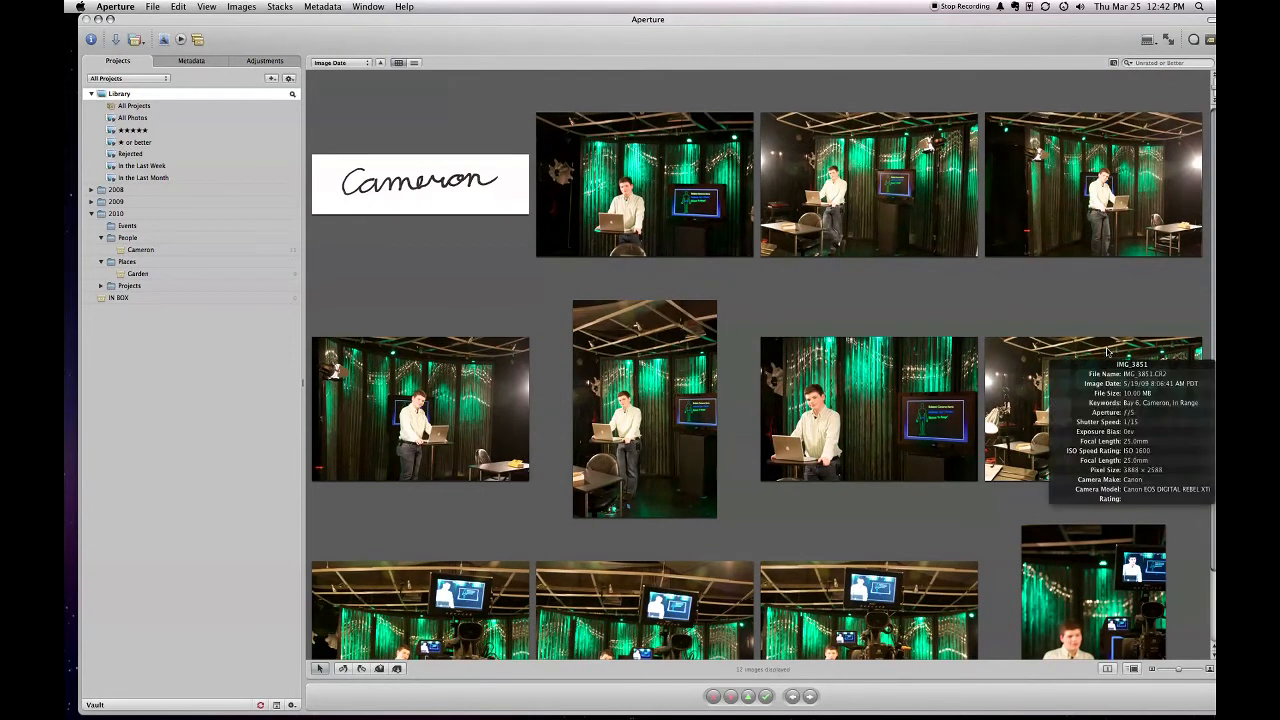
{"action": "mouse_move", "coordinate": [465, 225]}
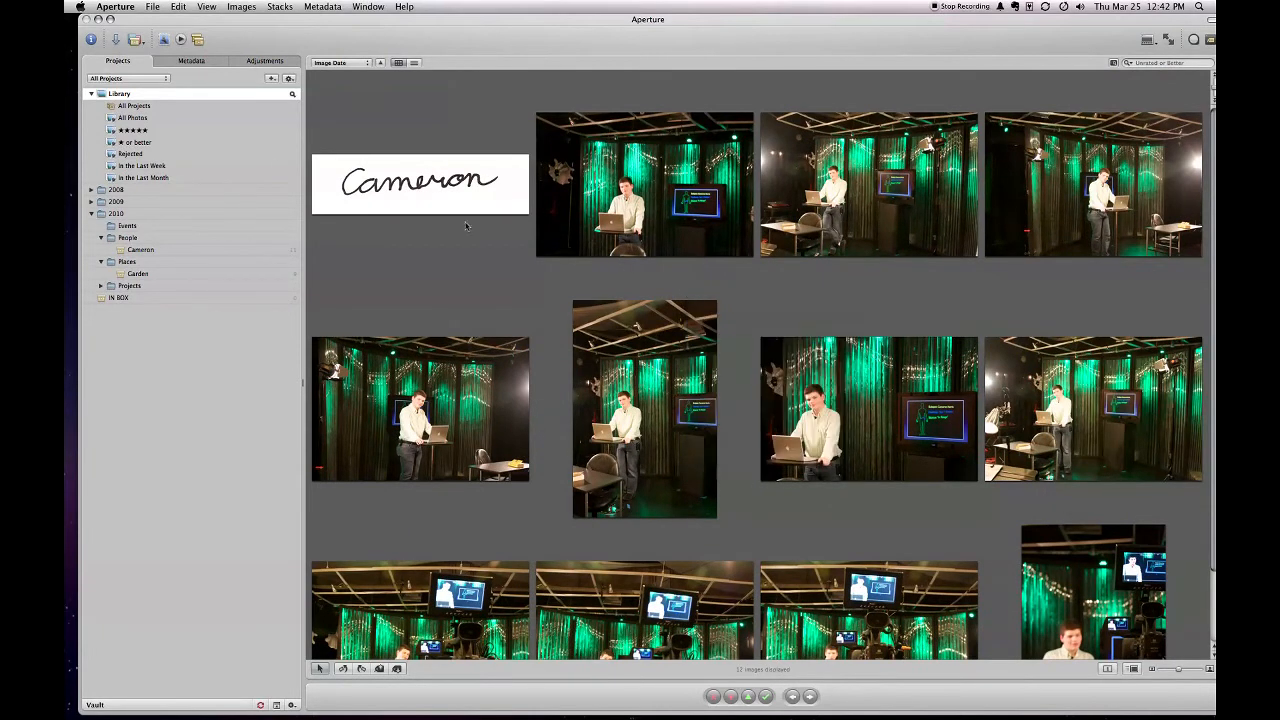
{"action": "mouse_move", "coordinate": [278, 107]}
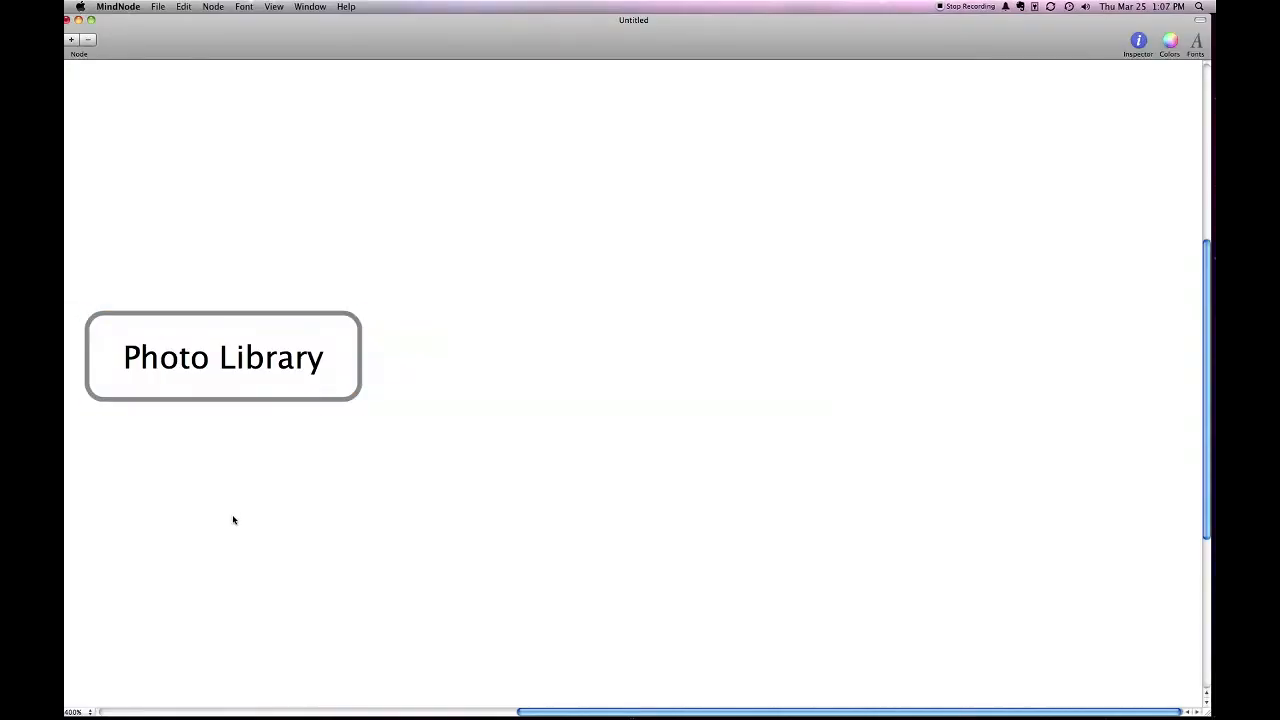
{"action": "mouse_move", "coordinate": [276, 428]}
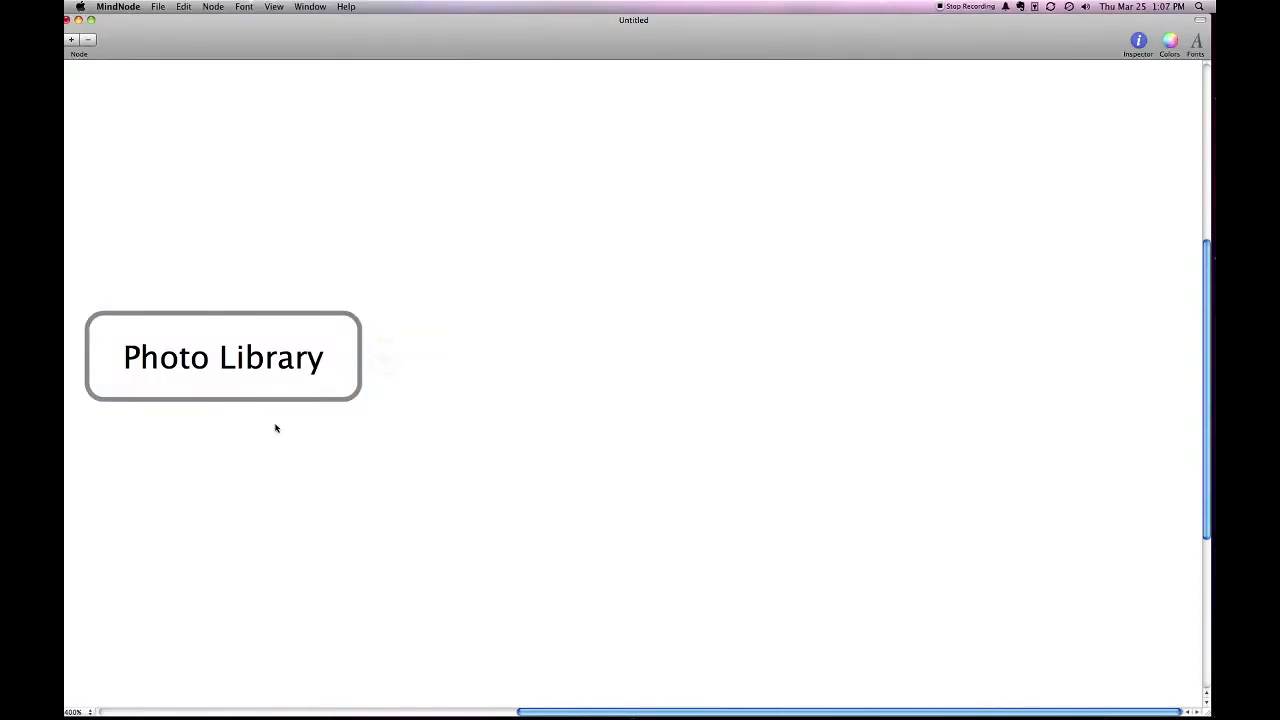
Add IN BOX under Photo Library, 2010 under IN BOX, and an untitled child under 2010.
{"action": "left_click", "coordinate": [383, 358]}
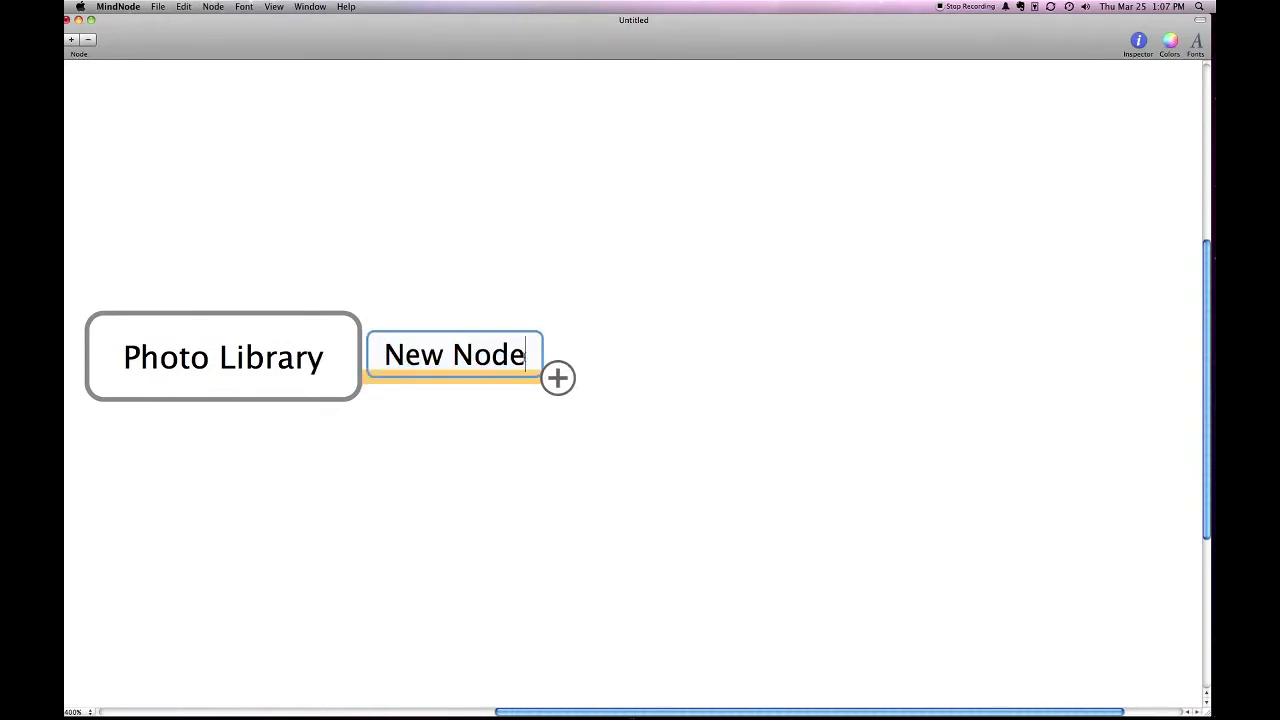
{"action": "type", "text": "N BOX"}
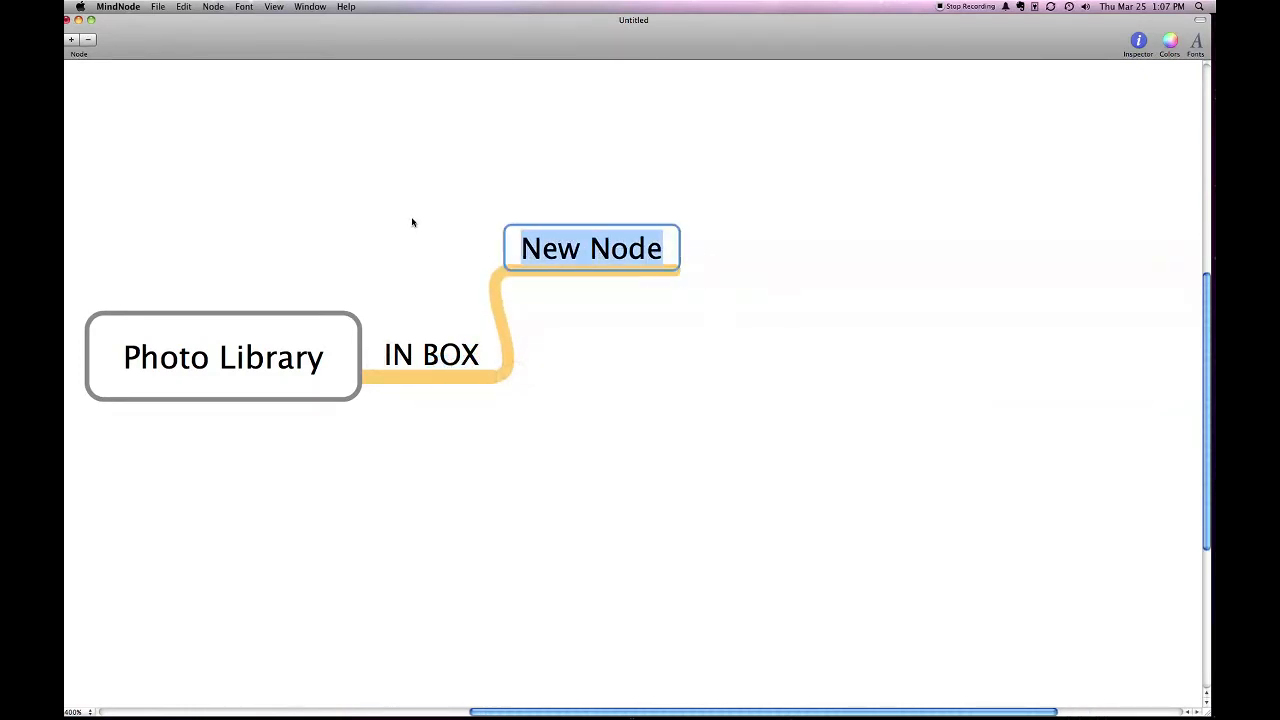
{"action": "type", "text": "2010"}
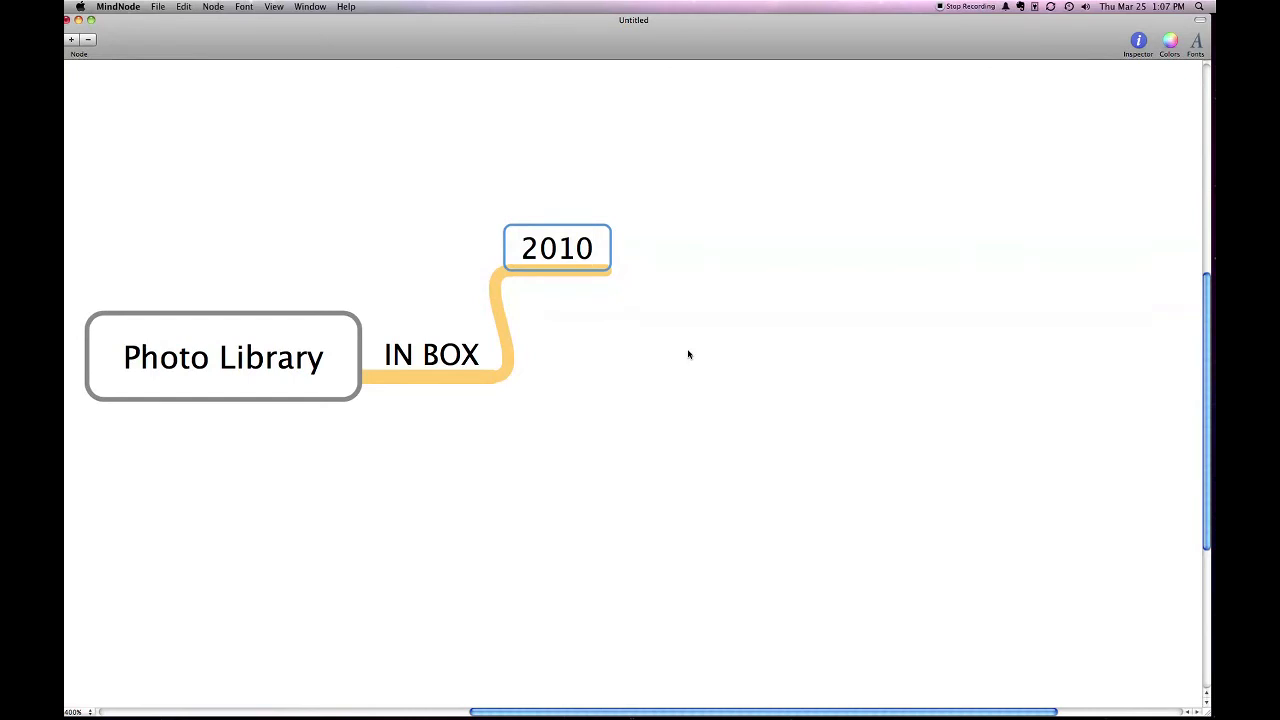
{"action": "mouse_move", "coordinate": [626, 340]}
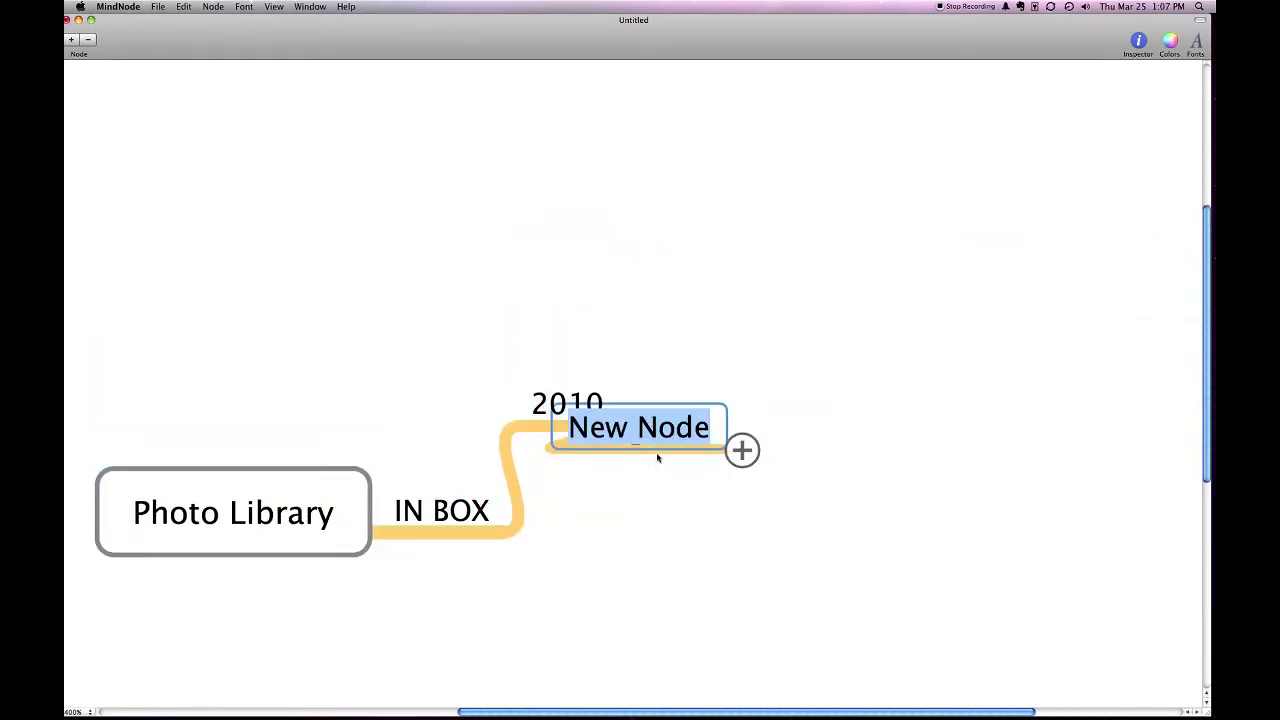
{"action": "left_click_drag", "start_coordinate": [638, 427], "coordinate": [715, 166]}
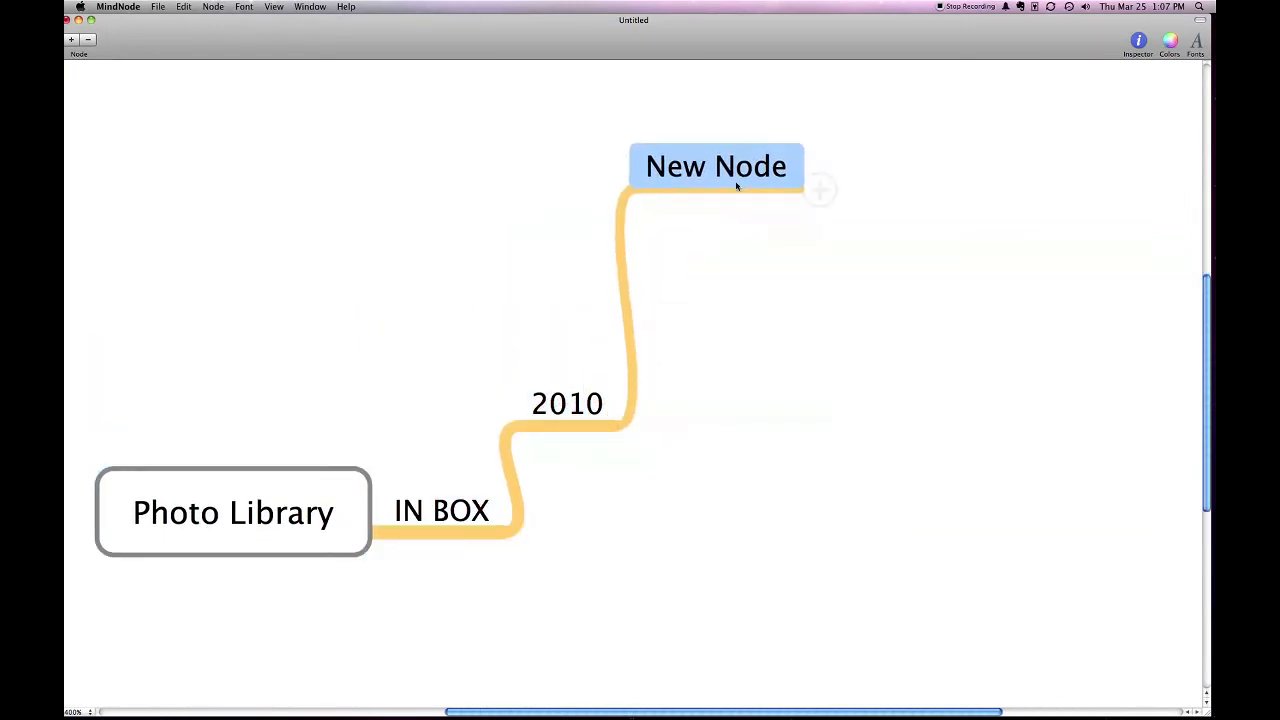
Name 2010's children People, Places, Events and Projects, and start a child under People.
{"action": "type", "text": "People"}
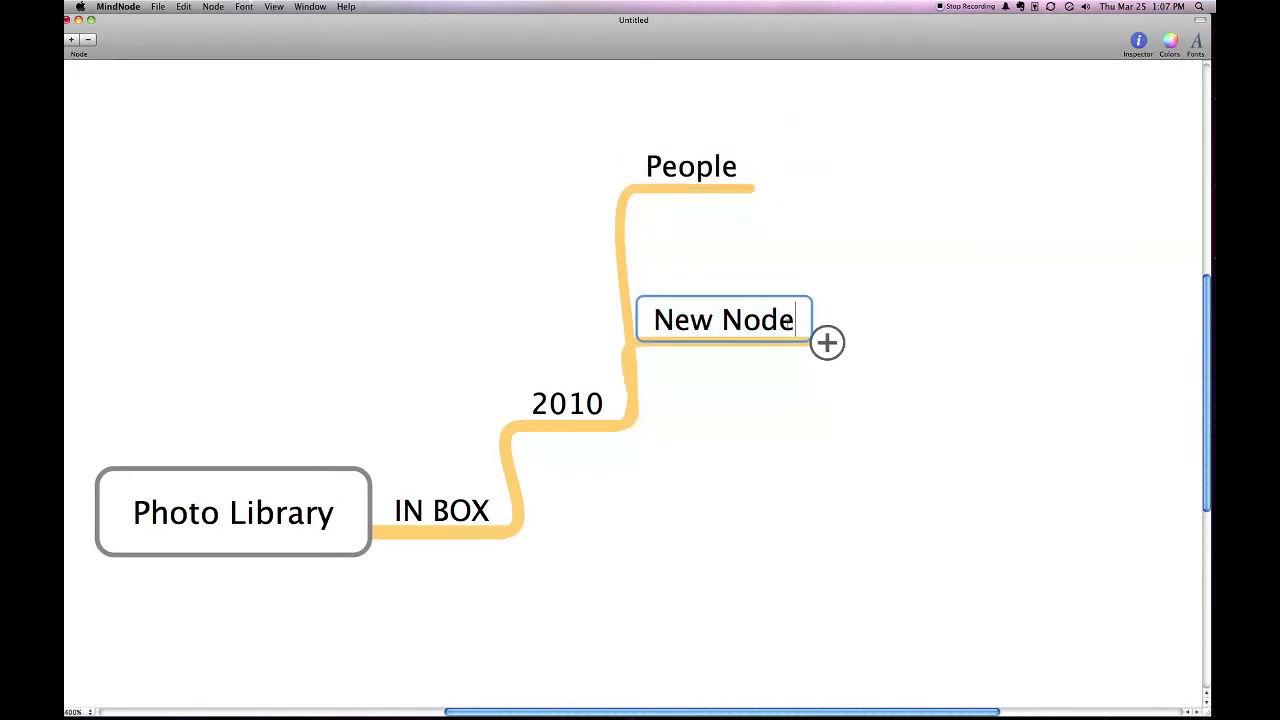
{"action": "type", "text": "Places"}
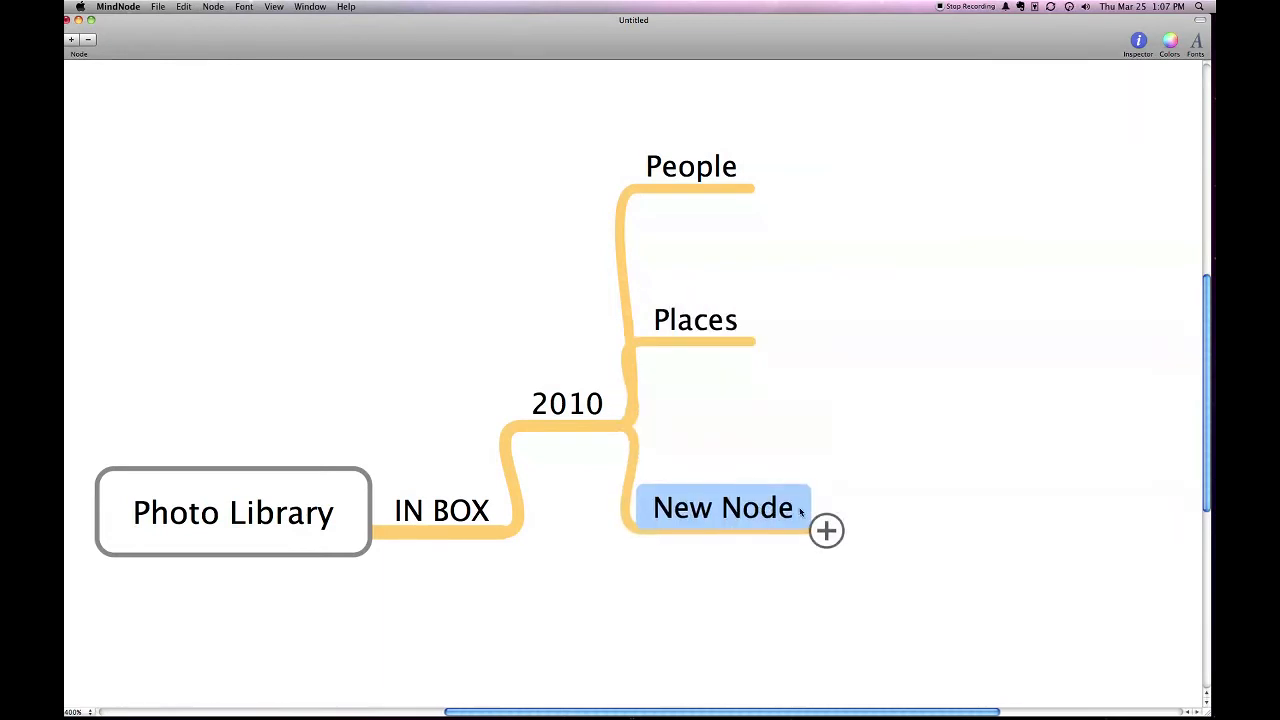
{"action": "type", "text": "Even"}
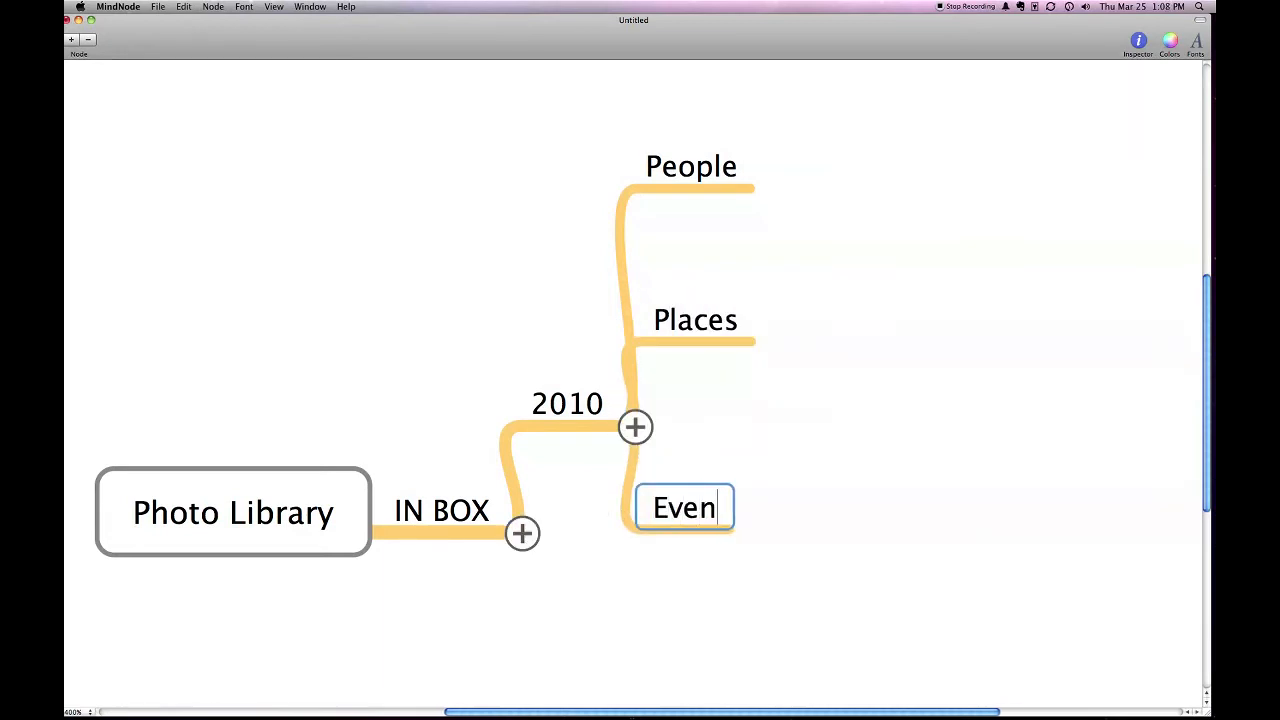
{"action": "key", "text": "Return"}
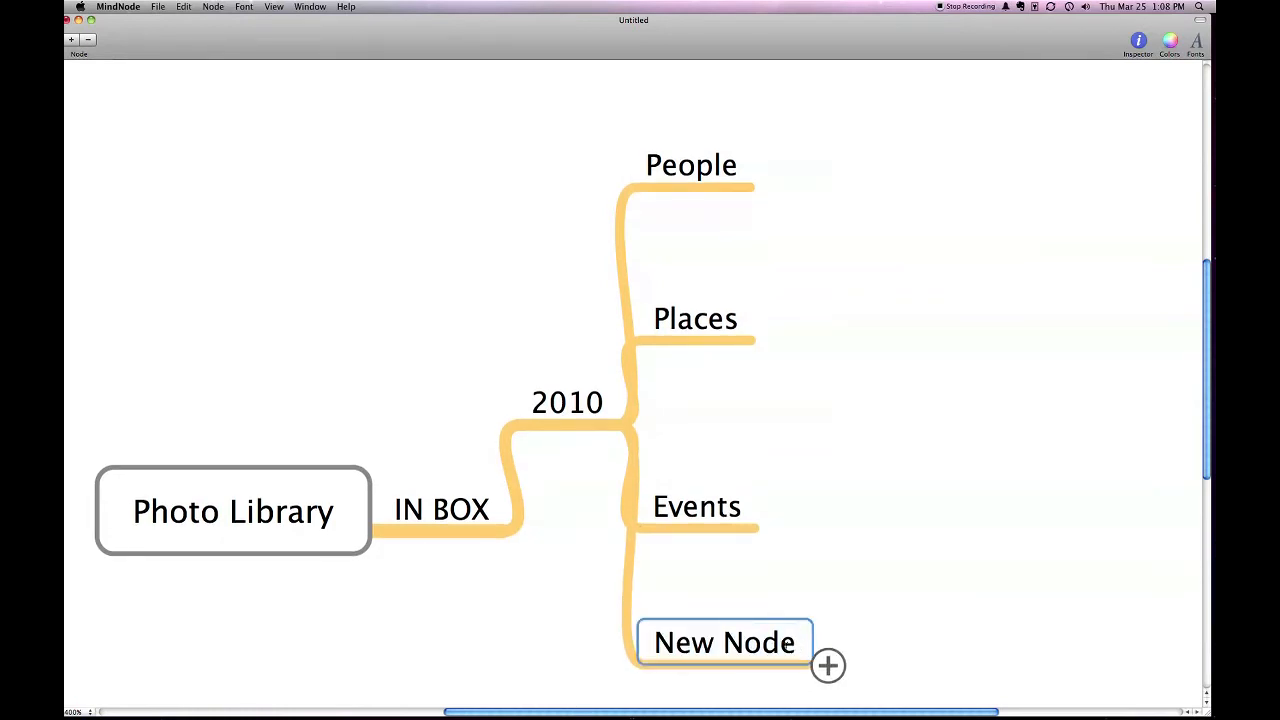
{"action": "type", "text": "Projects"}
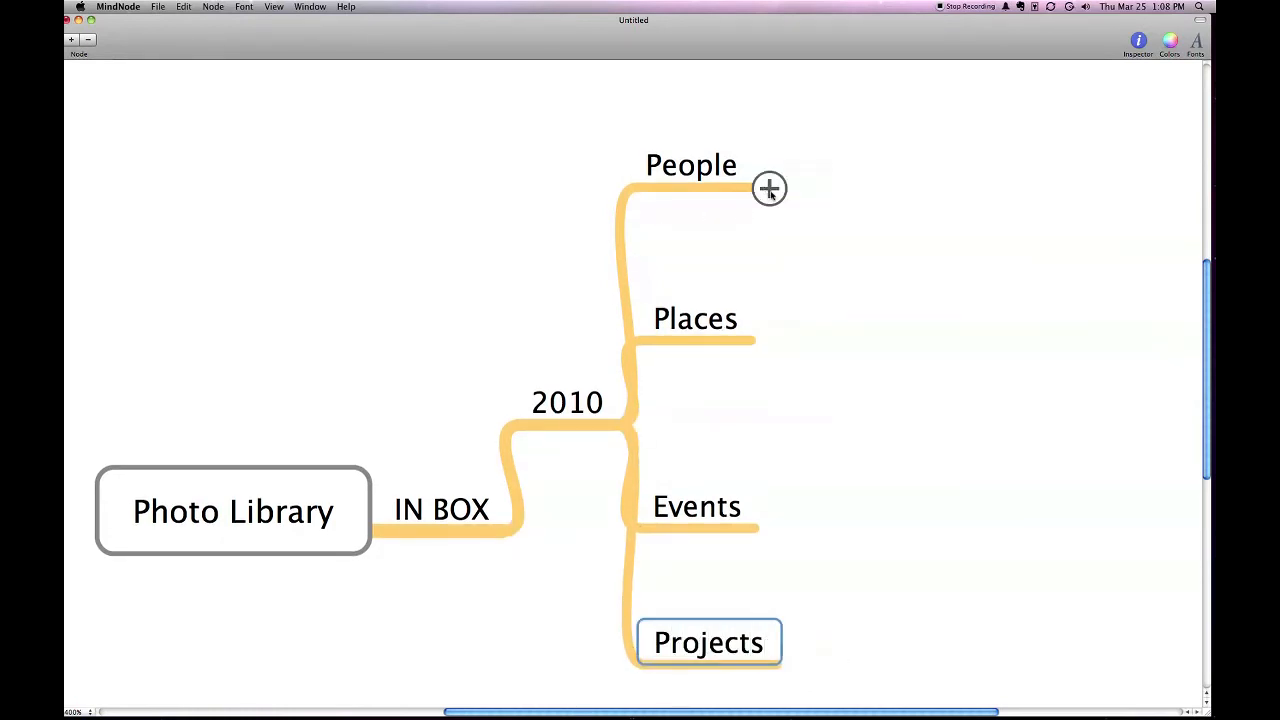
{"action": "left_click", "coordinate": [770, 188]}
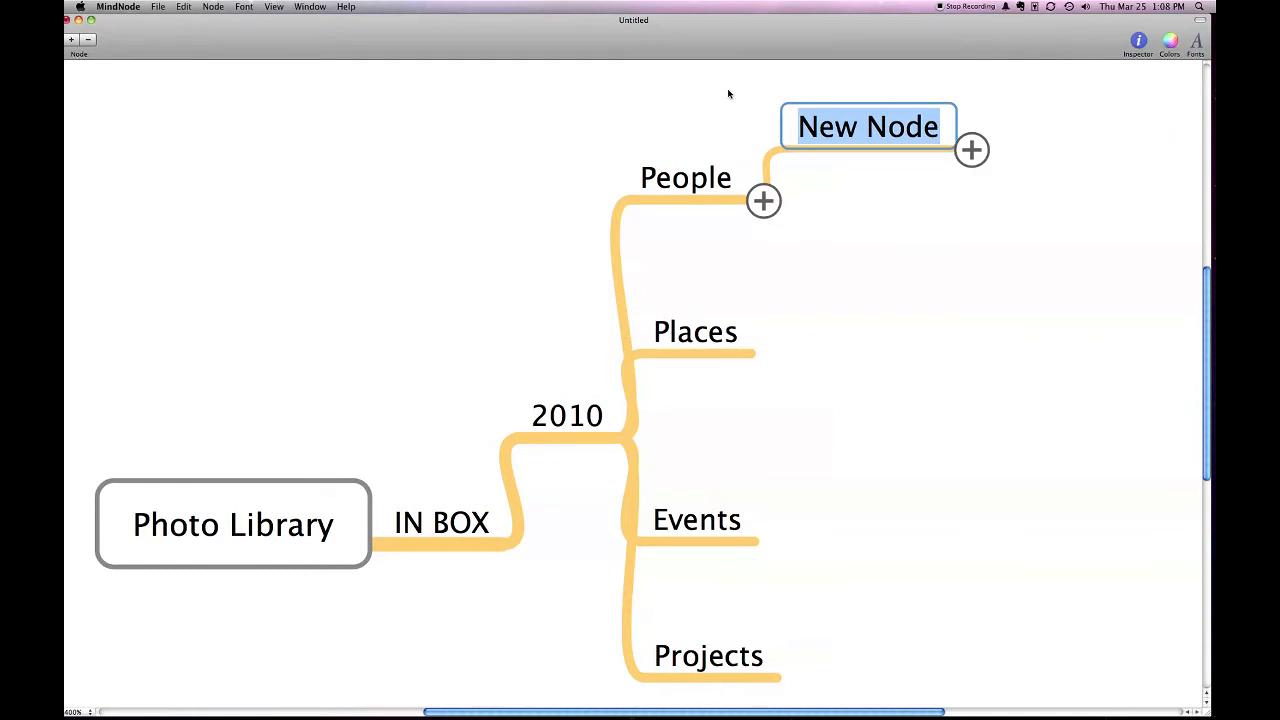
Add Family and an untitled node under People, and City and Garden under Places.
{"action": "type", "text": "Family"}
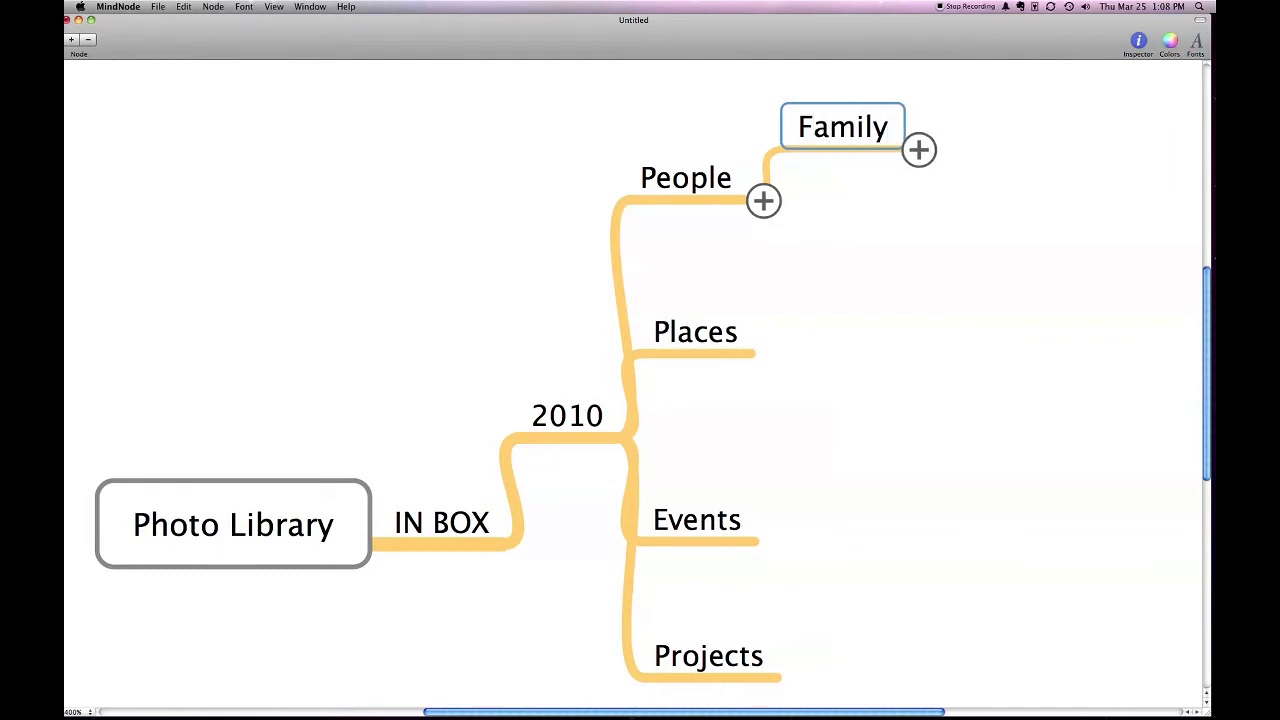
{"action": "left_click", "coordinate": [764, 201]}
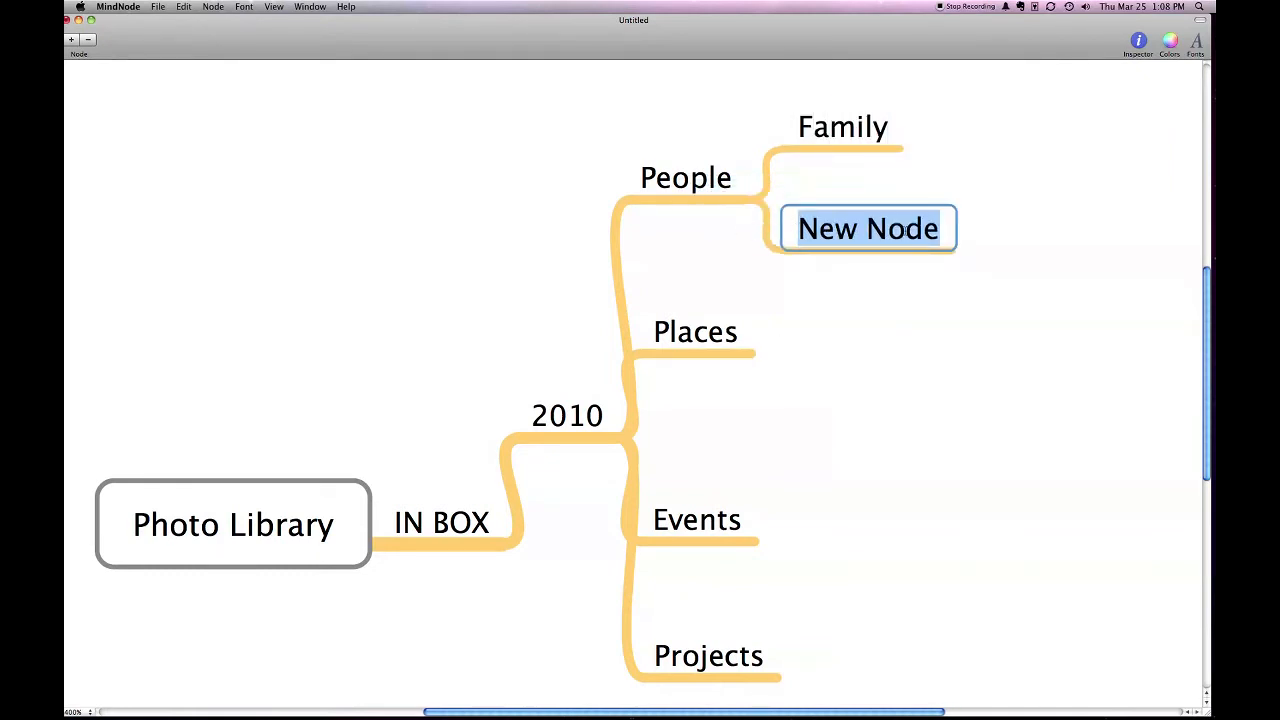
{"action": "left_click", "coordinate": [771, 354]}
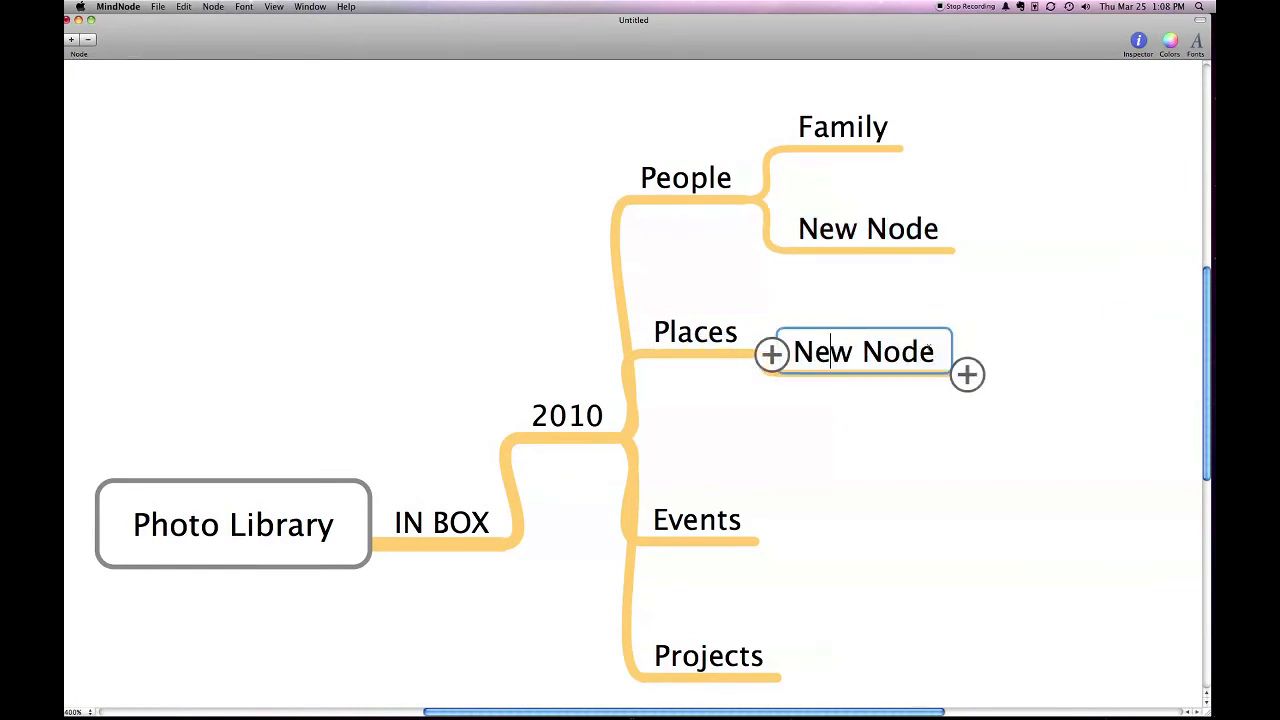
{"action": "type", "text": "Cit"}
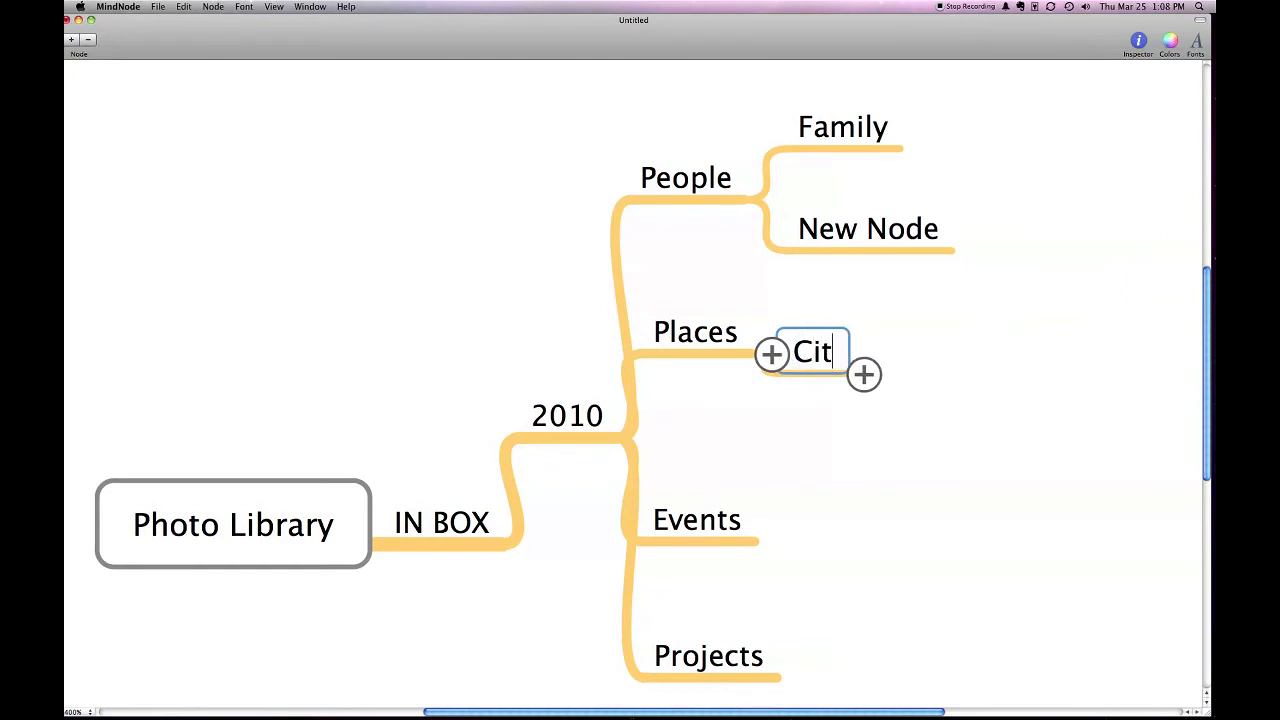
{"action": "left_click", "coordinate": [863, 374]}
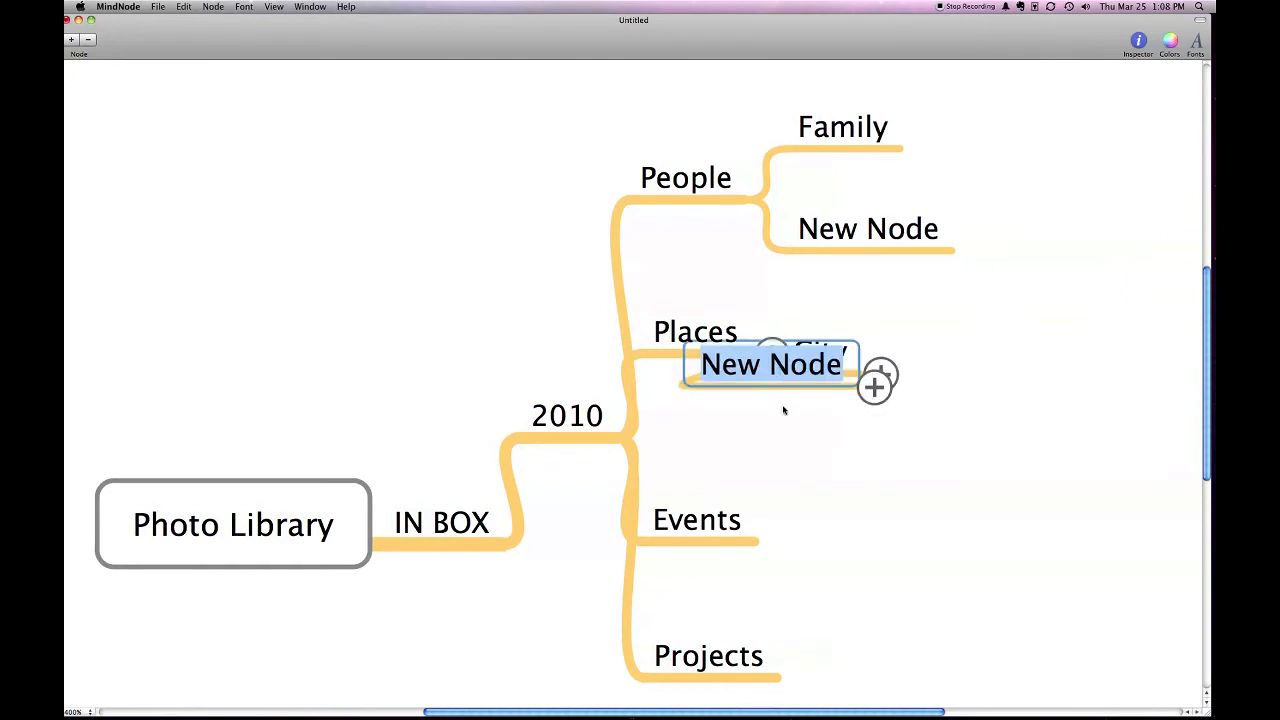
{"action": "type", "text": "Garden"}
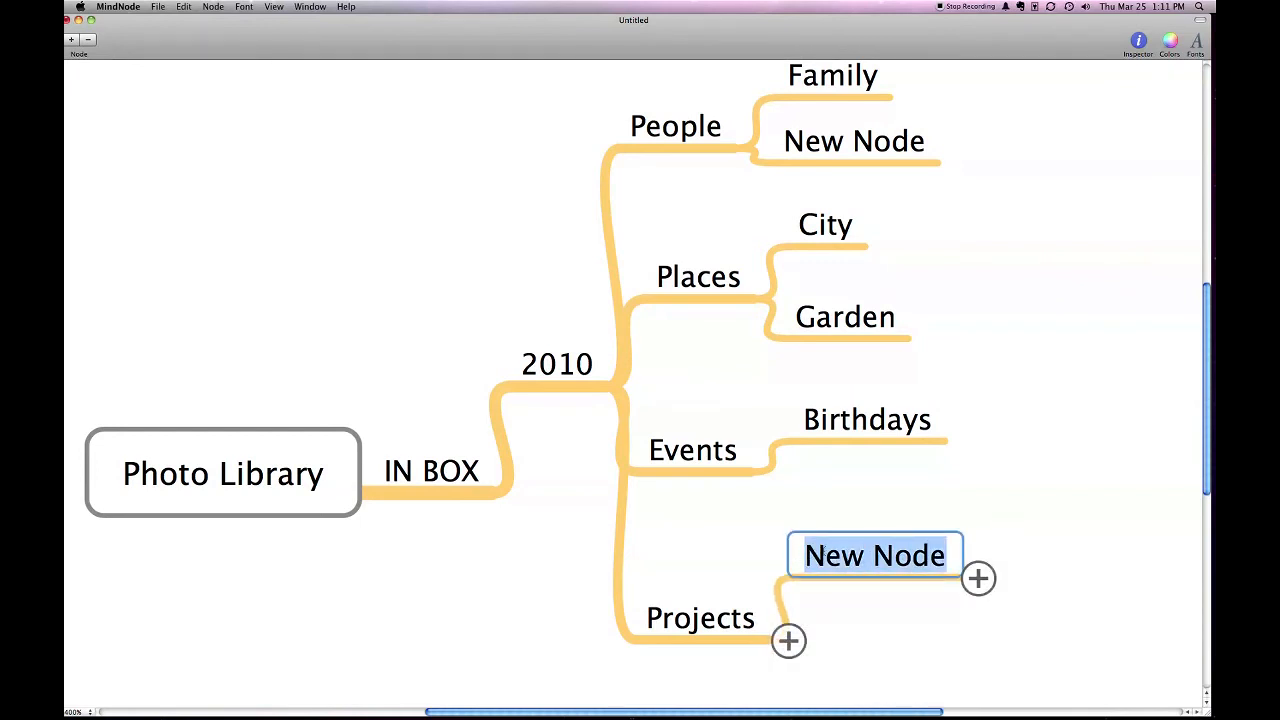
{"action": "mouse_move", "coordinate": [765, 560]}
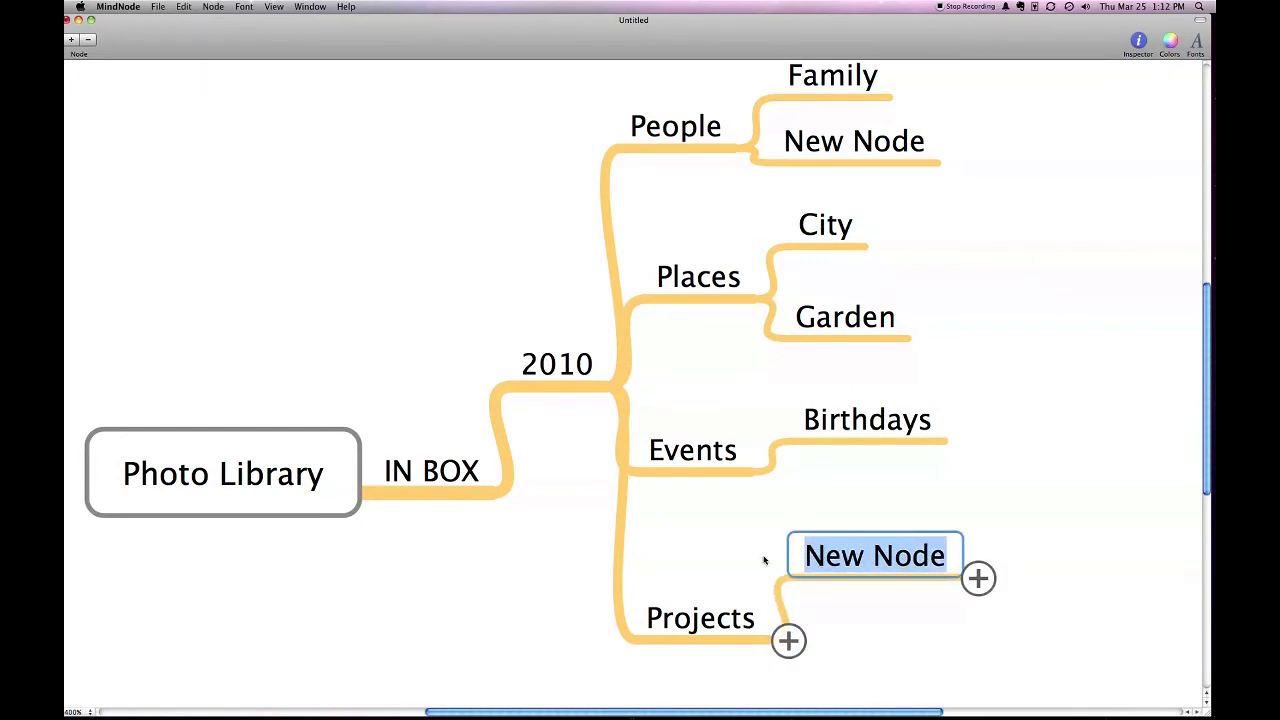
Name the Projects child node Photography Guild.
{"action": "type", "text": "Phot"}
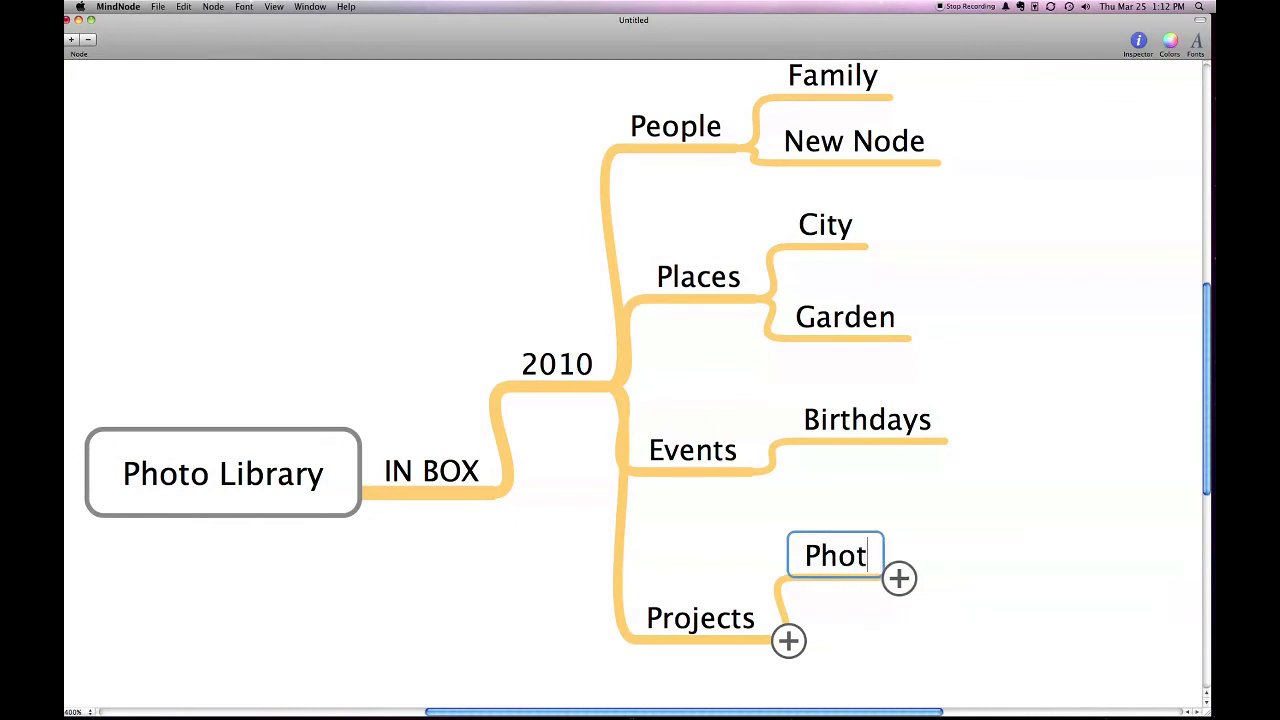
{"action": "type", "text": "ography"}
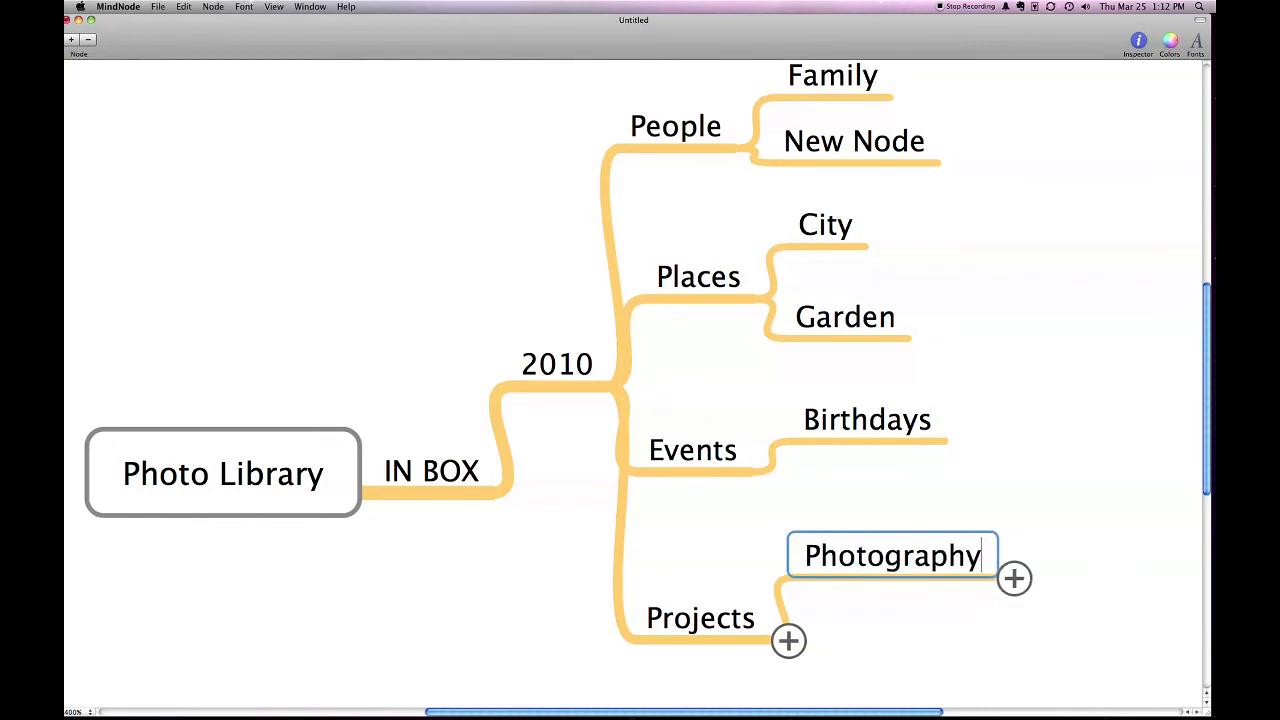
{"action": "type", "text": "Gu"}
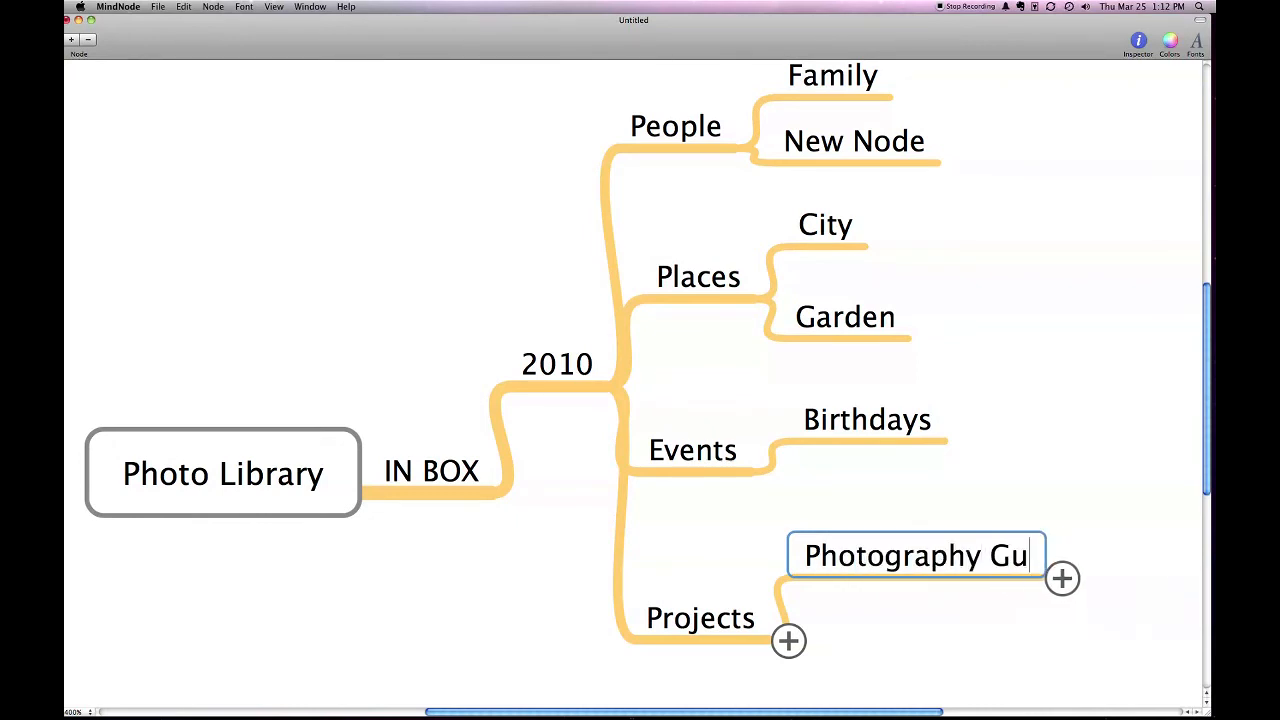
{"action": "type", "text": "ild"}
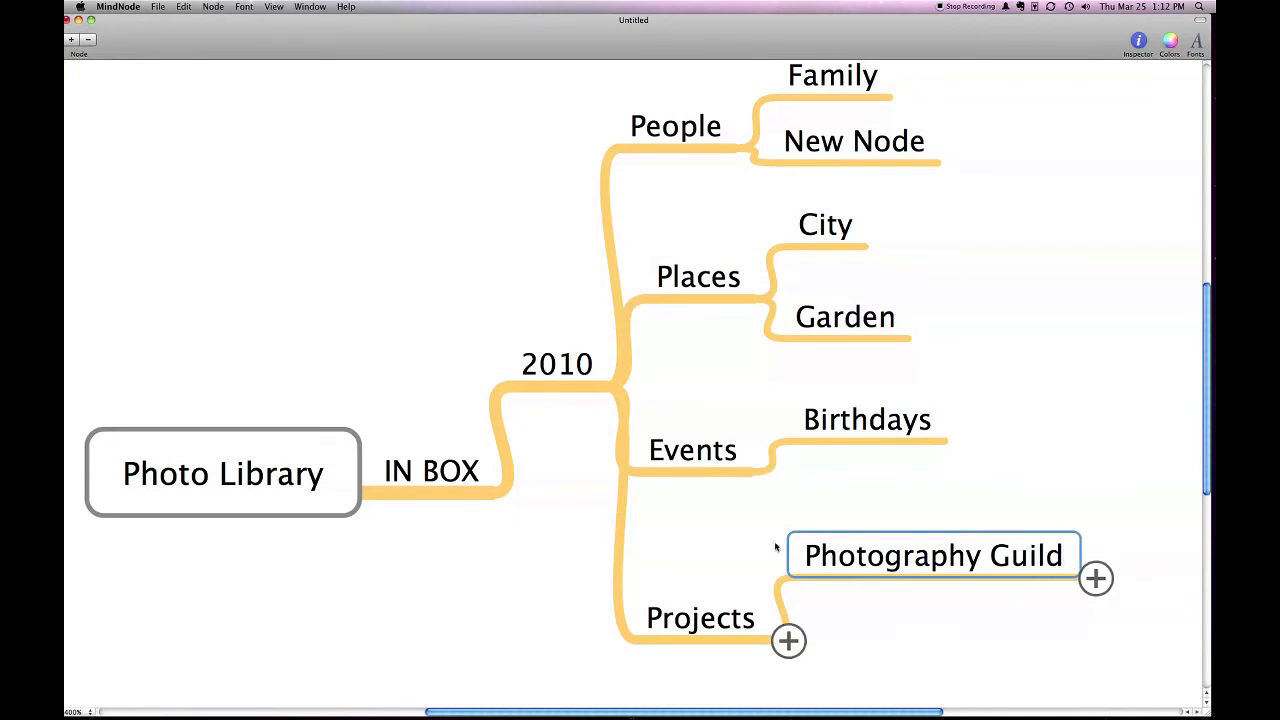
{"action": "mouse_move", "coordinate": [1201, 405]}
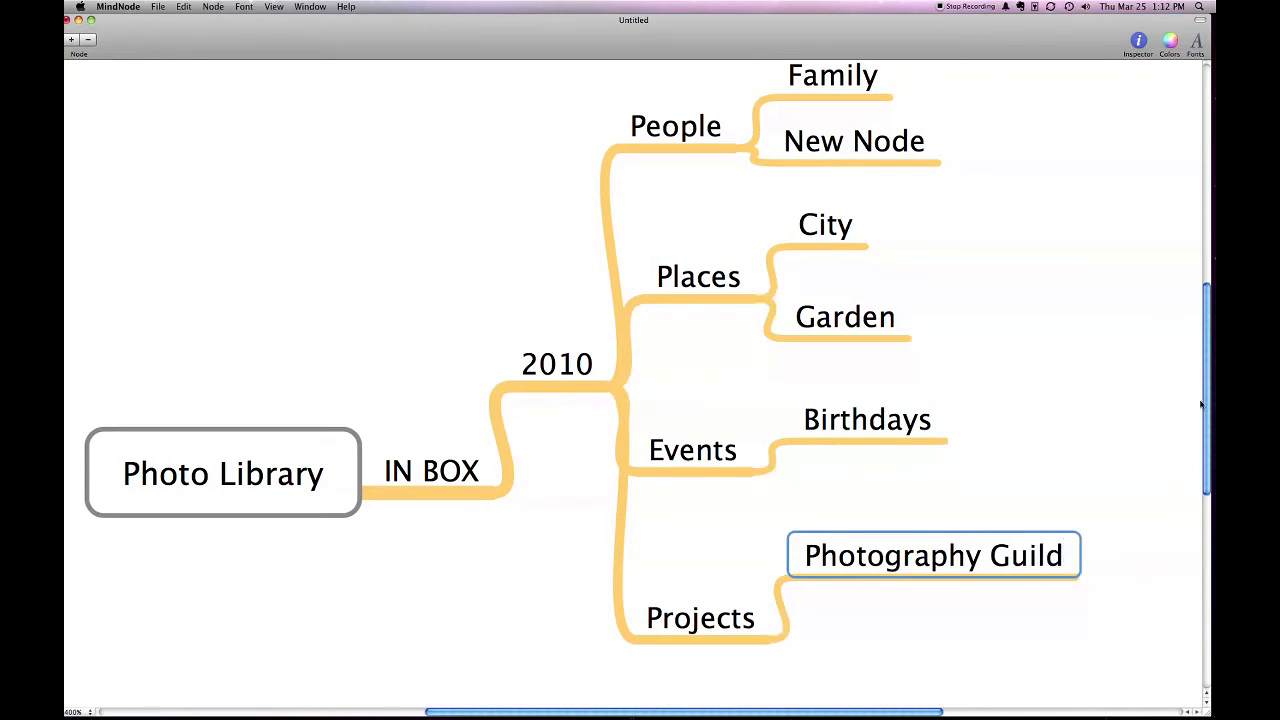